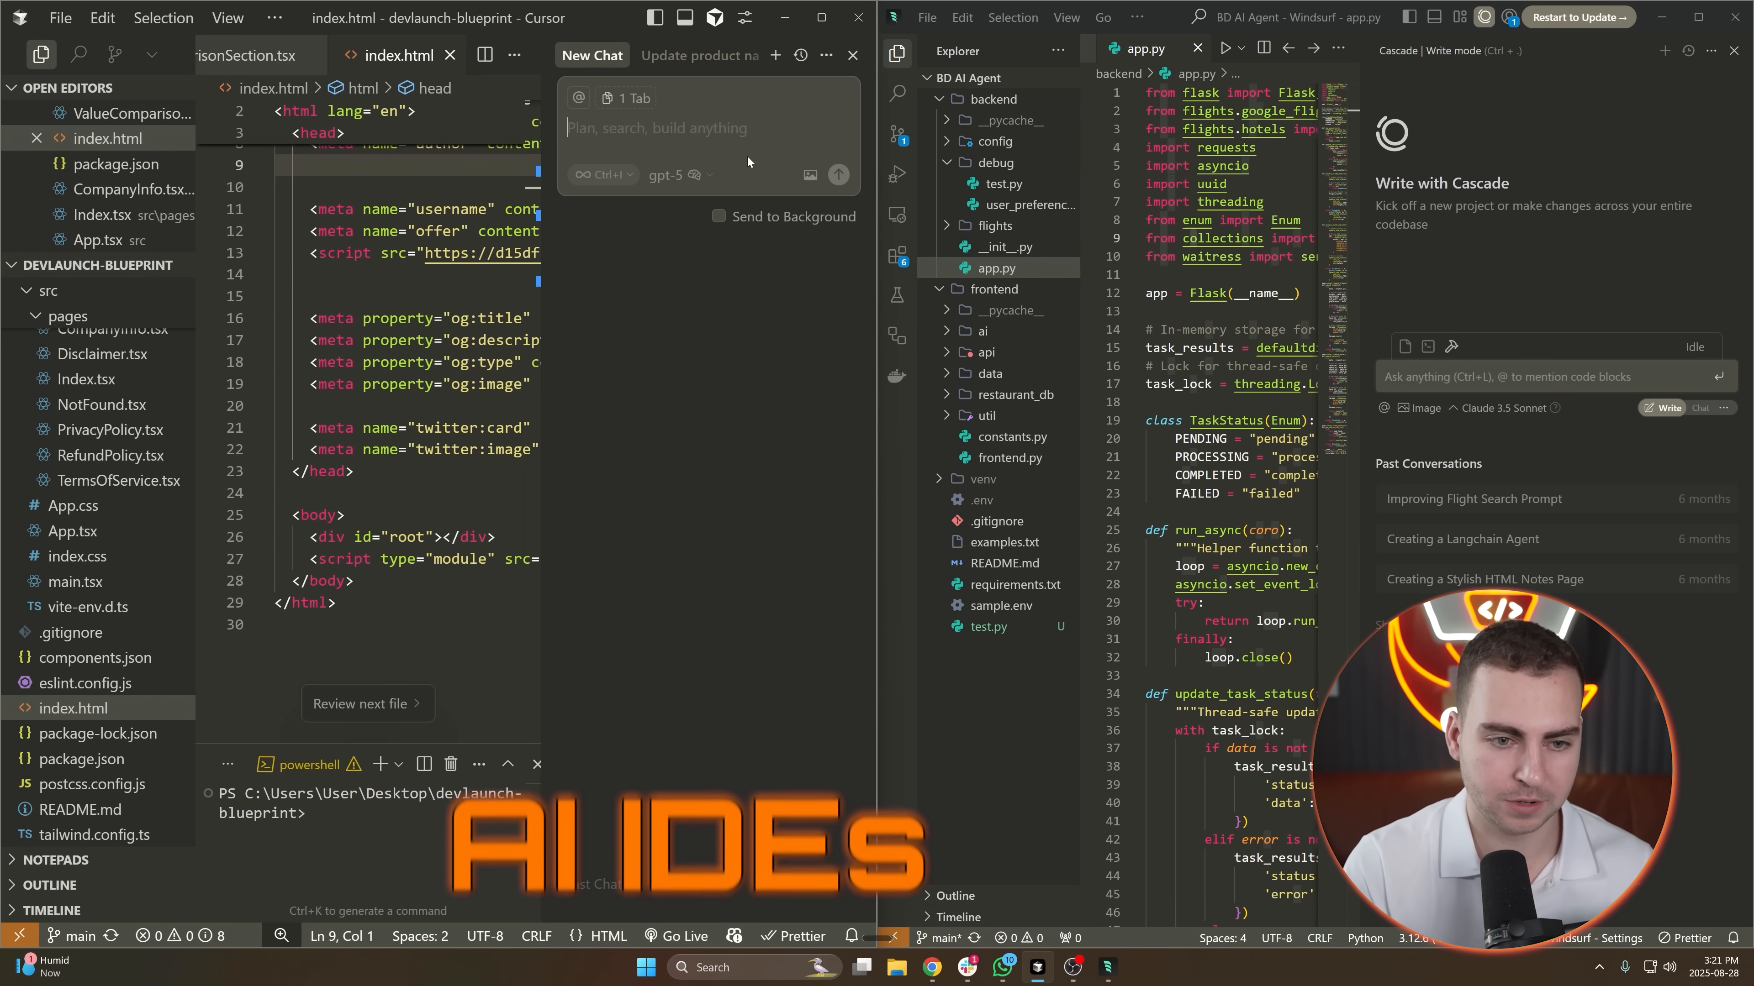
Draft 'hey change the title' in Cursor's new chat box.
type("hey change the title")
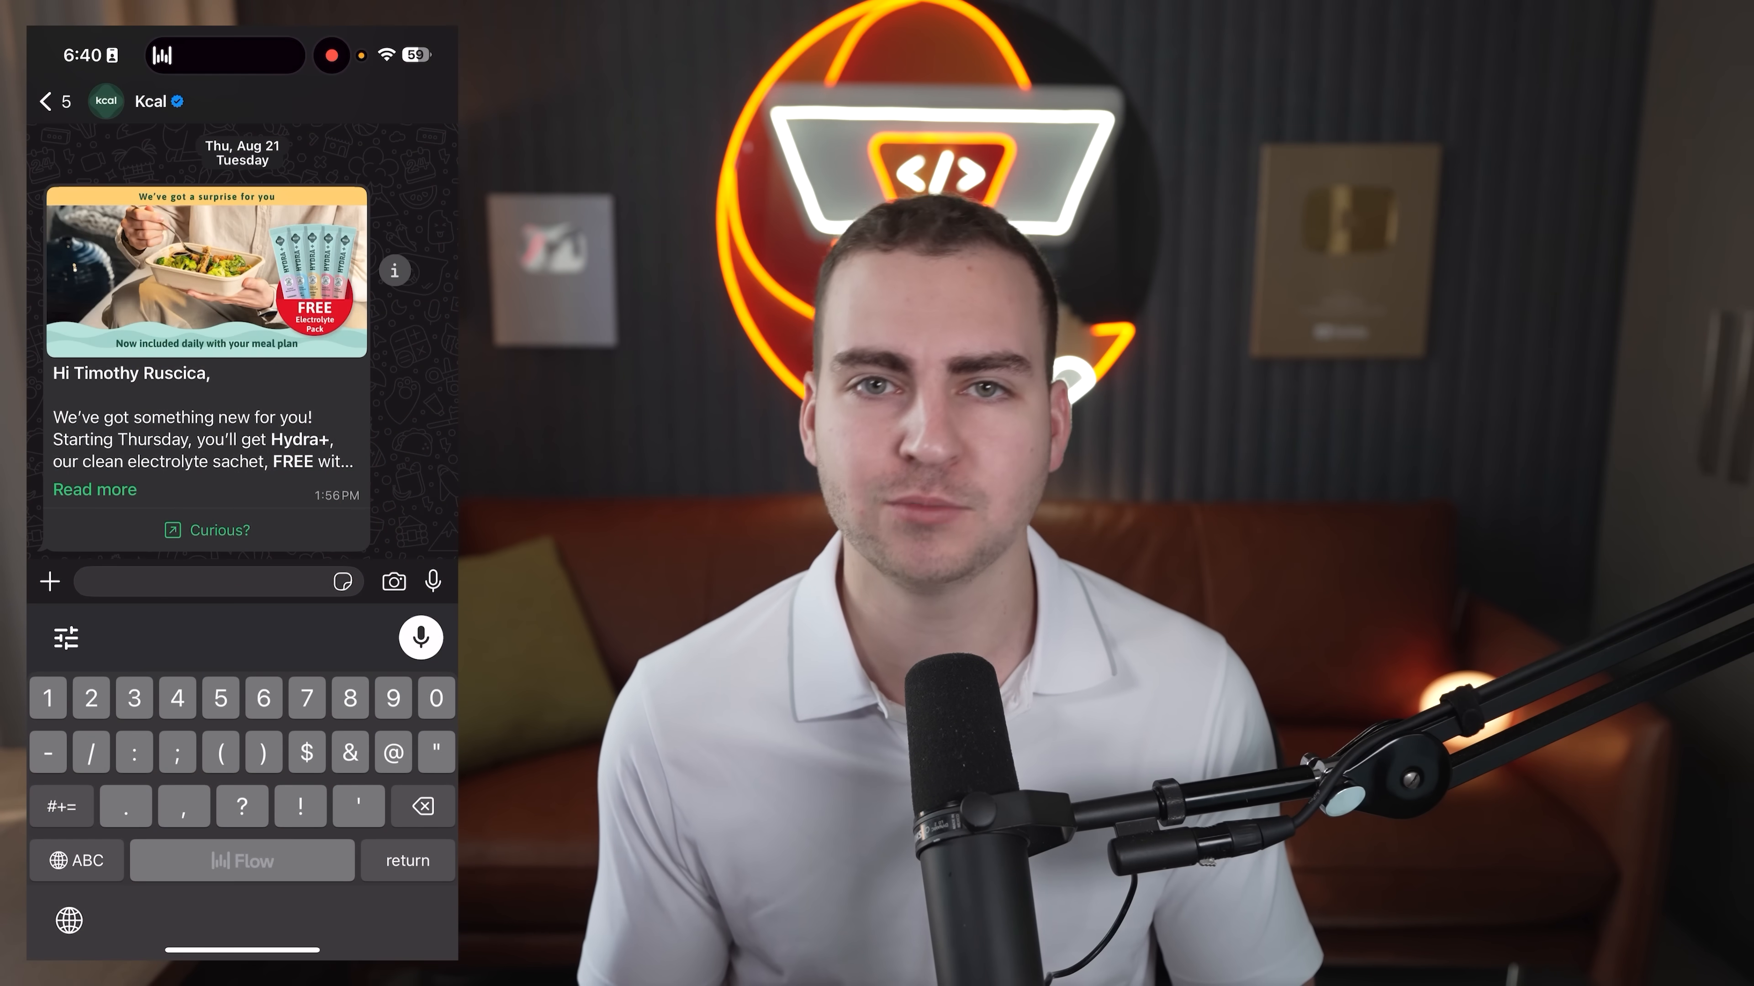
left_click(419, 638)
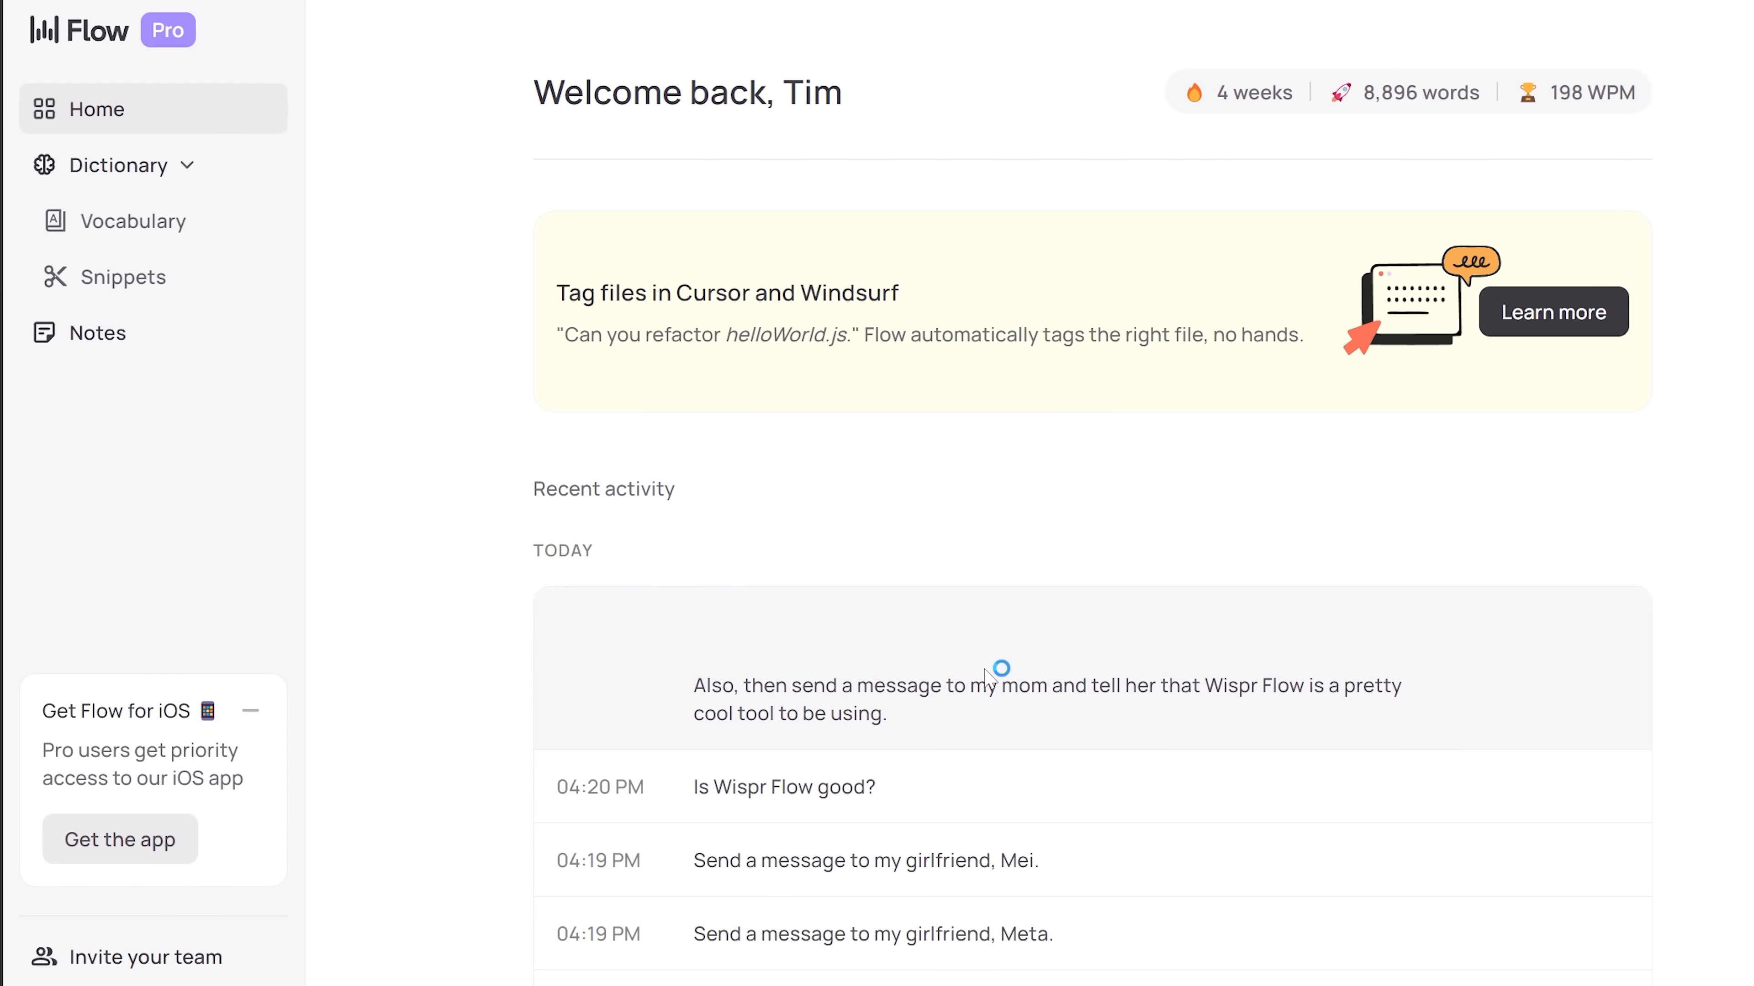
Review the Flow productivity snapshot: 4-week streak, 198 wpm, 8,896 words dictated.
scroll("down", 3)
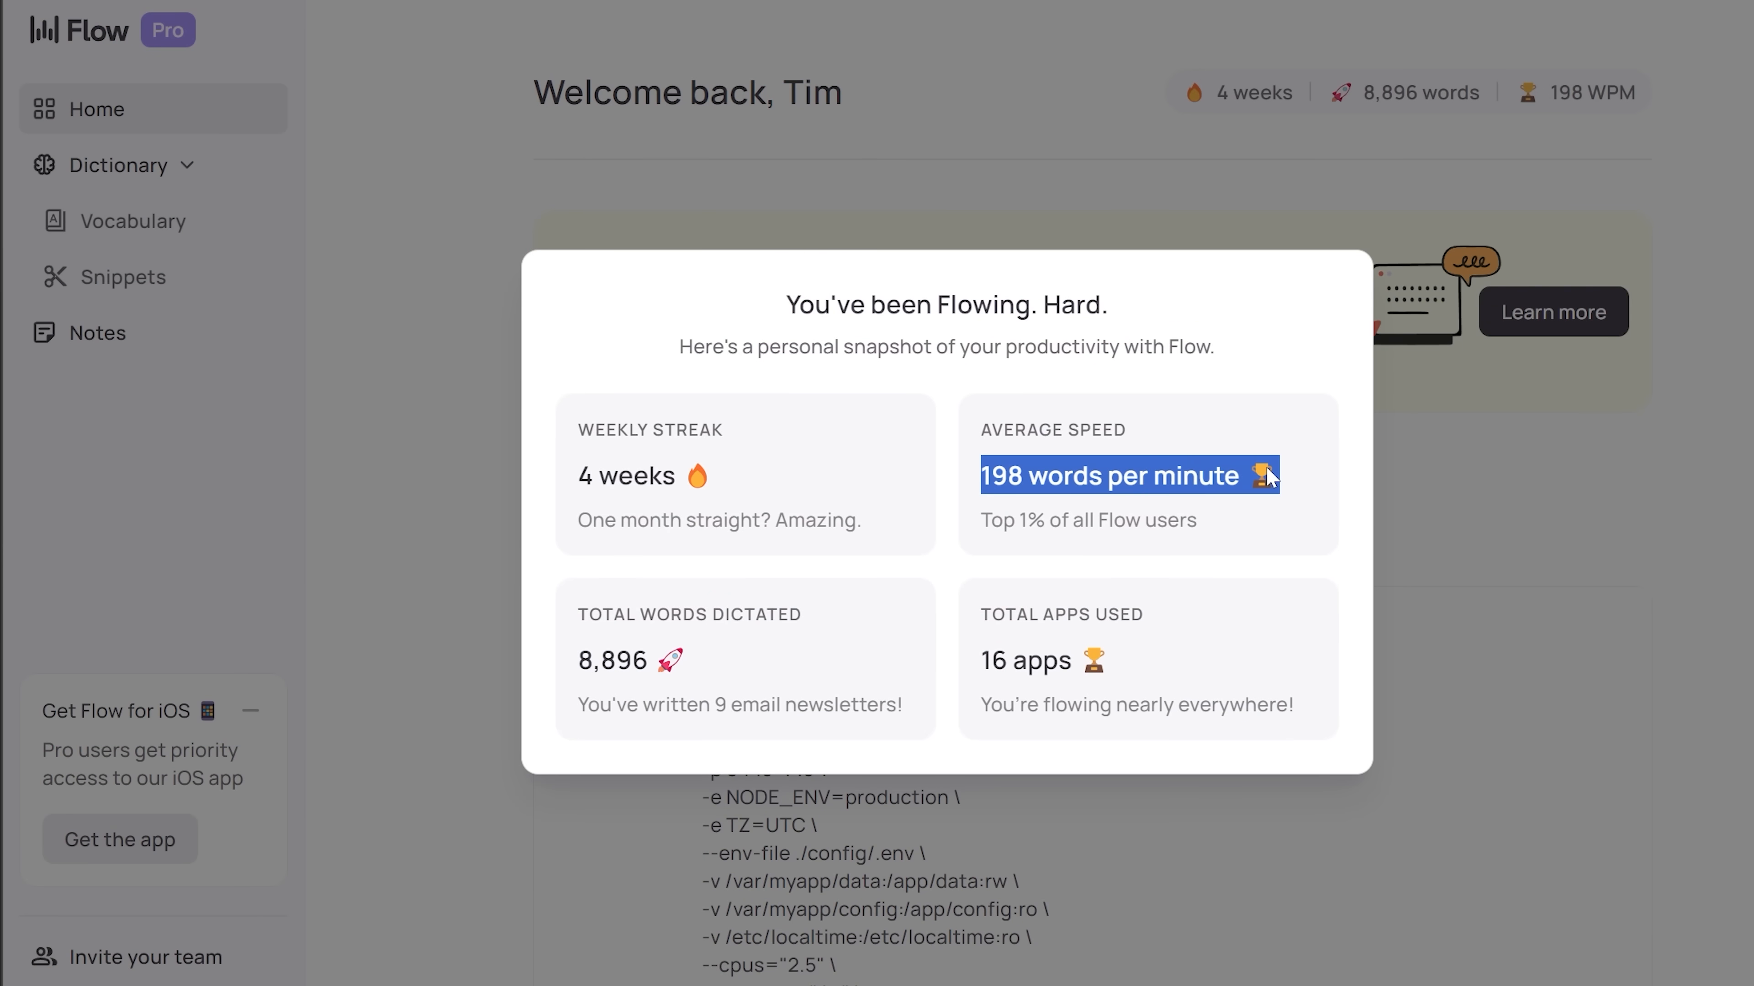
mouse_move(1316, 507)
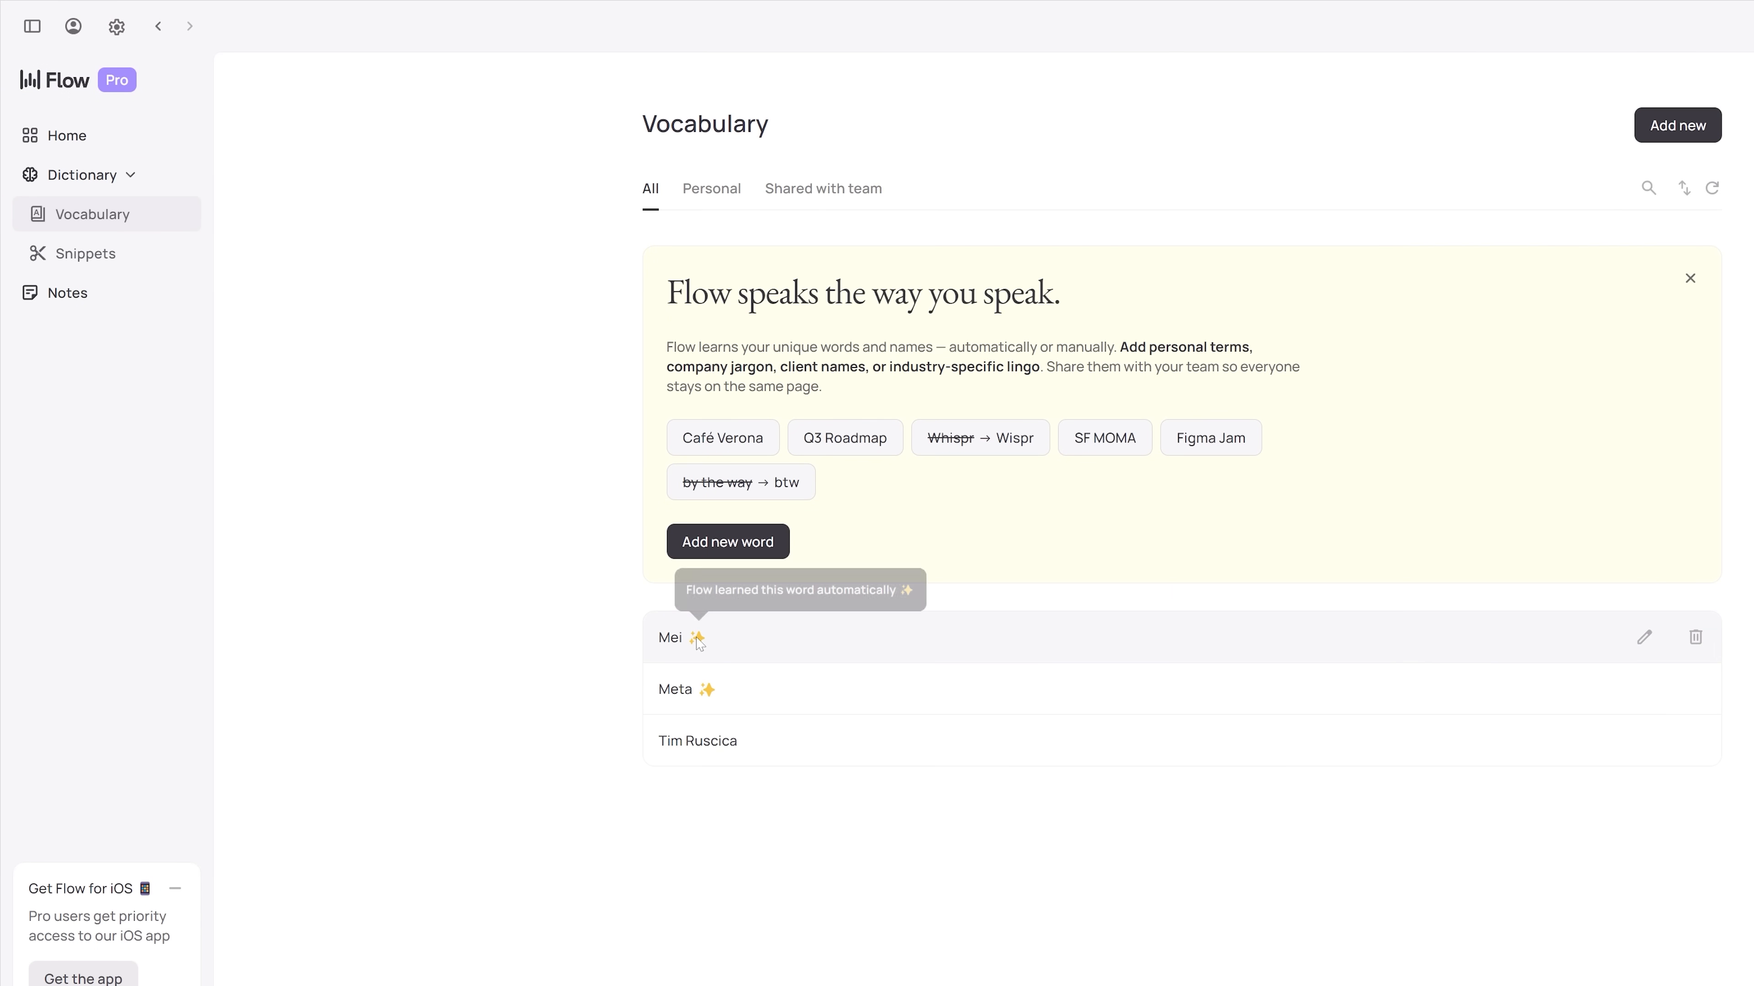
Show the saved Snippets list containing the docker run command shortcut.
left_click(85, 253)
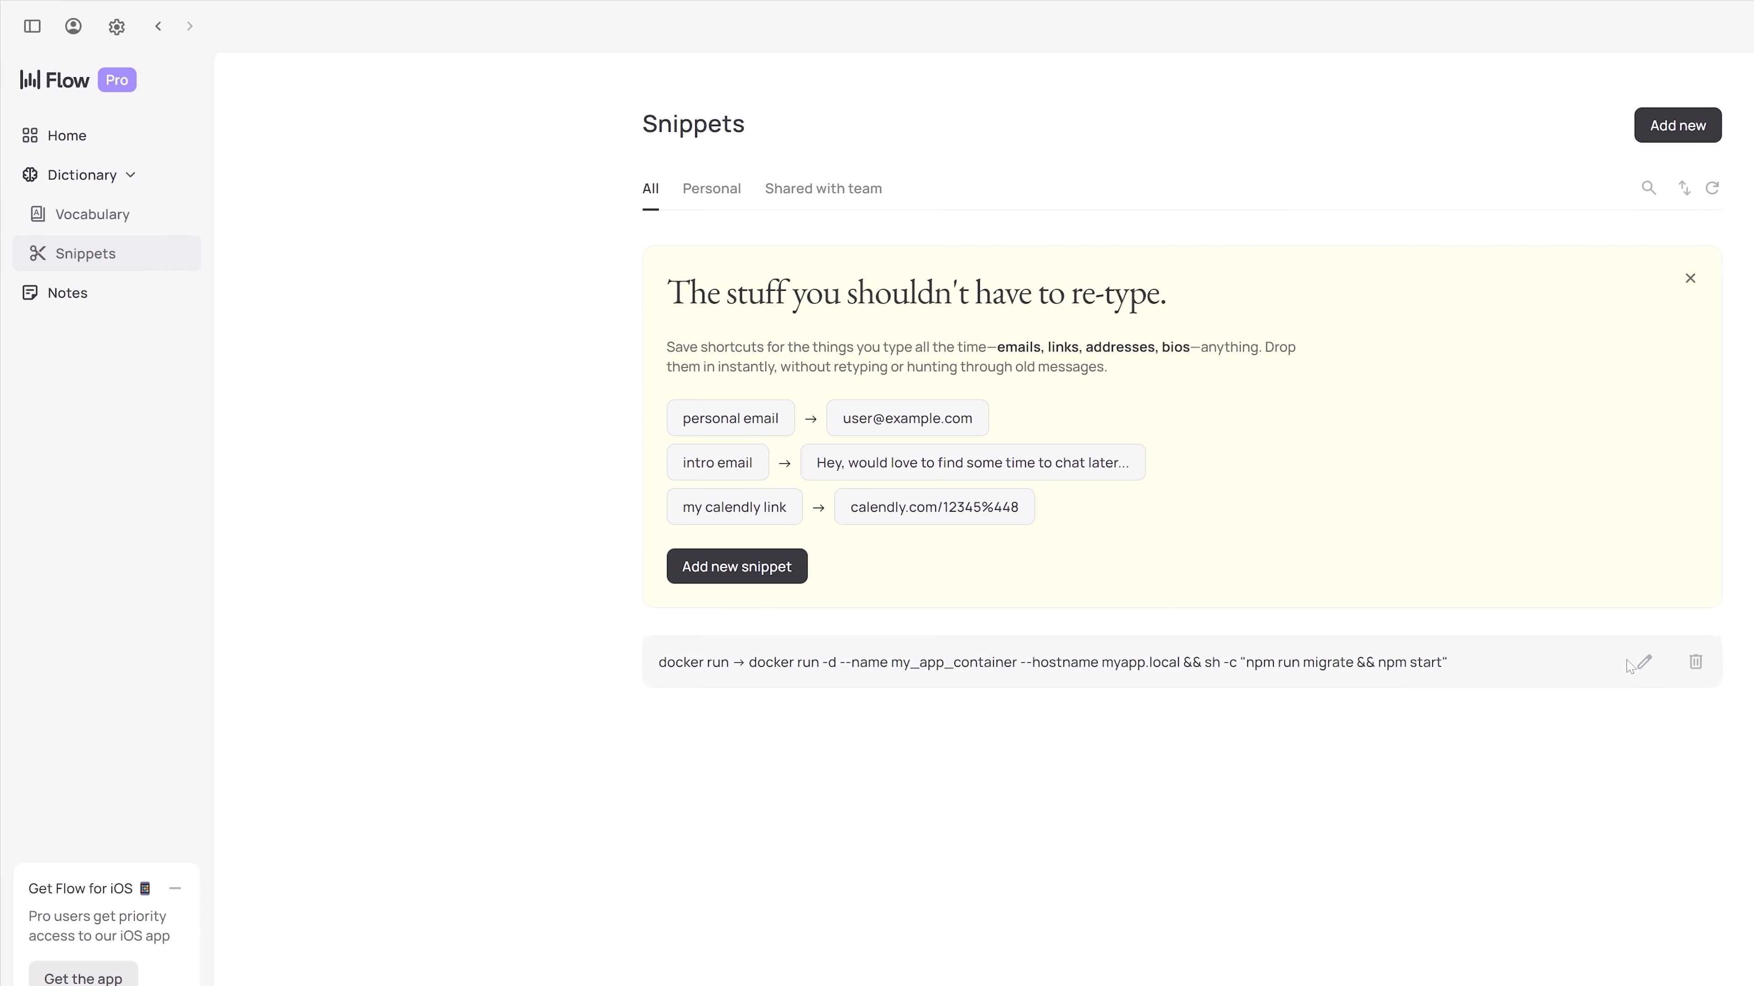
left_click(116, 26)
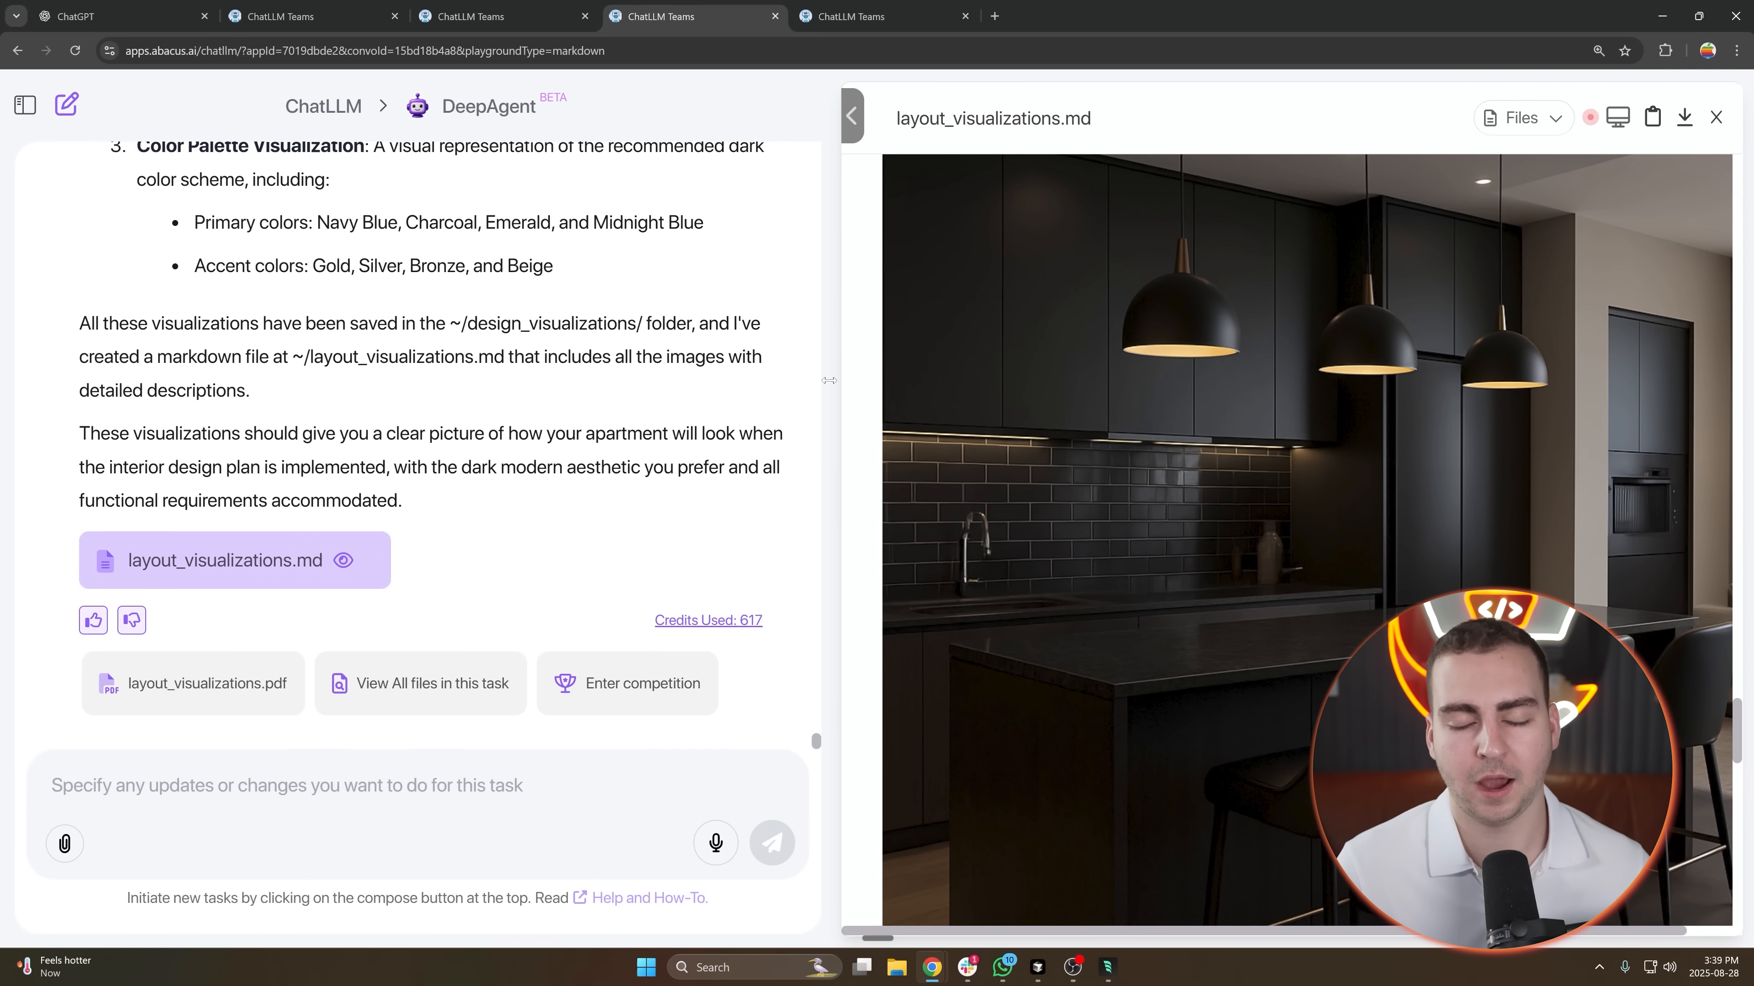
Preview the running roadmap tracker app, showing its Welcome Back sign-in page.
scroll("down", 3)
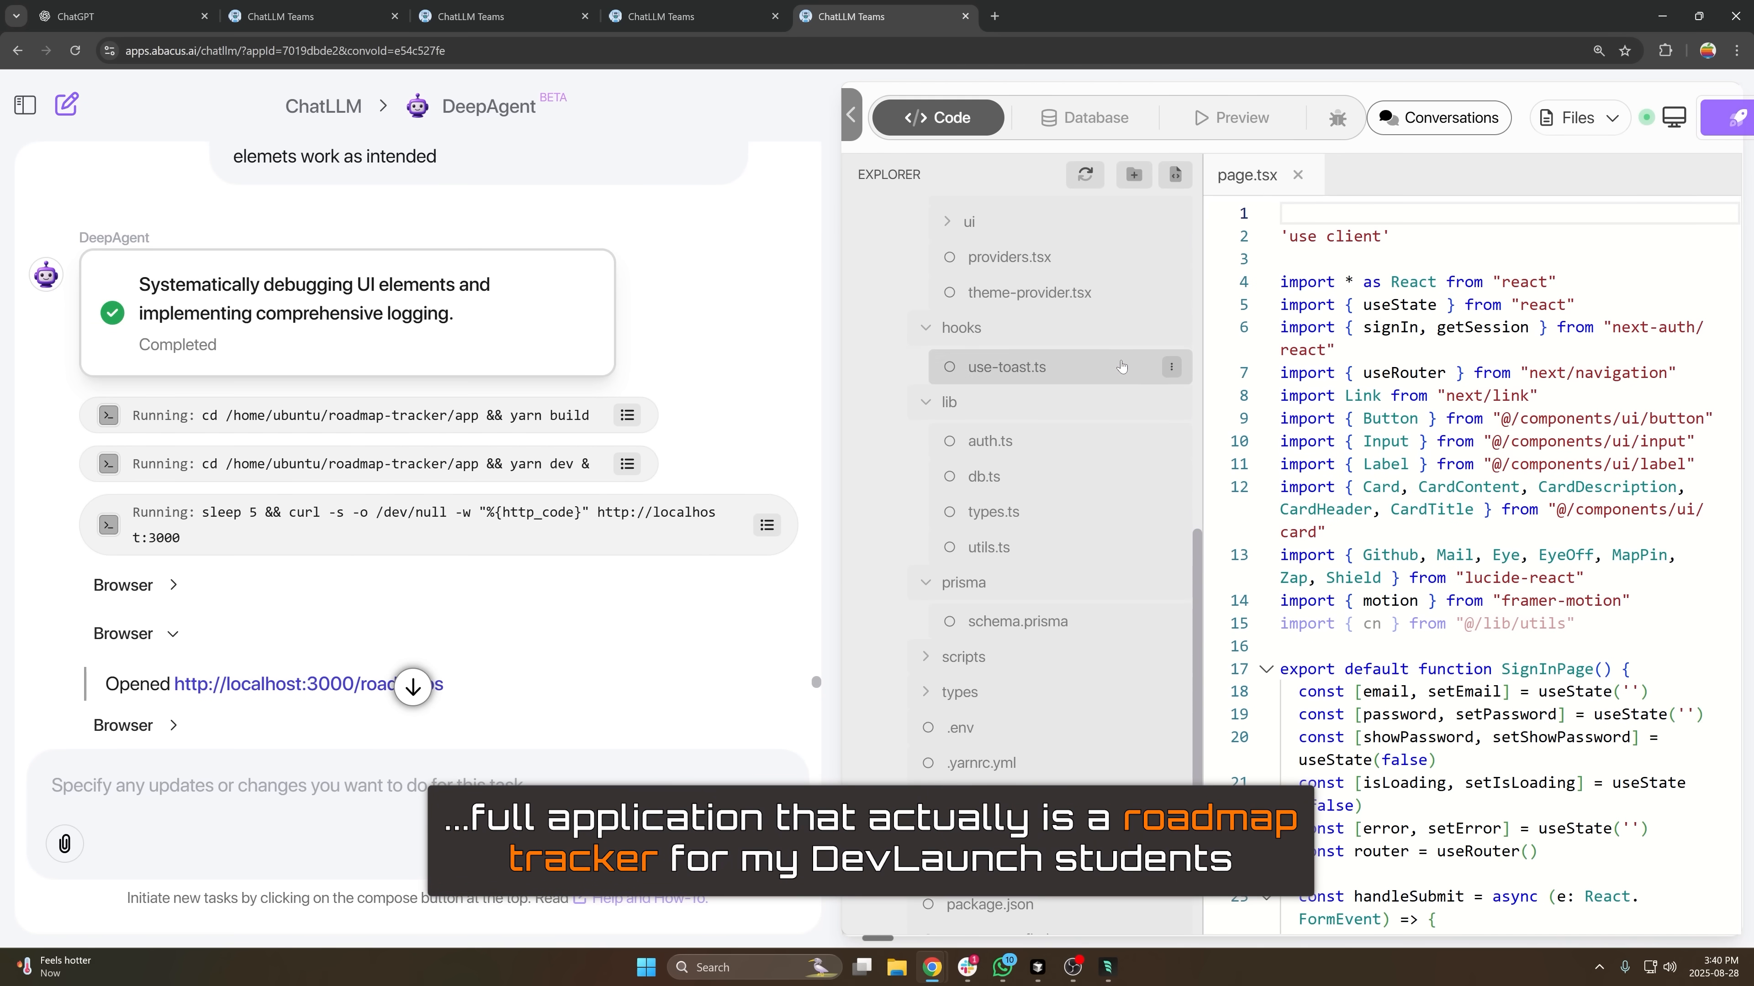
left_click(1230, 117)
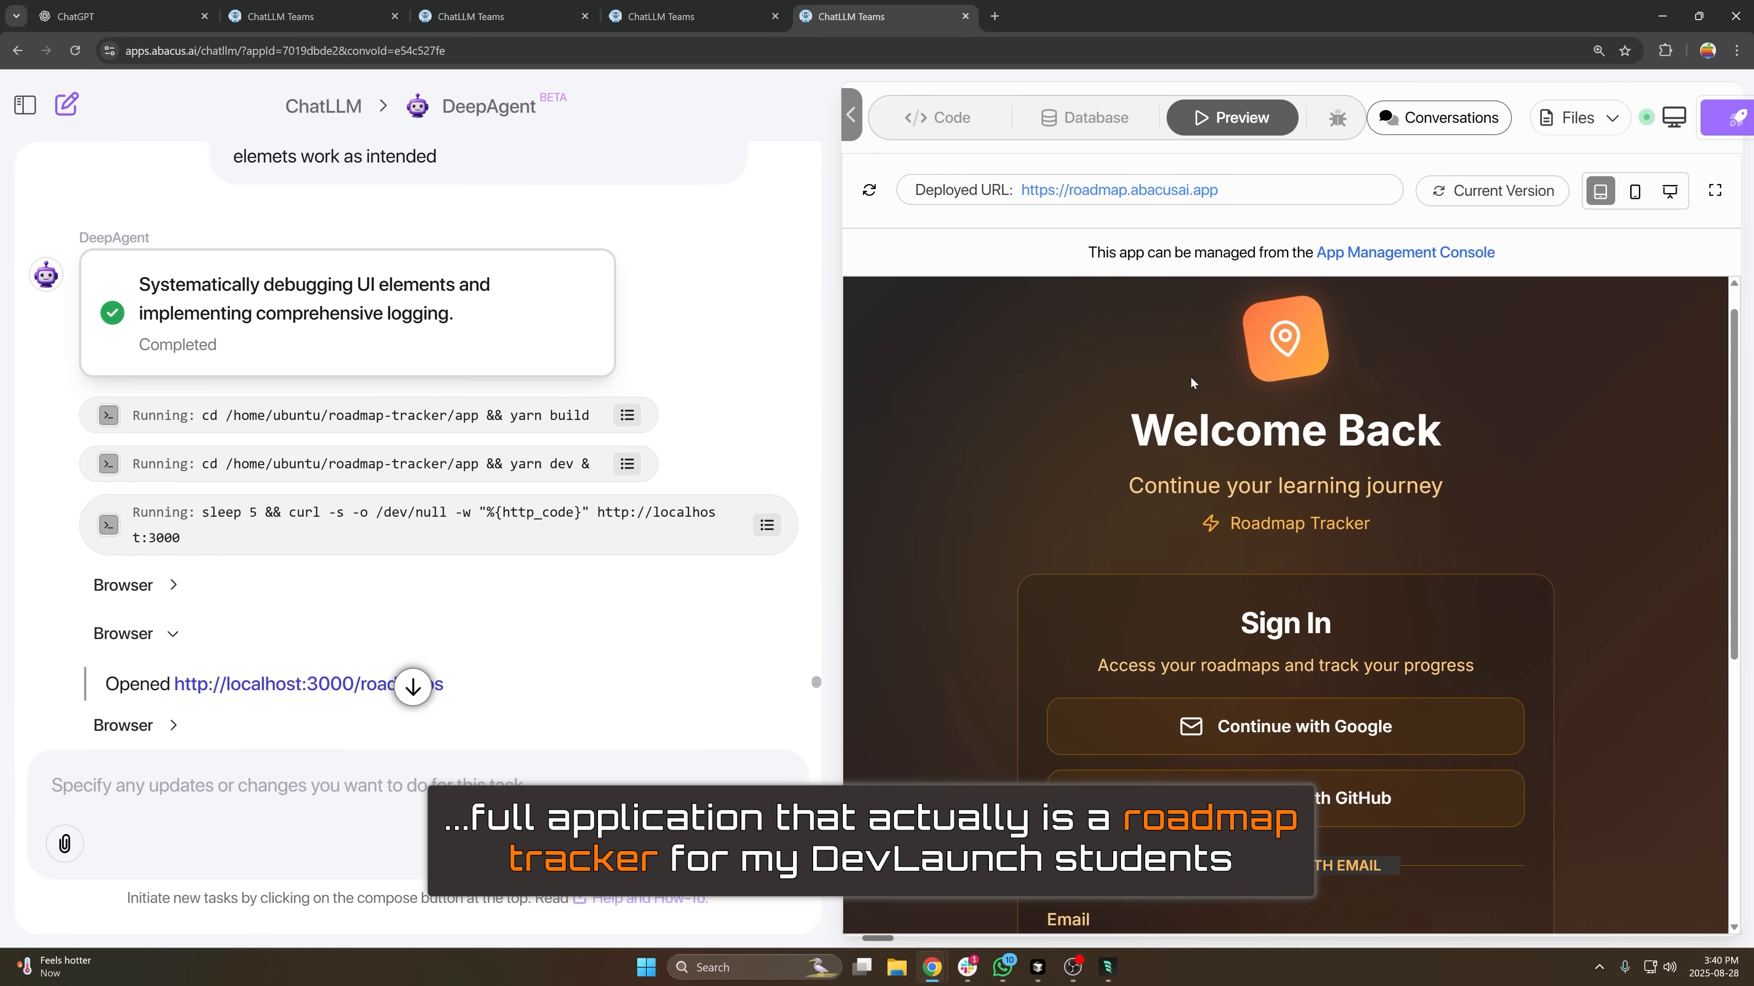
scroll("down", 3)
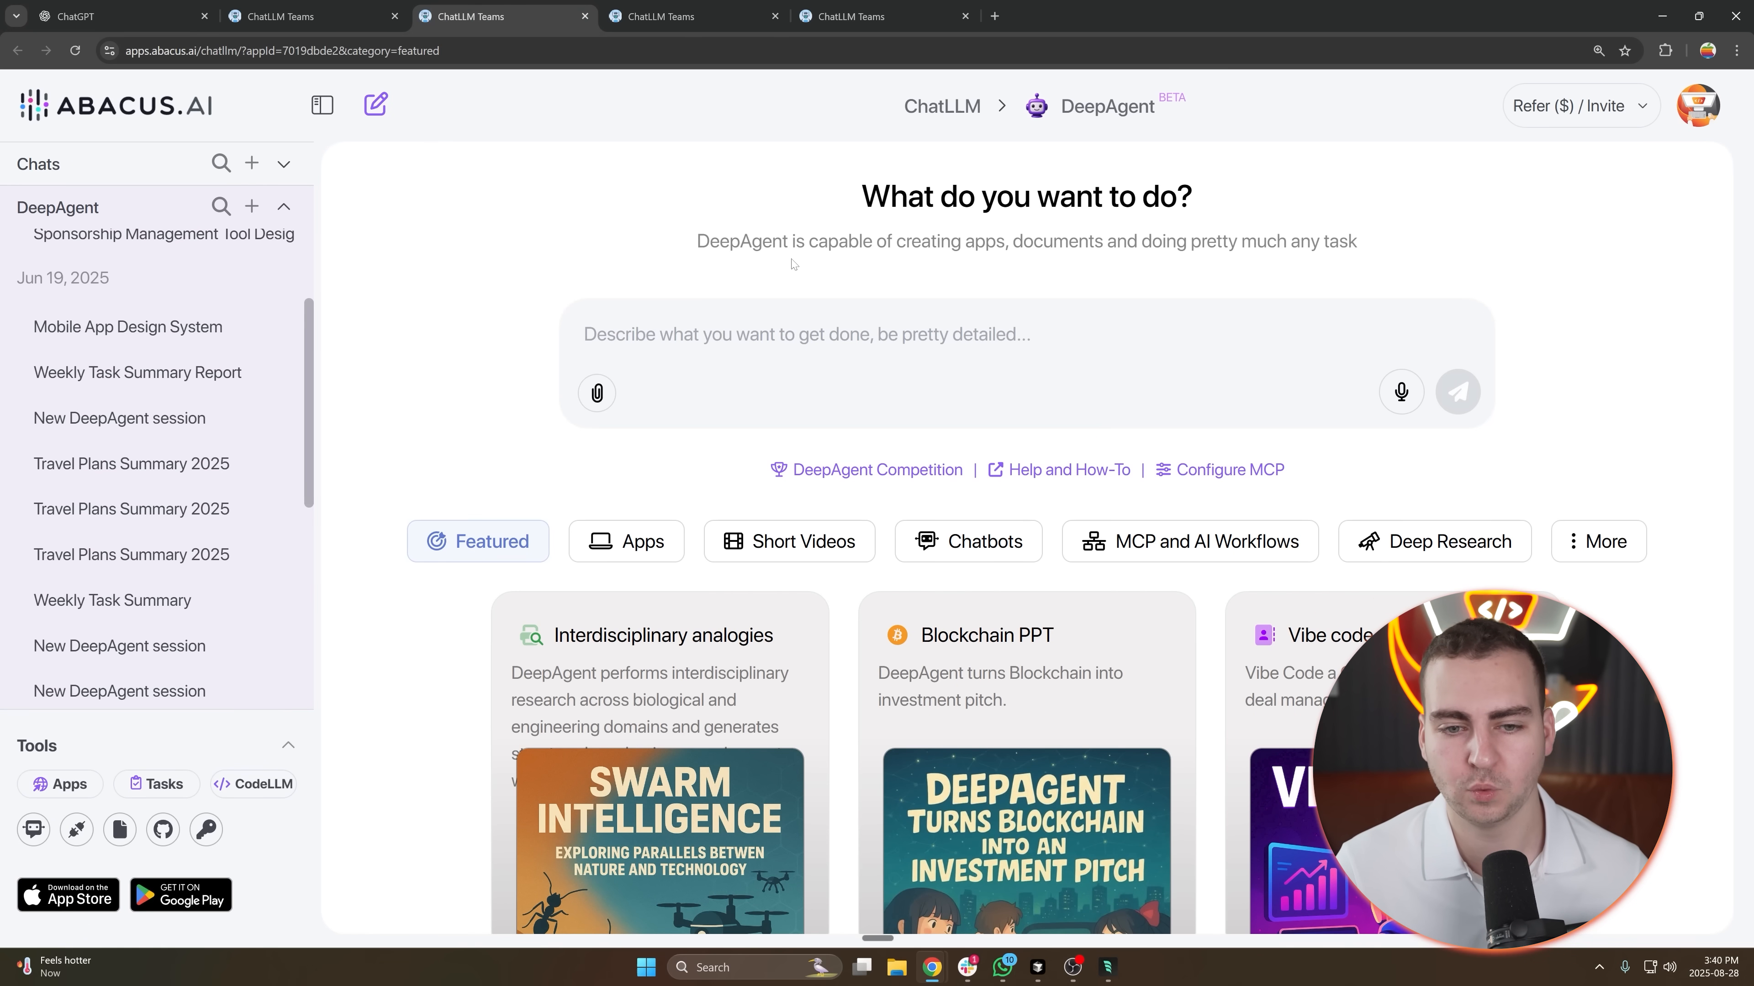
Return to DeepAgent's 'What do you want to do?' new-task home page.
left_click(805, 335)
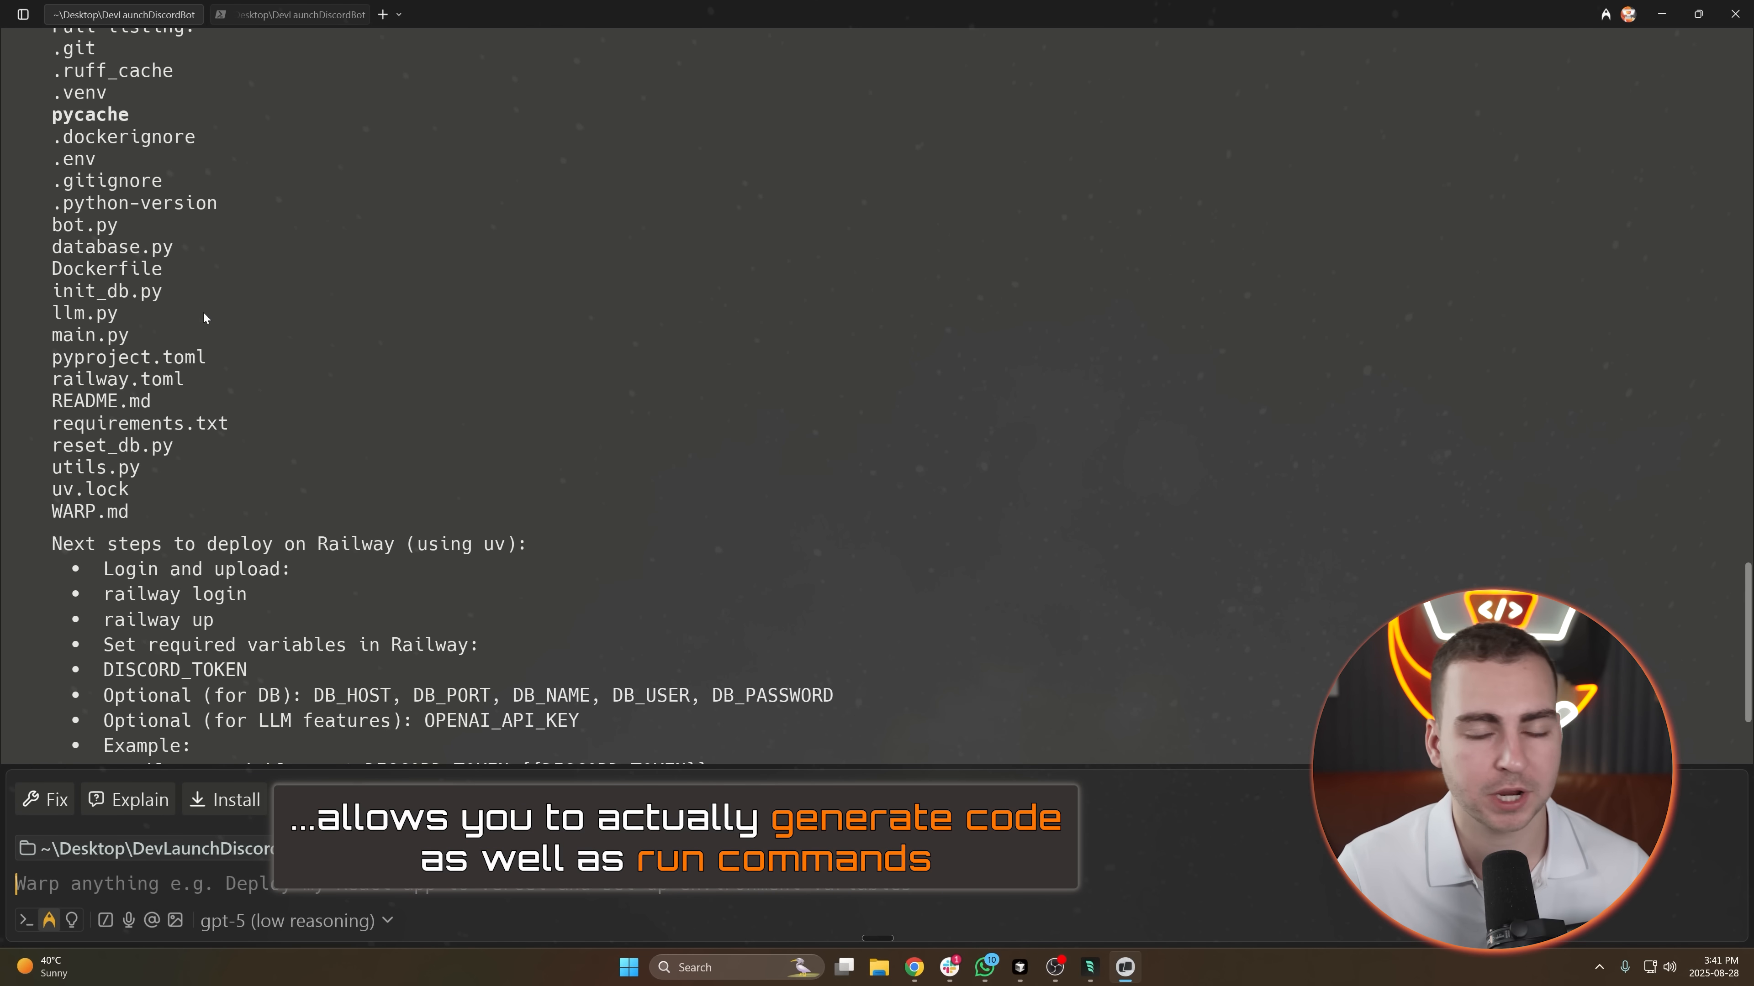
mouse_move(214, 423)
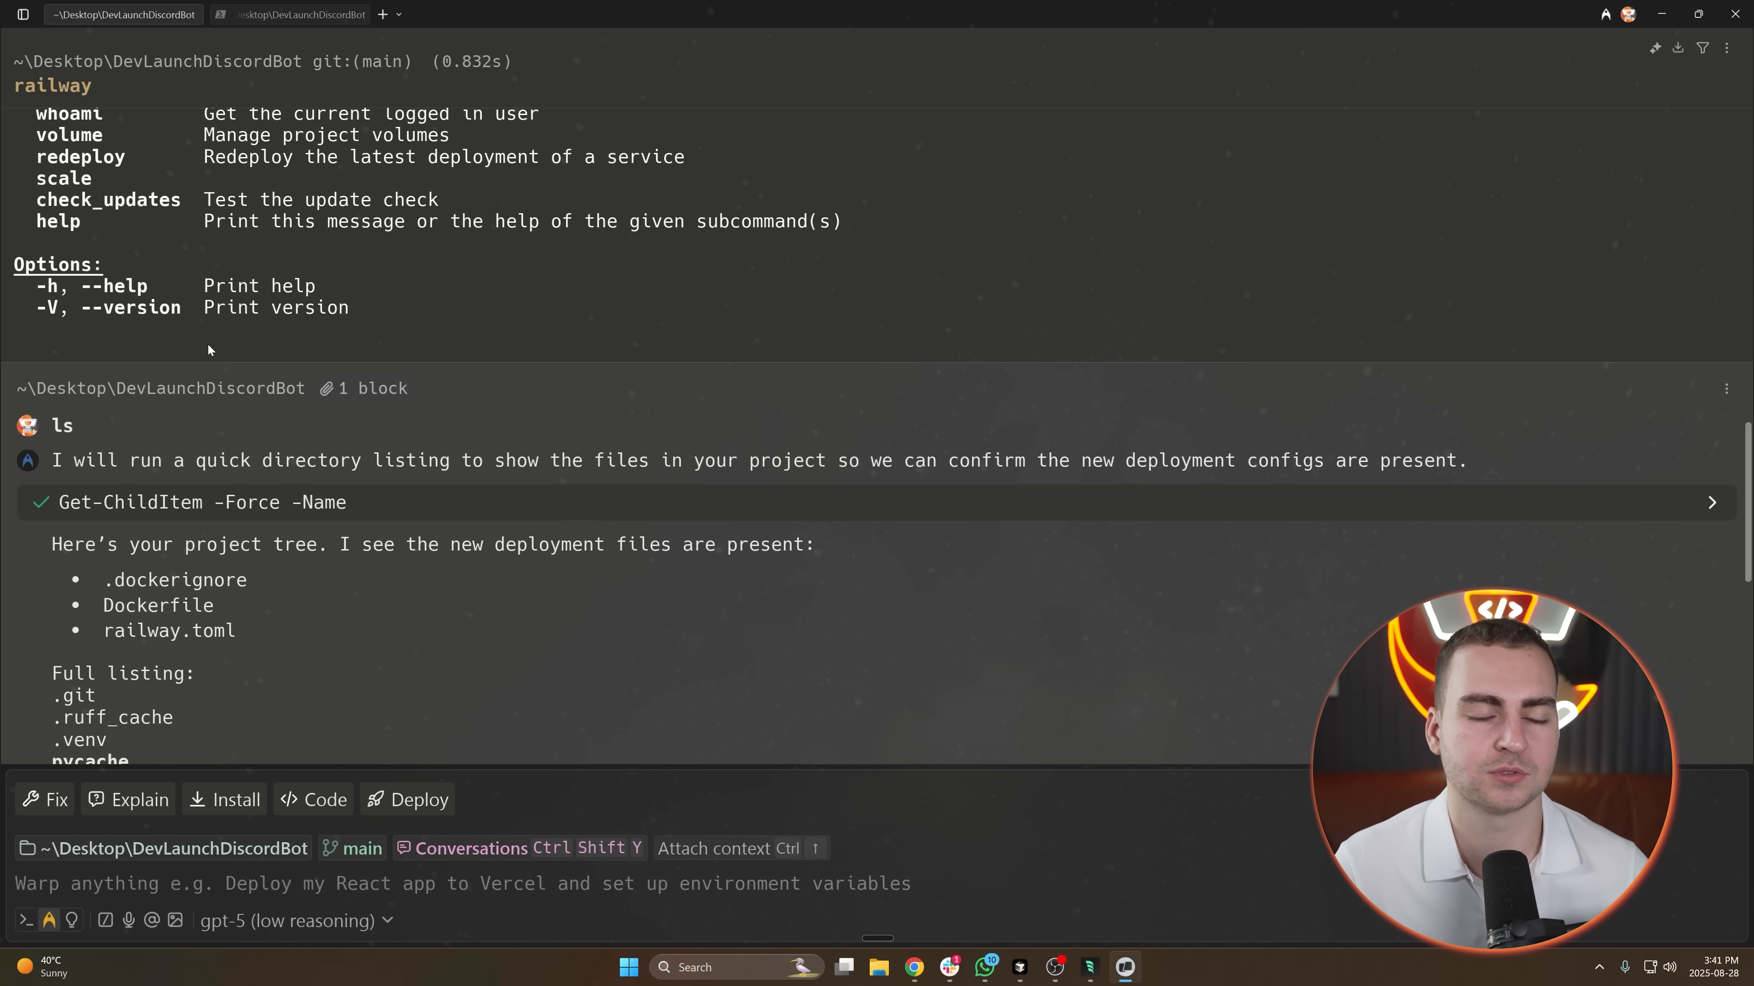
Show the Dockerfile beside the listing and start asking 'tell me what fi' in the agent prompt.
scroll("down", 3)
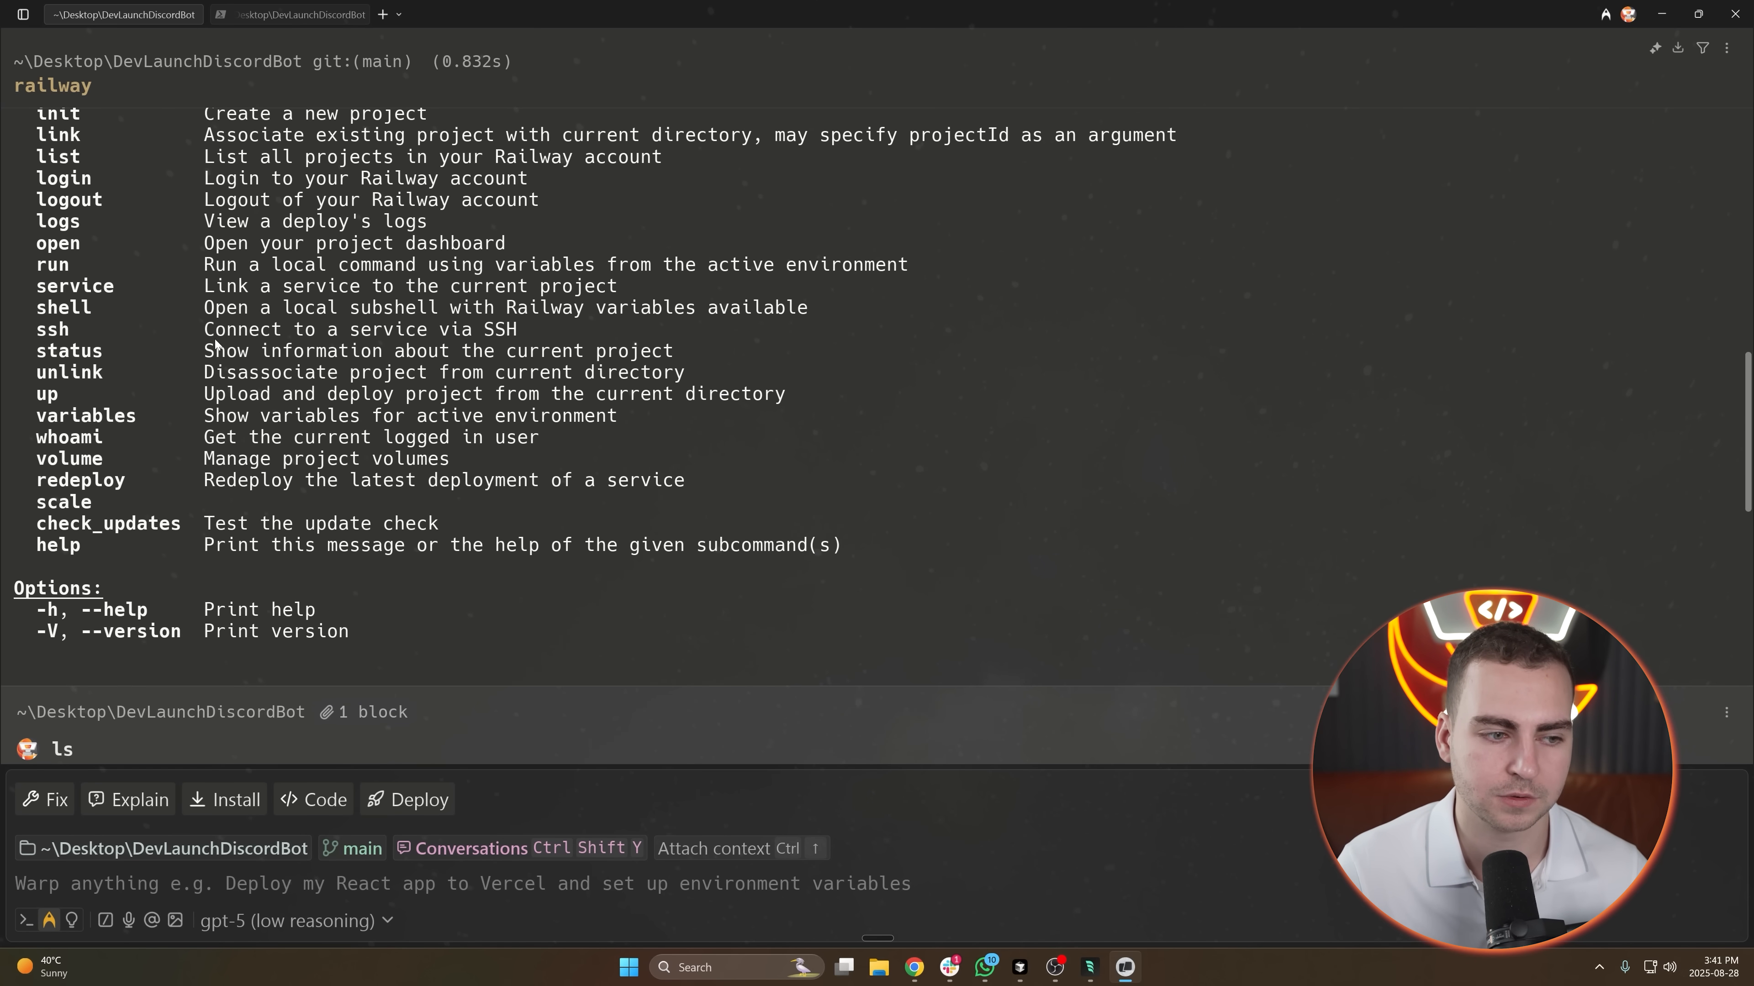
mouse_move(246, 613)
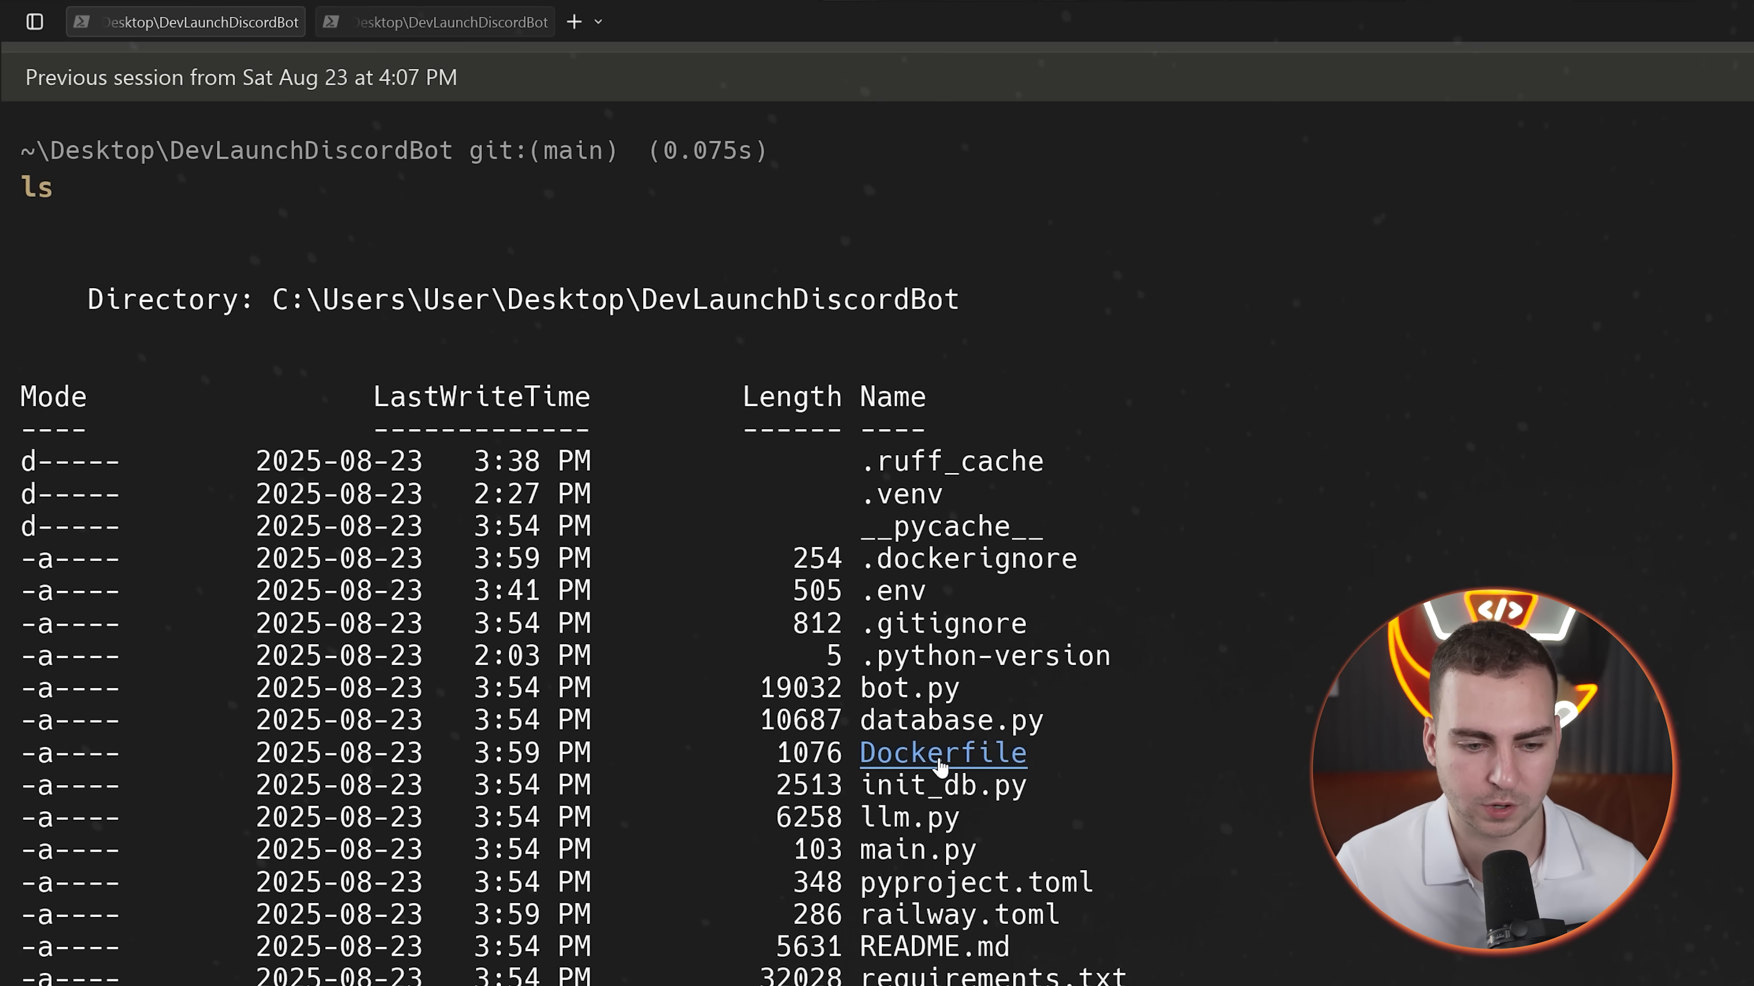
left_click(940, 752)
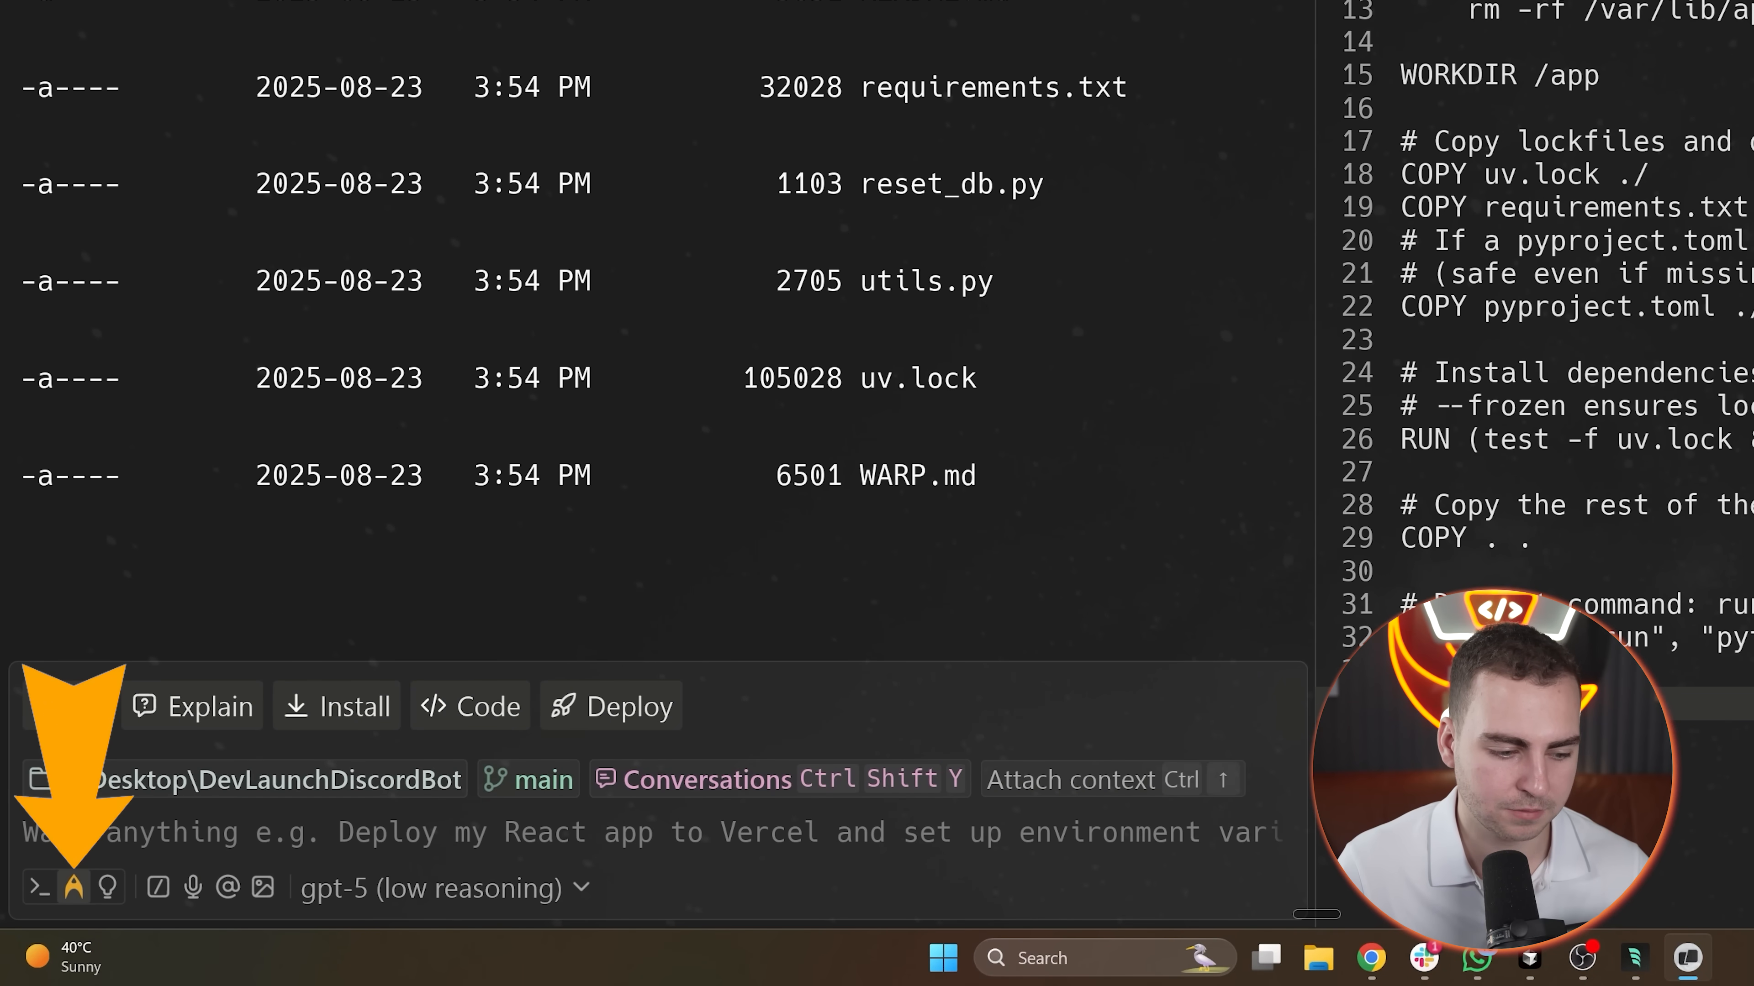
type("tell me what fi")
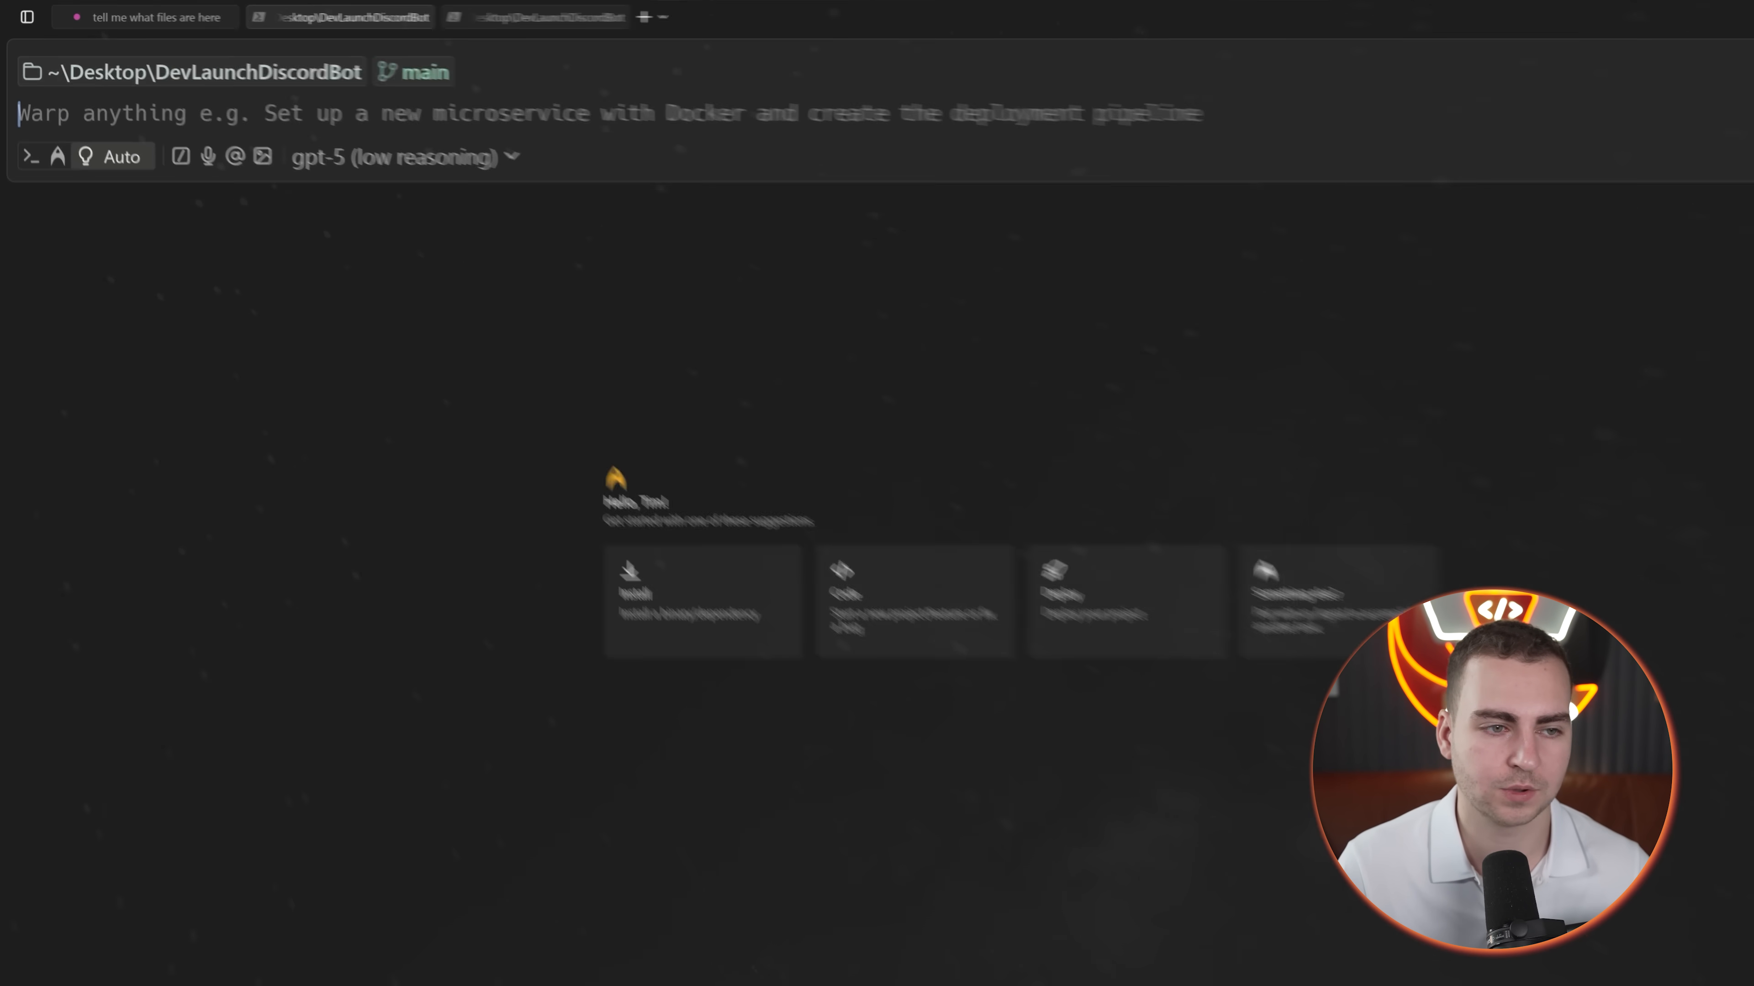
Send a quick 'hey' greeting, then return to the DevLaunchDiscordBot file-listing conversation.
type("hey h")
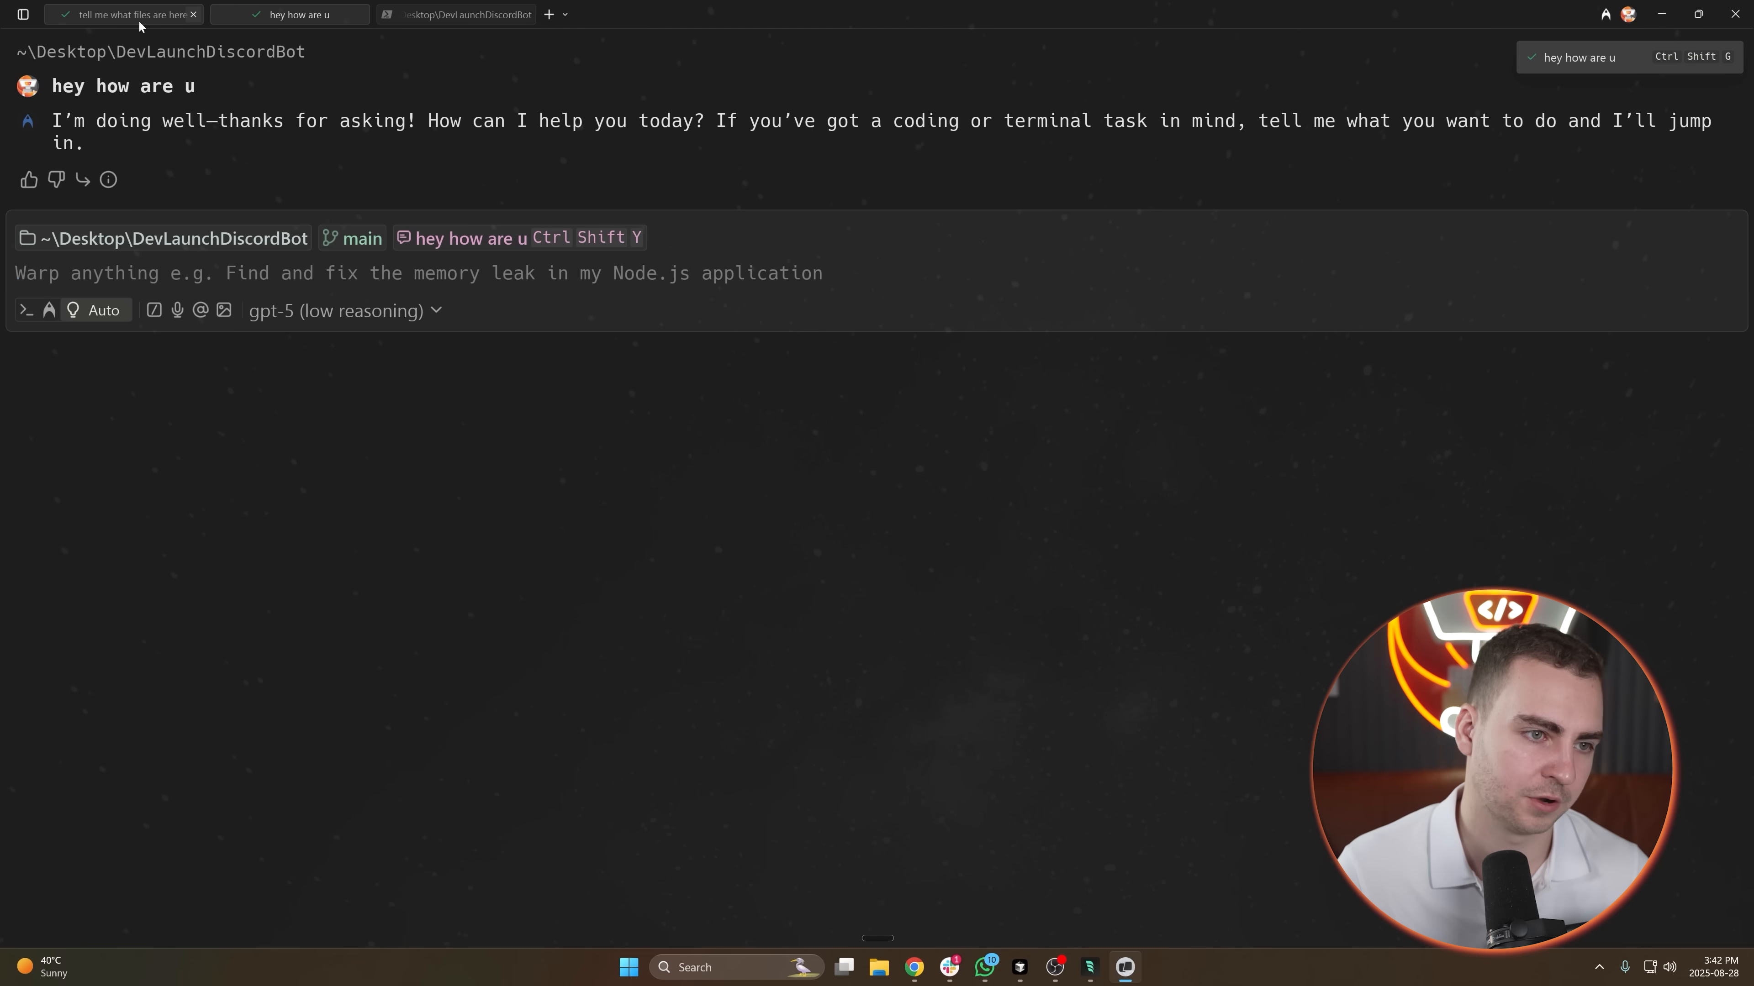
left_click(124, 15)
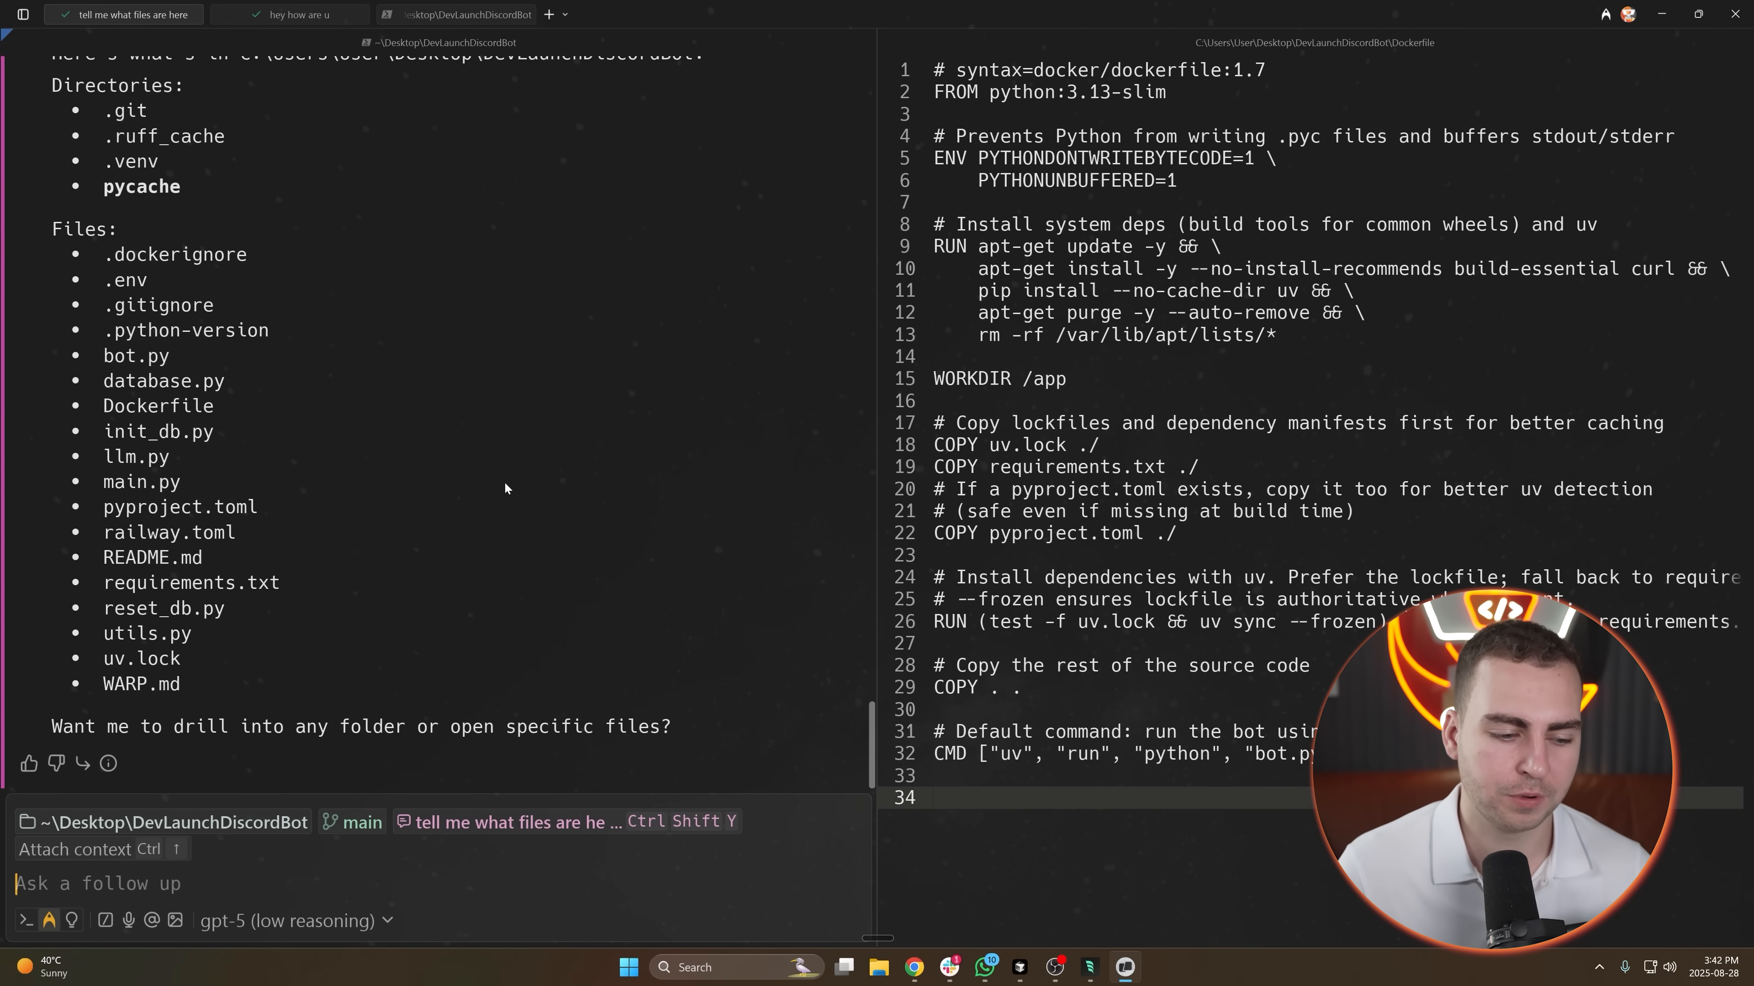
mouse_move(552, 447)
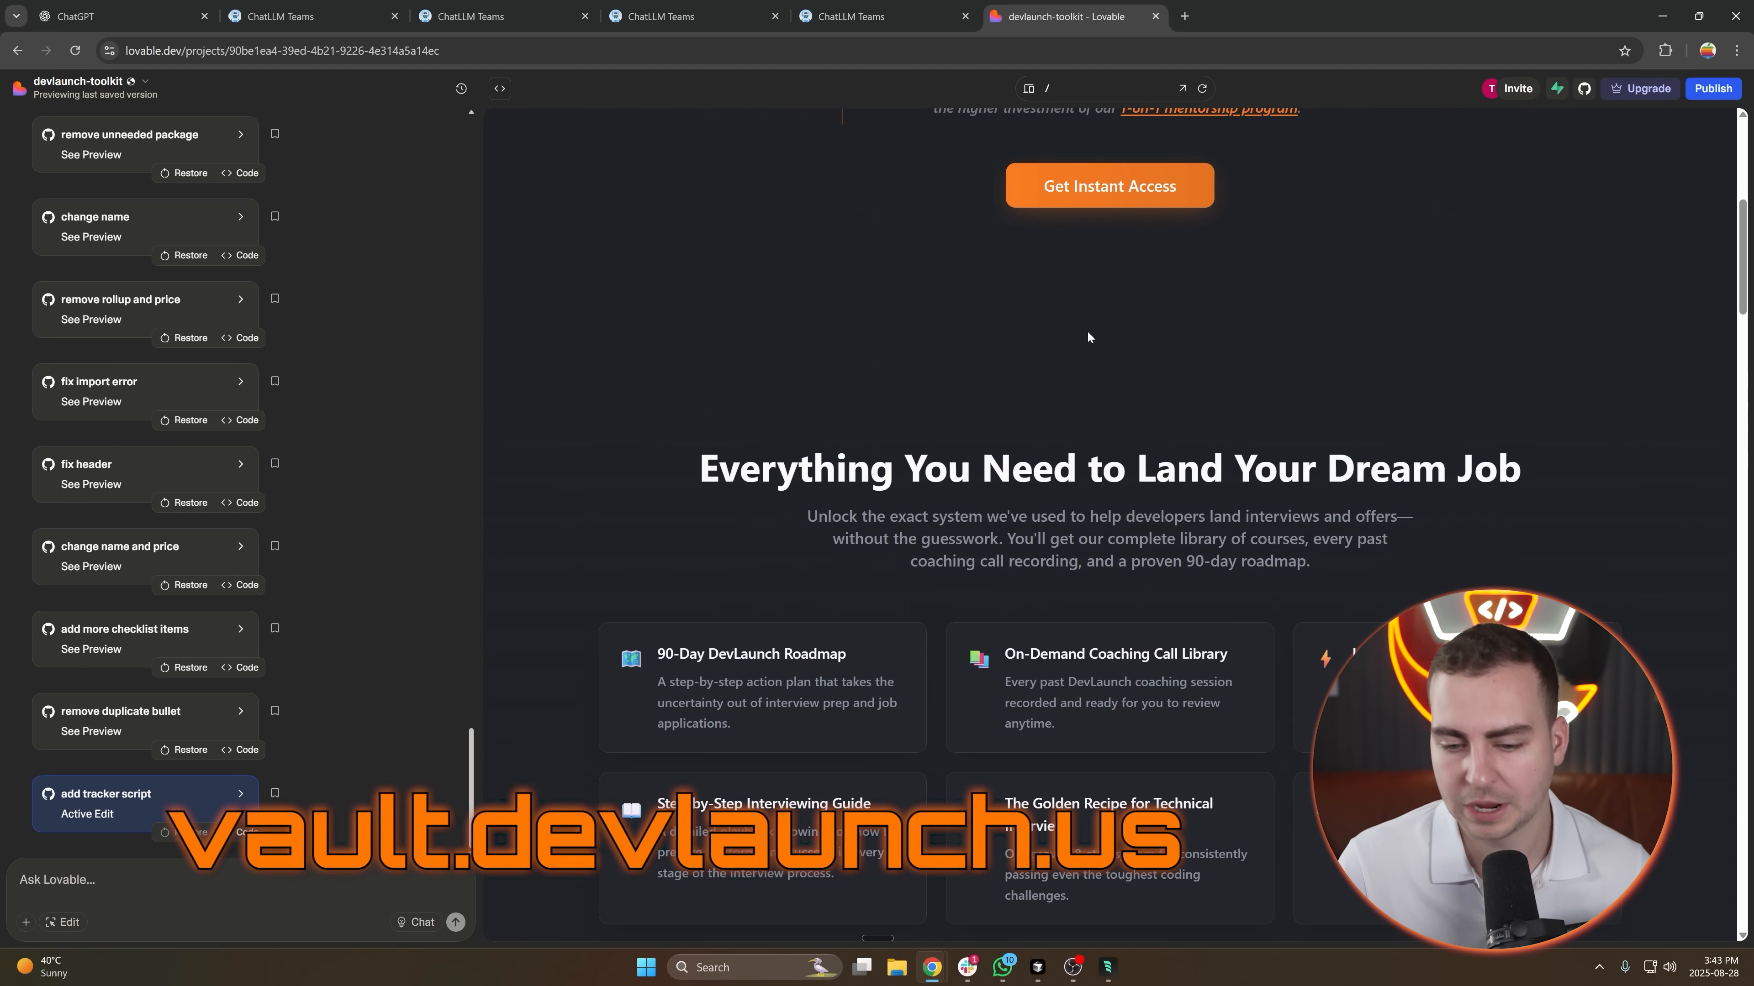
Review the devlaunch-toolkit landing page preview and bring up its page-route list.
scroll("down", 3)
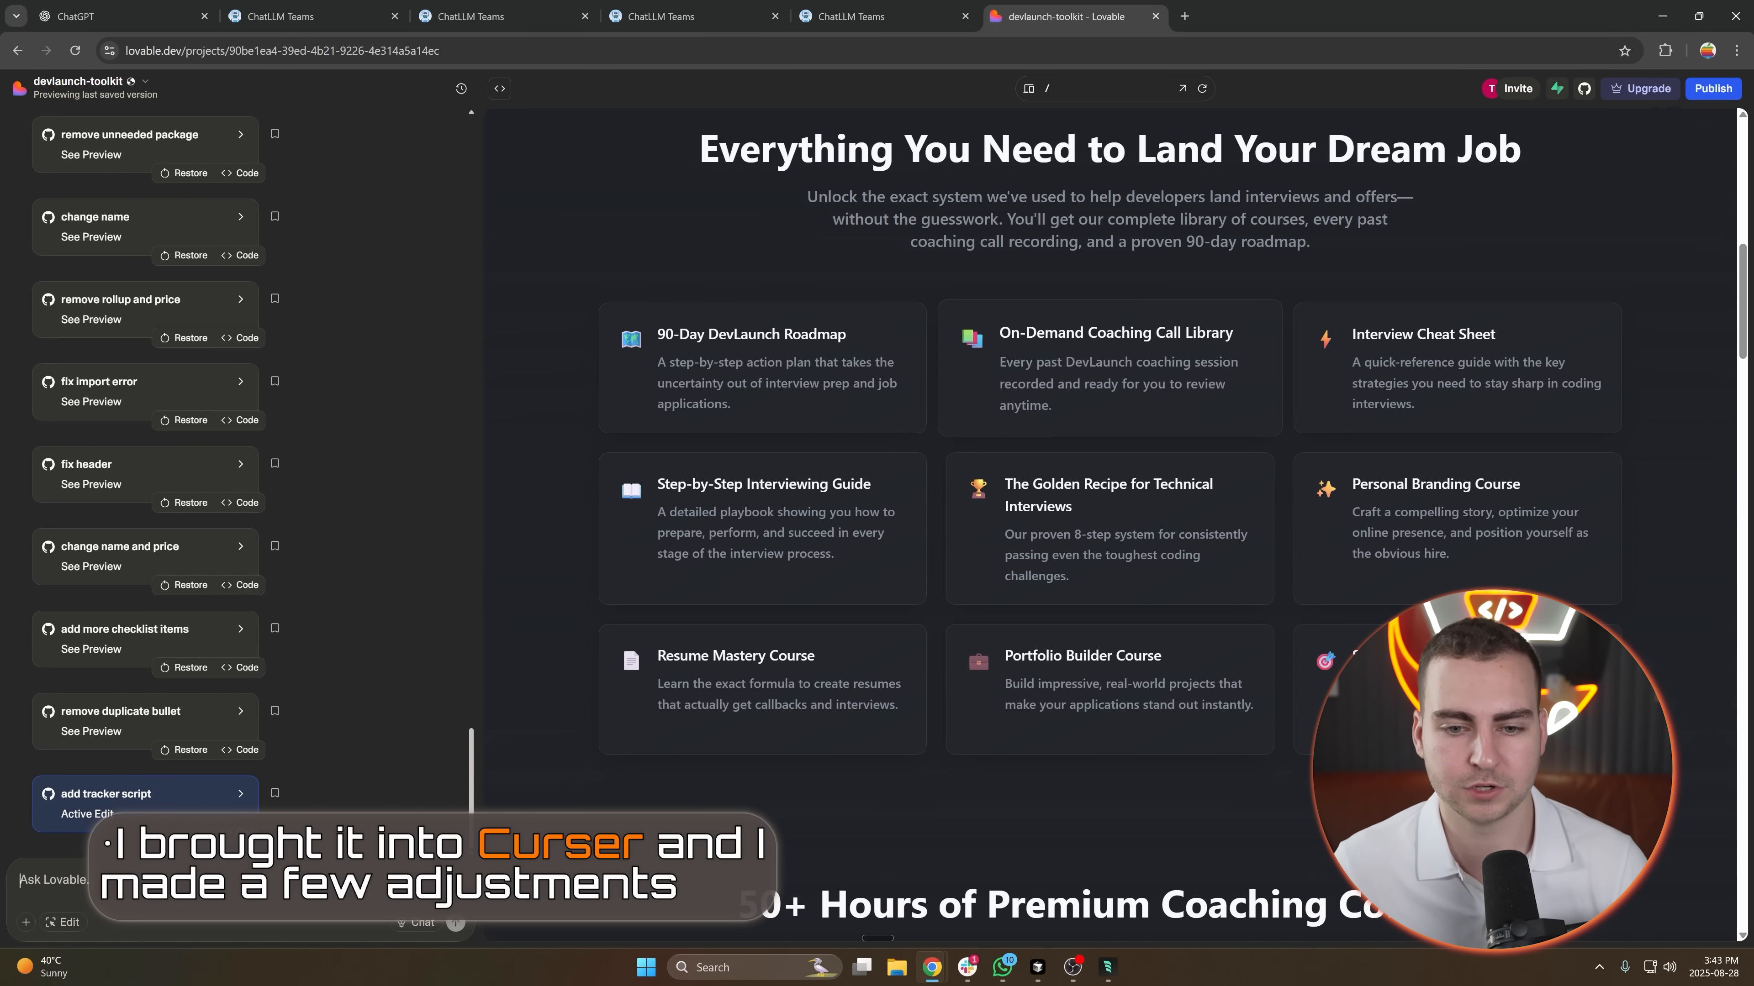
scroll("down", 3)
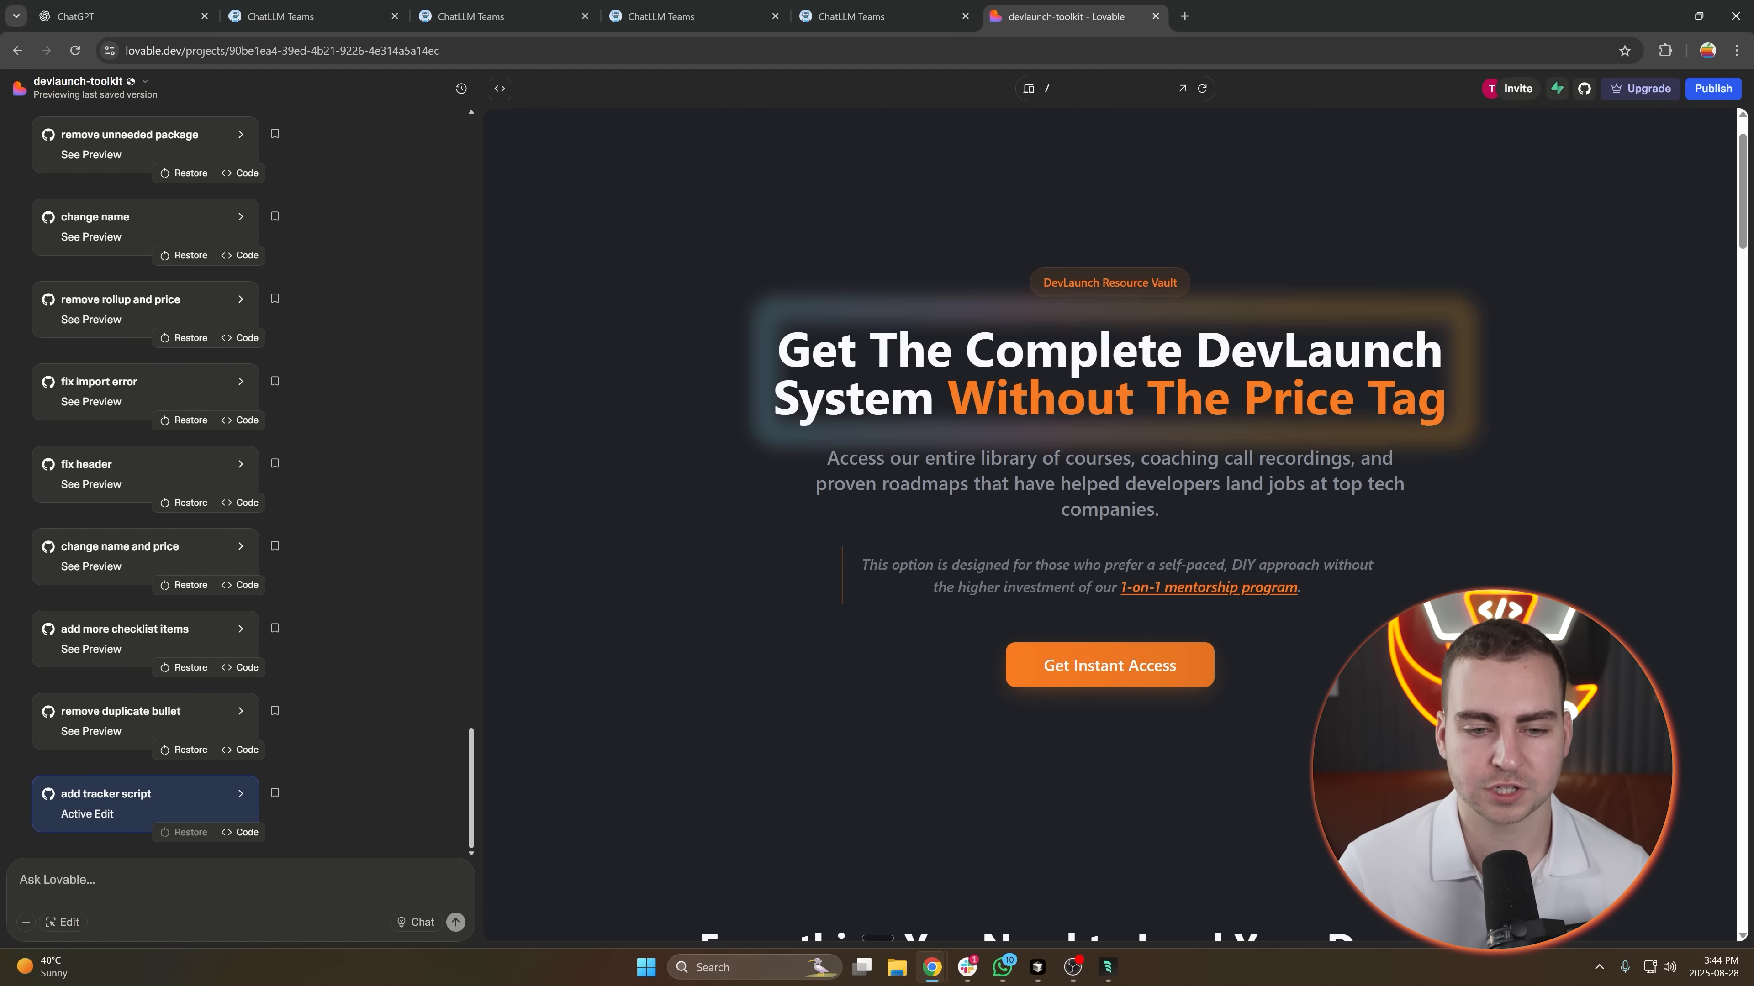
triple_click(1107, 374)
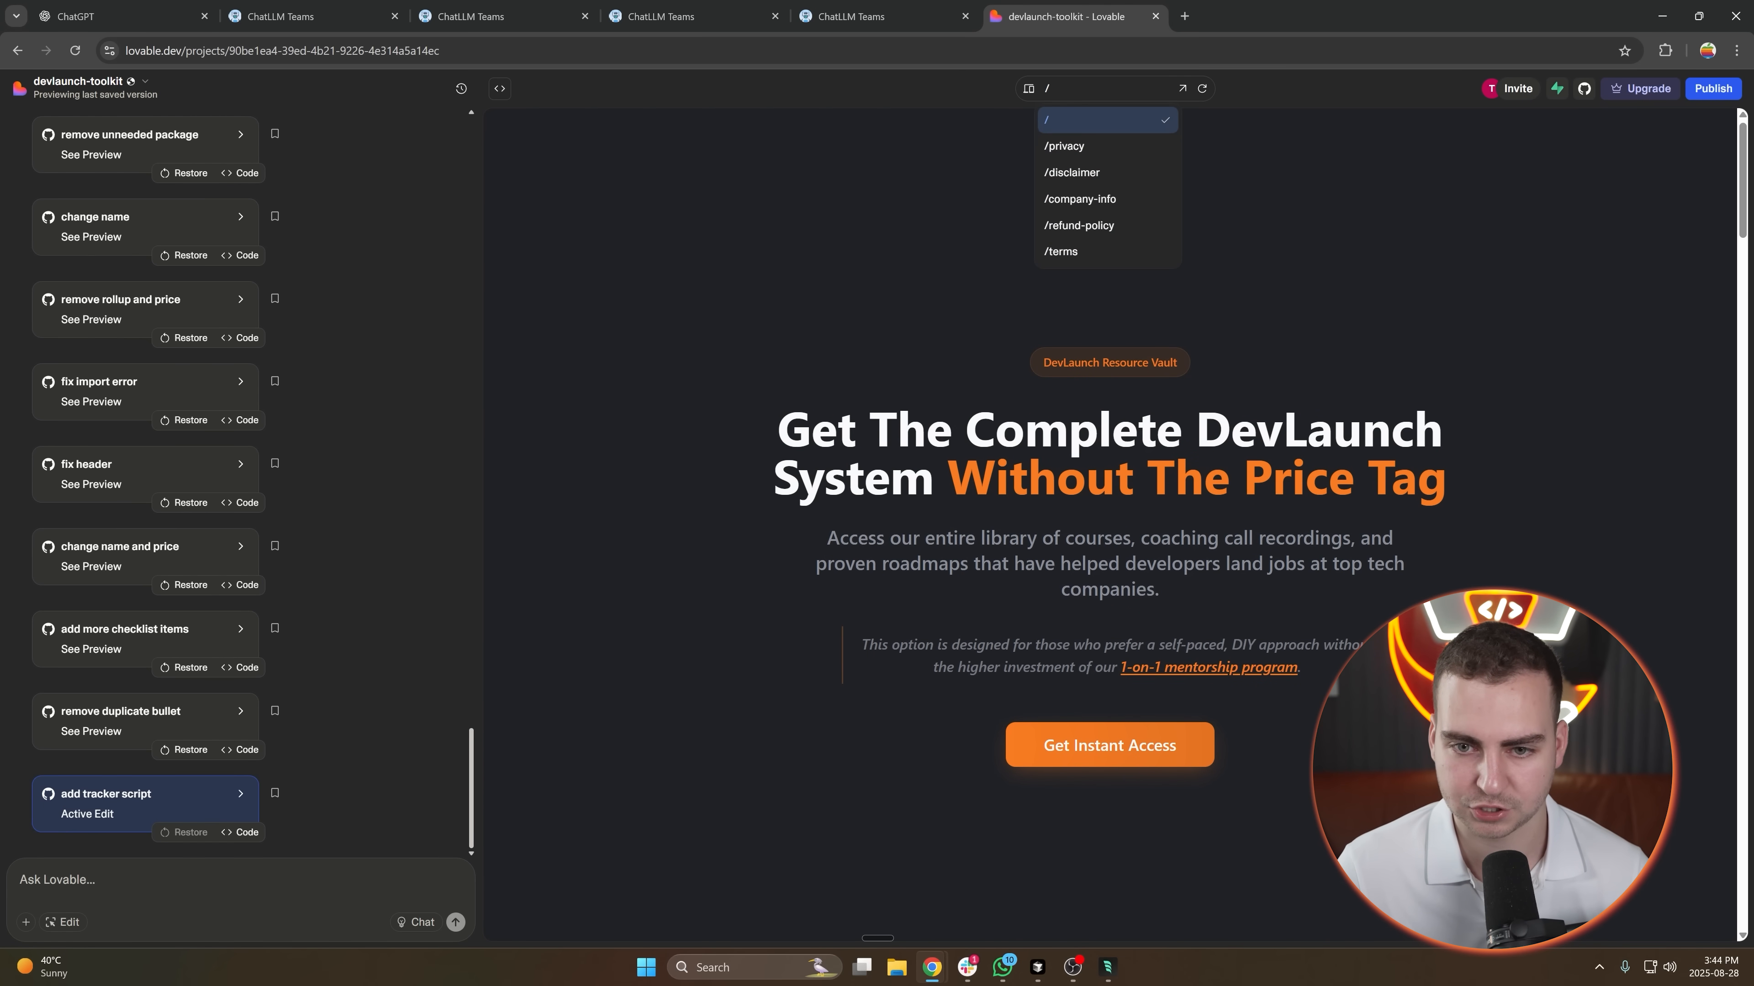
mouse_move(1093, 145)
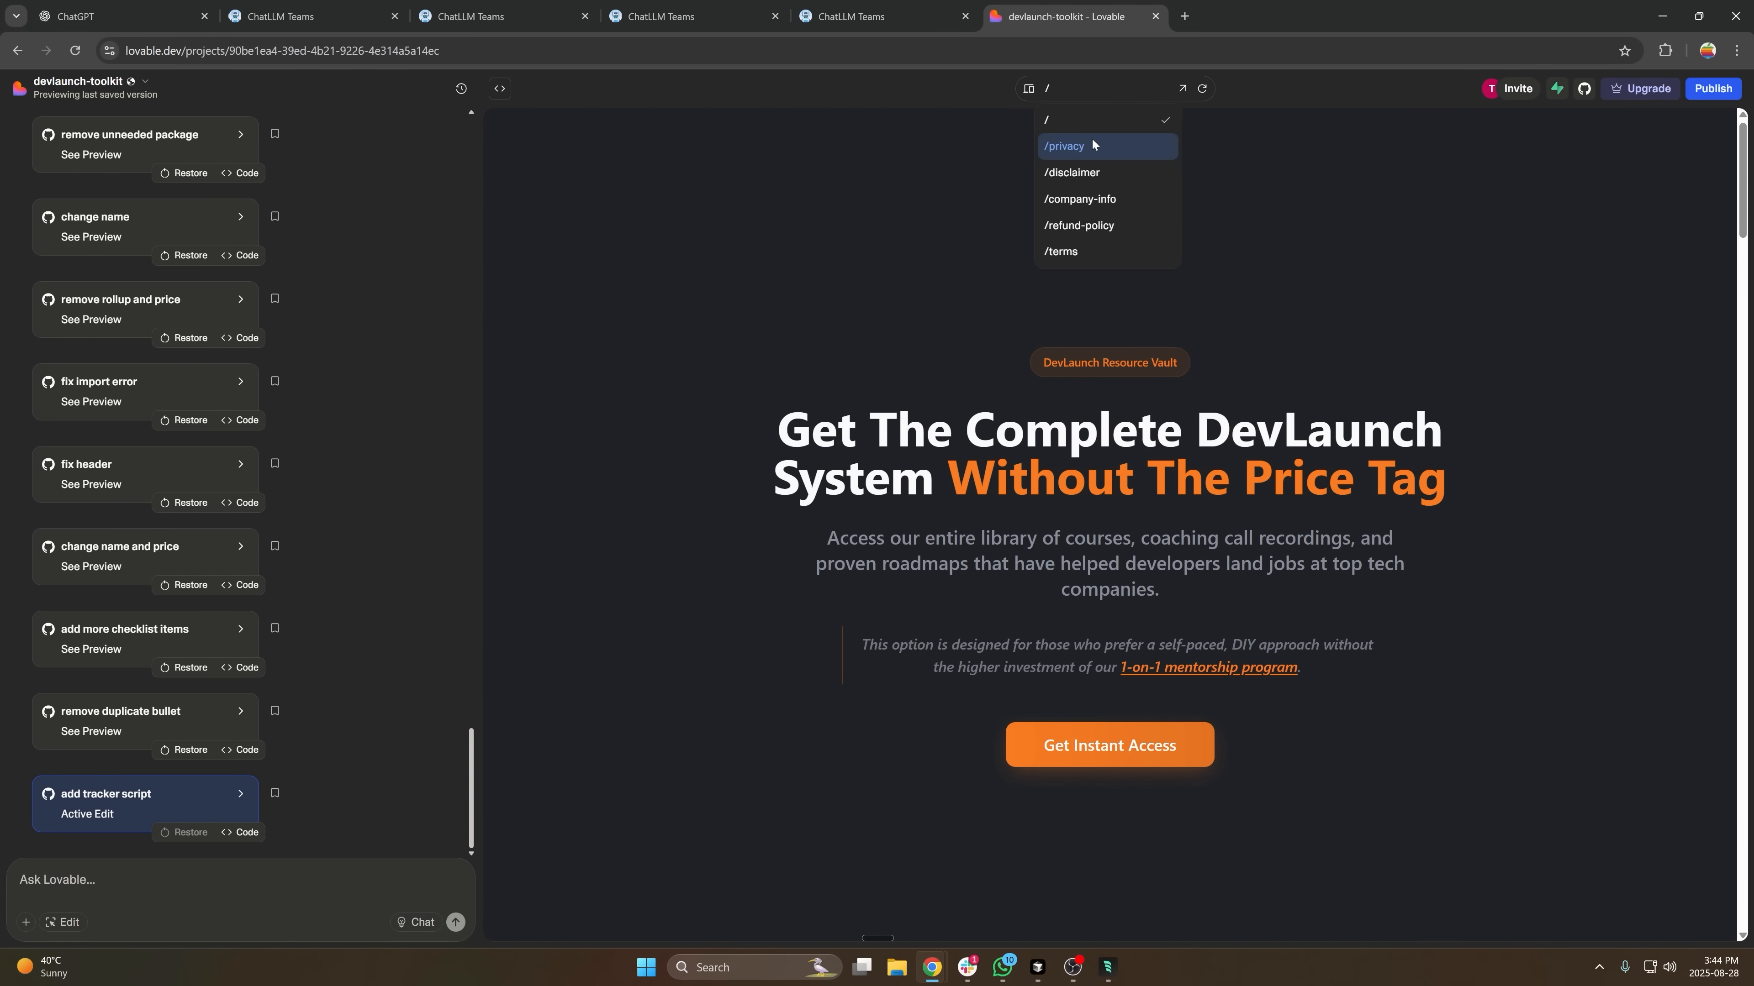
View the /refund-policy page, then return to the Lovable home with the workspace projects.
left_click(1063, 146)
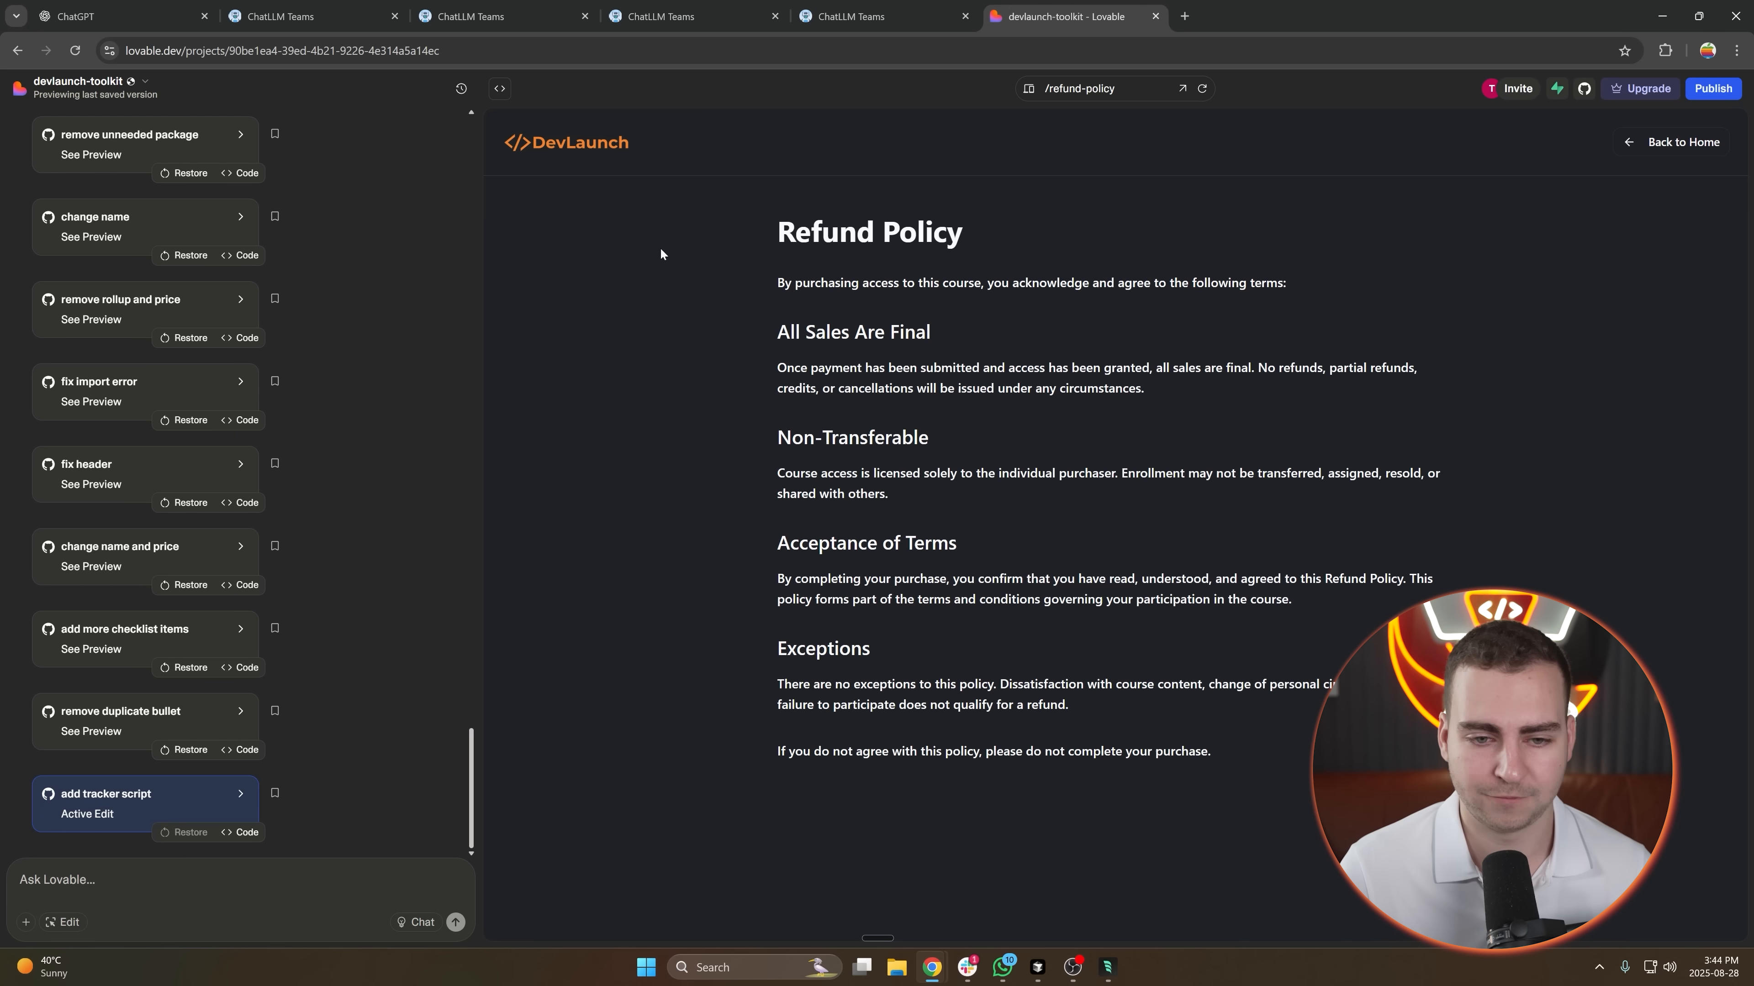
left_click(80, 82)
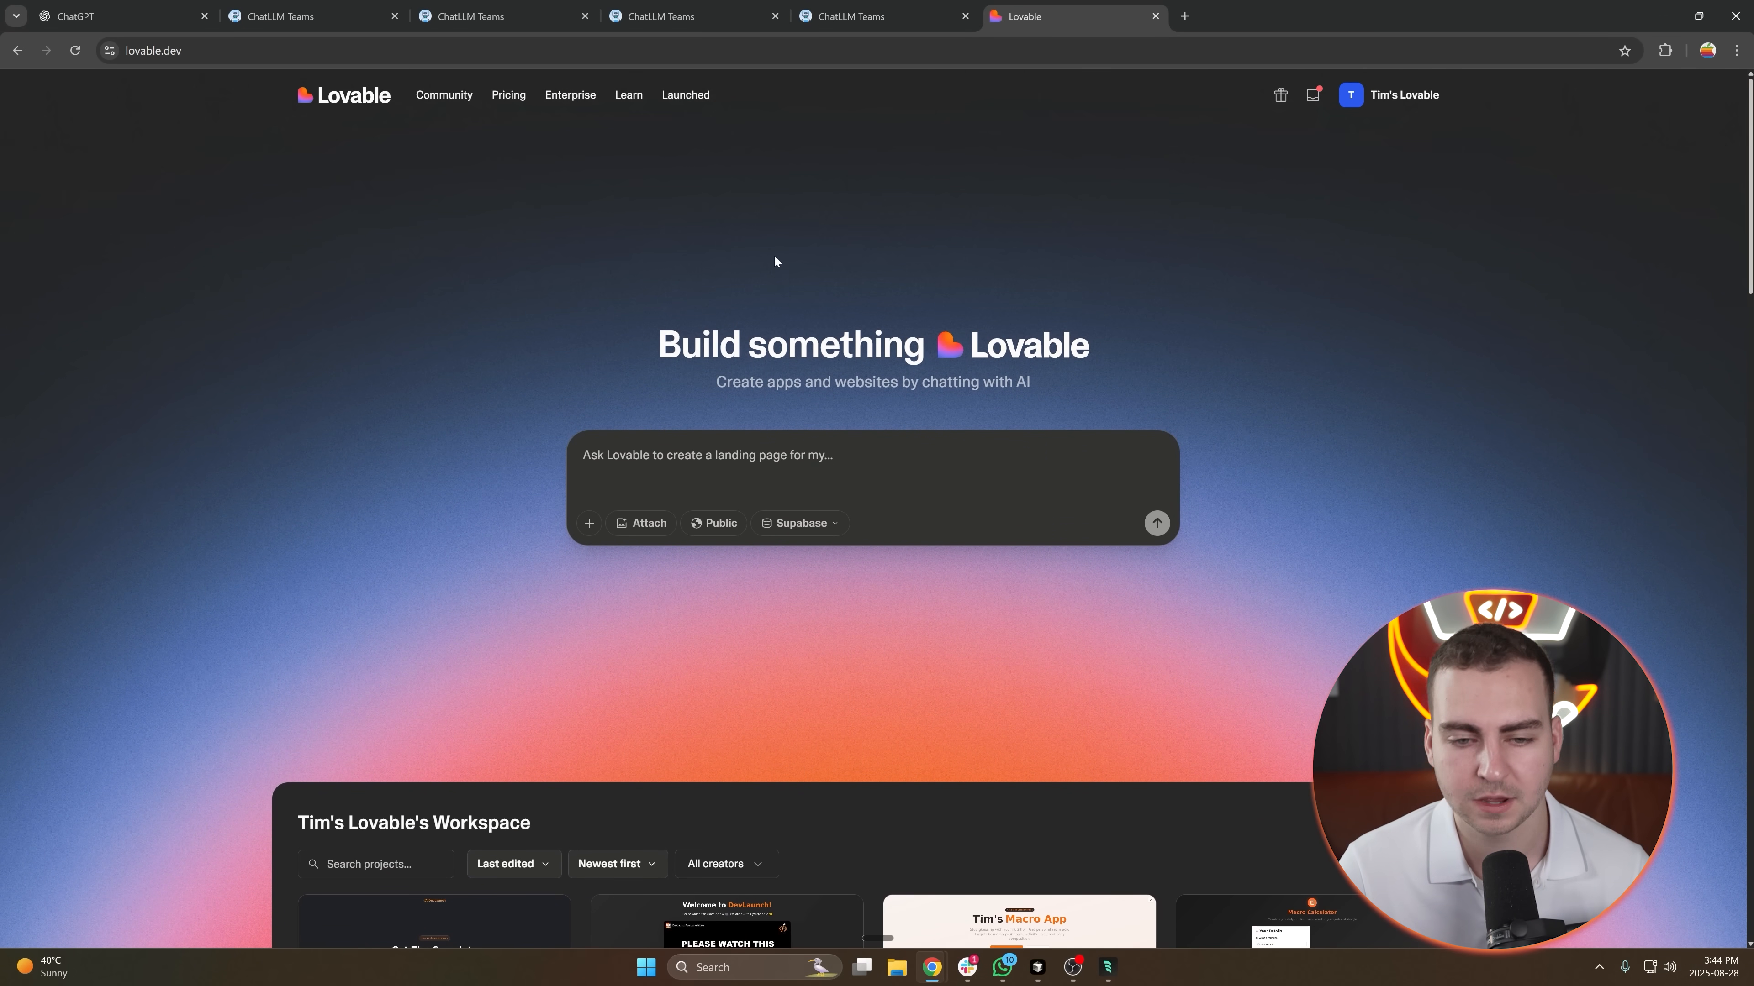
scroll("down", 3)
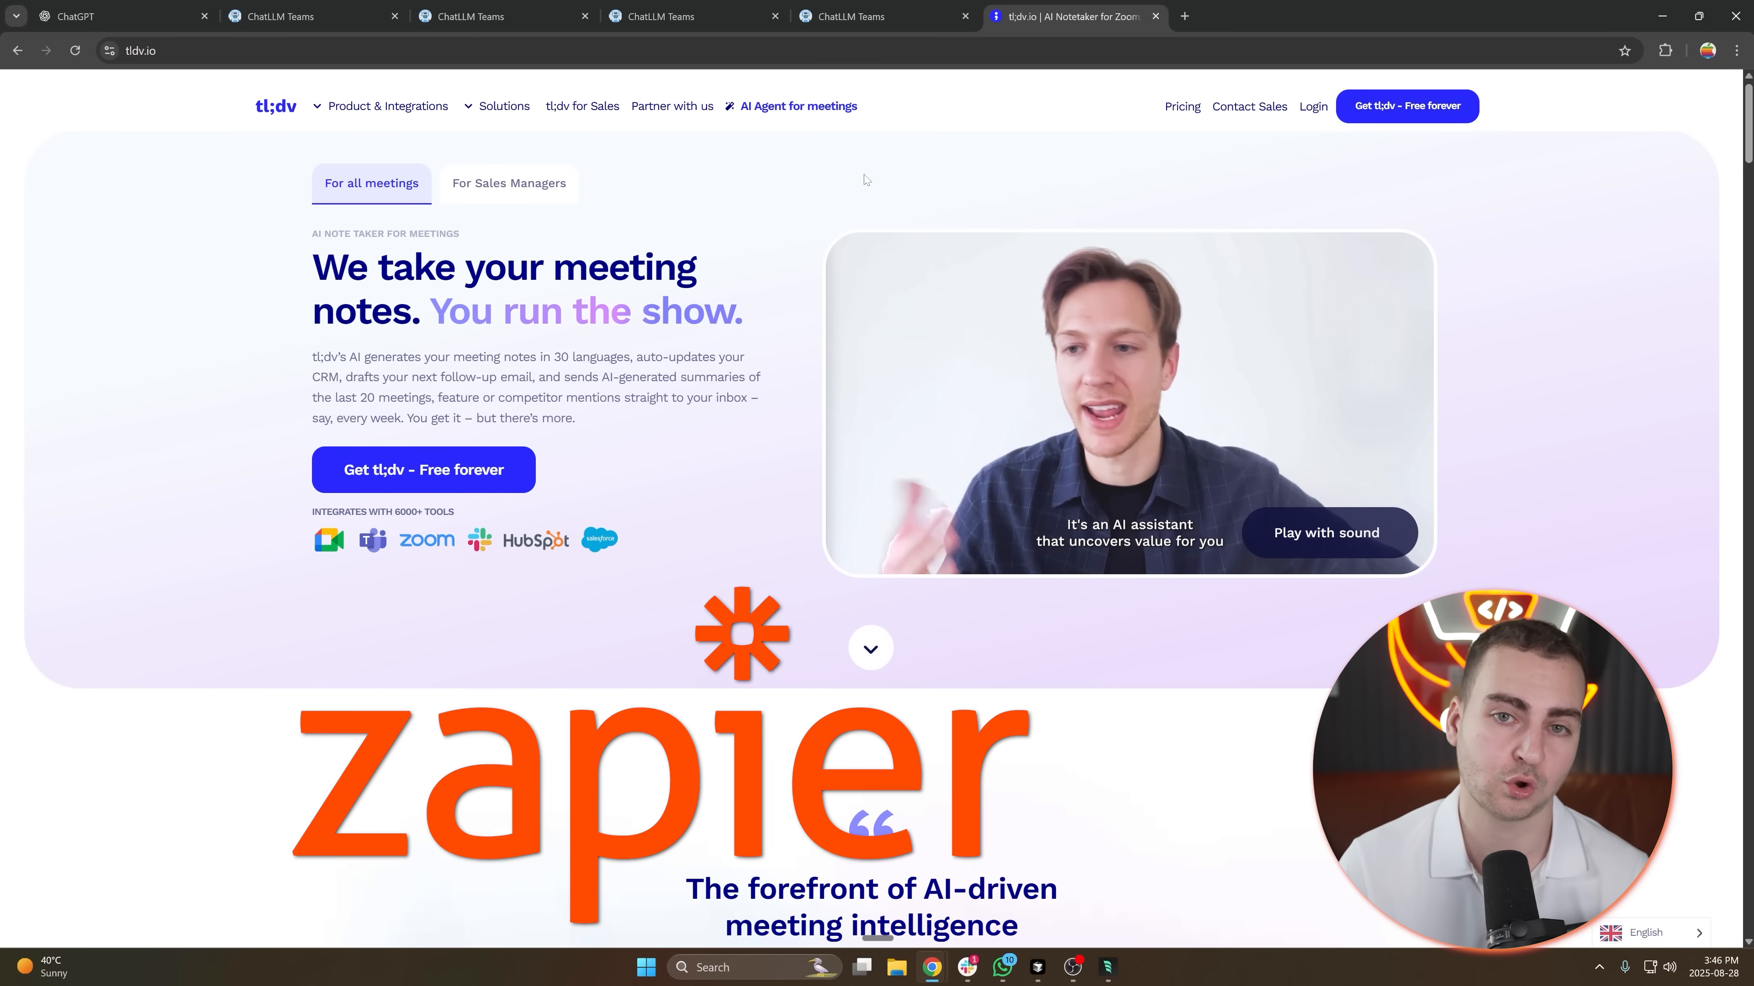
Scroll through tl;dv's sales coaching and meeting transcription homepage sections.
scroll("down", 3)
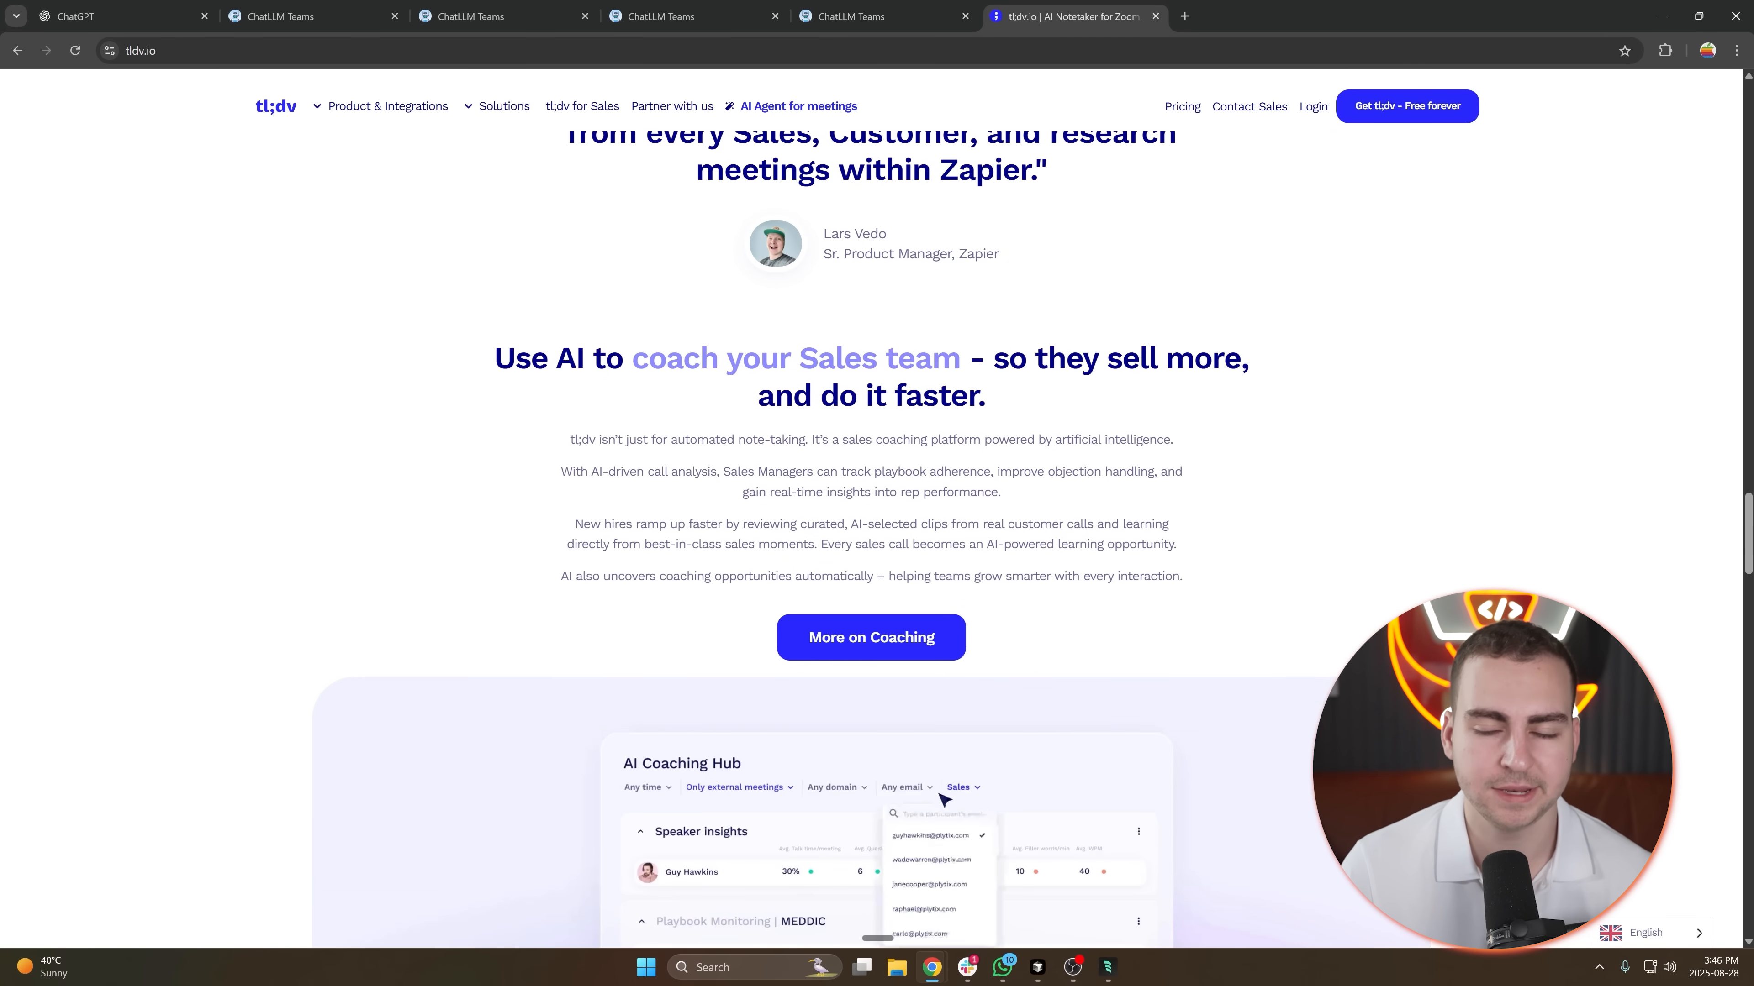
scroll("down", 3)
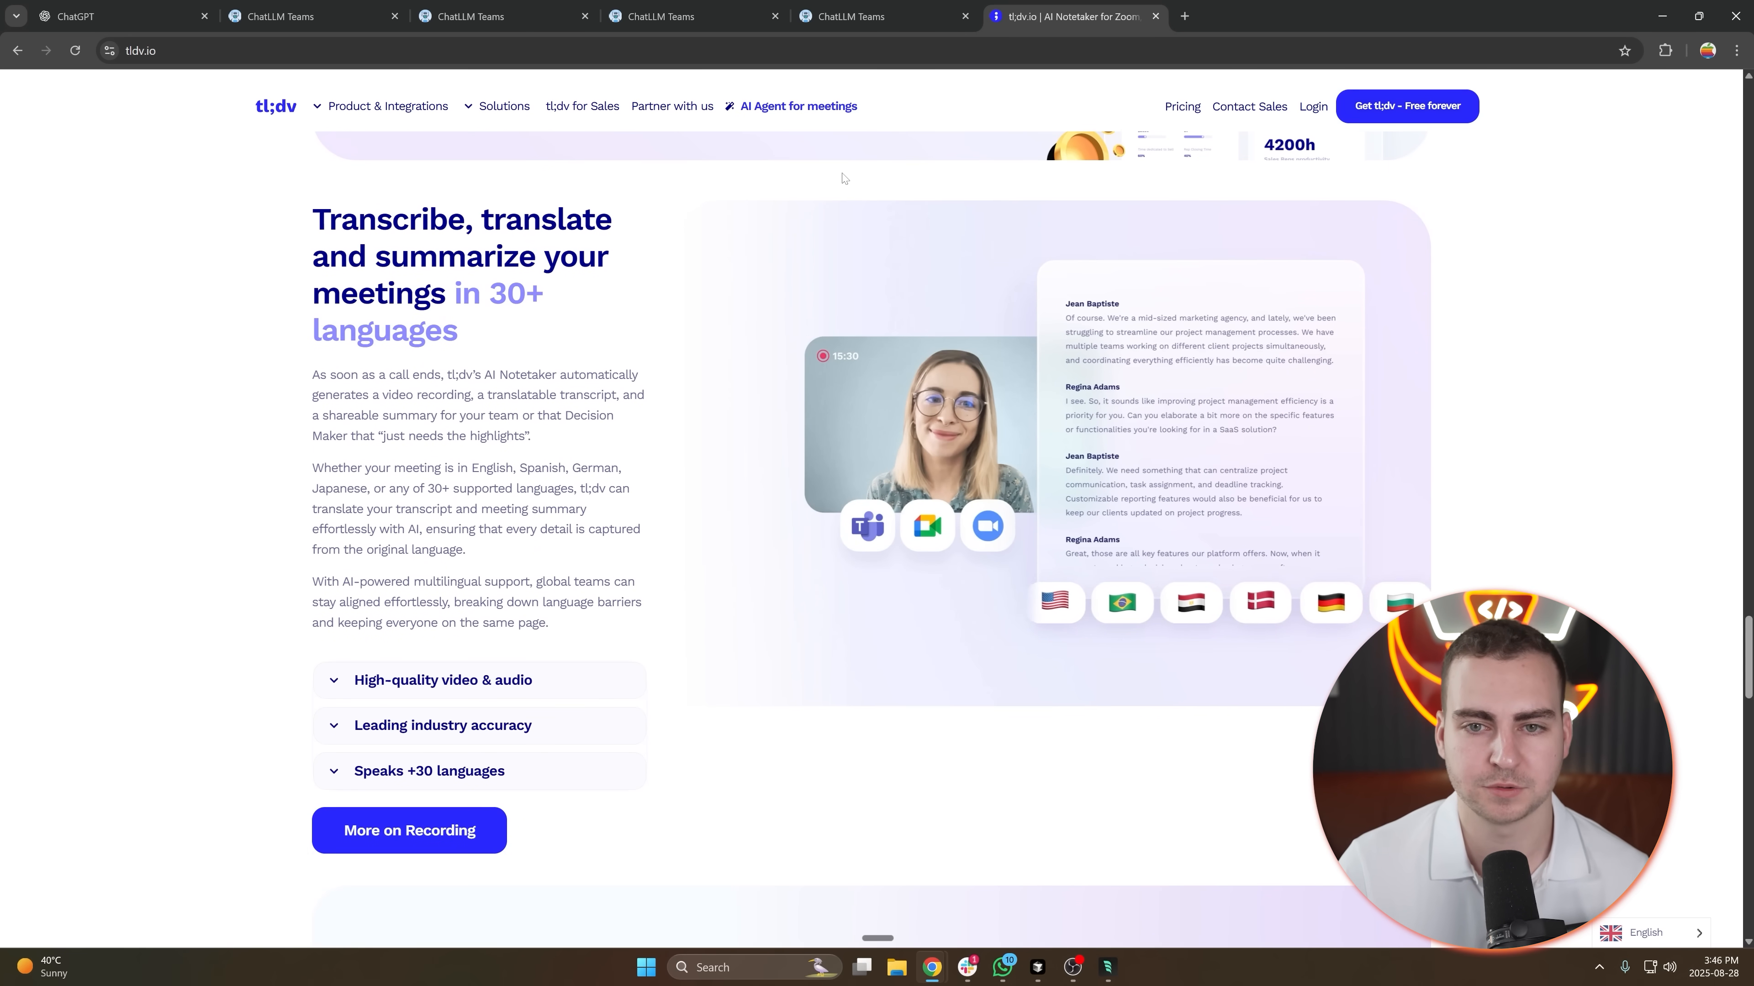
scroll("down", 3)
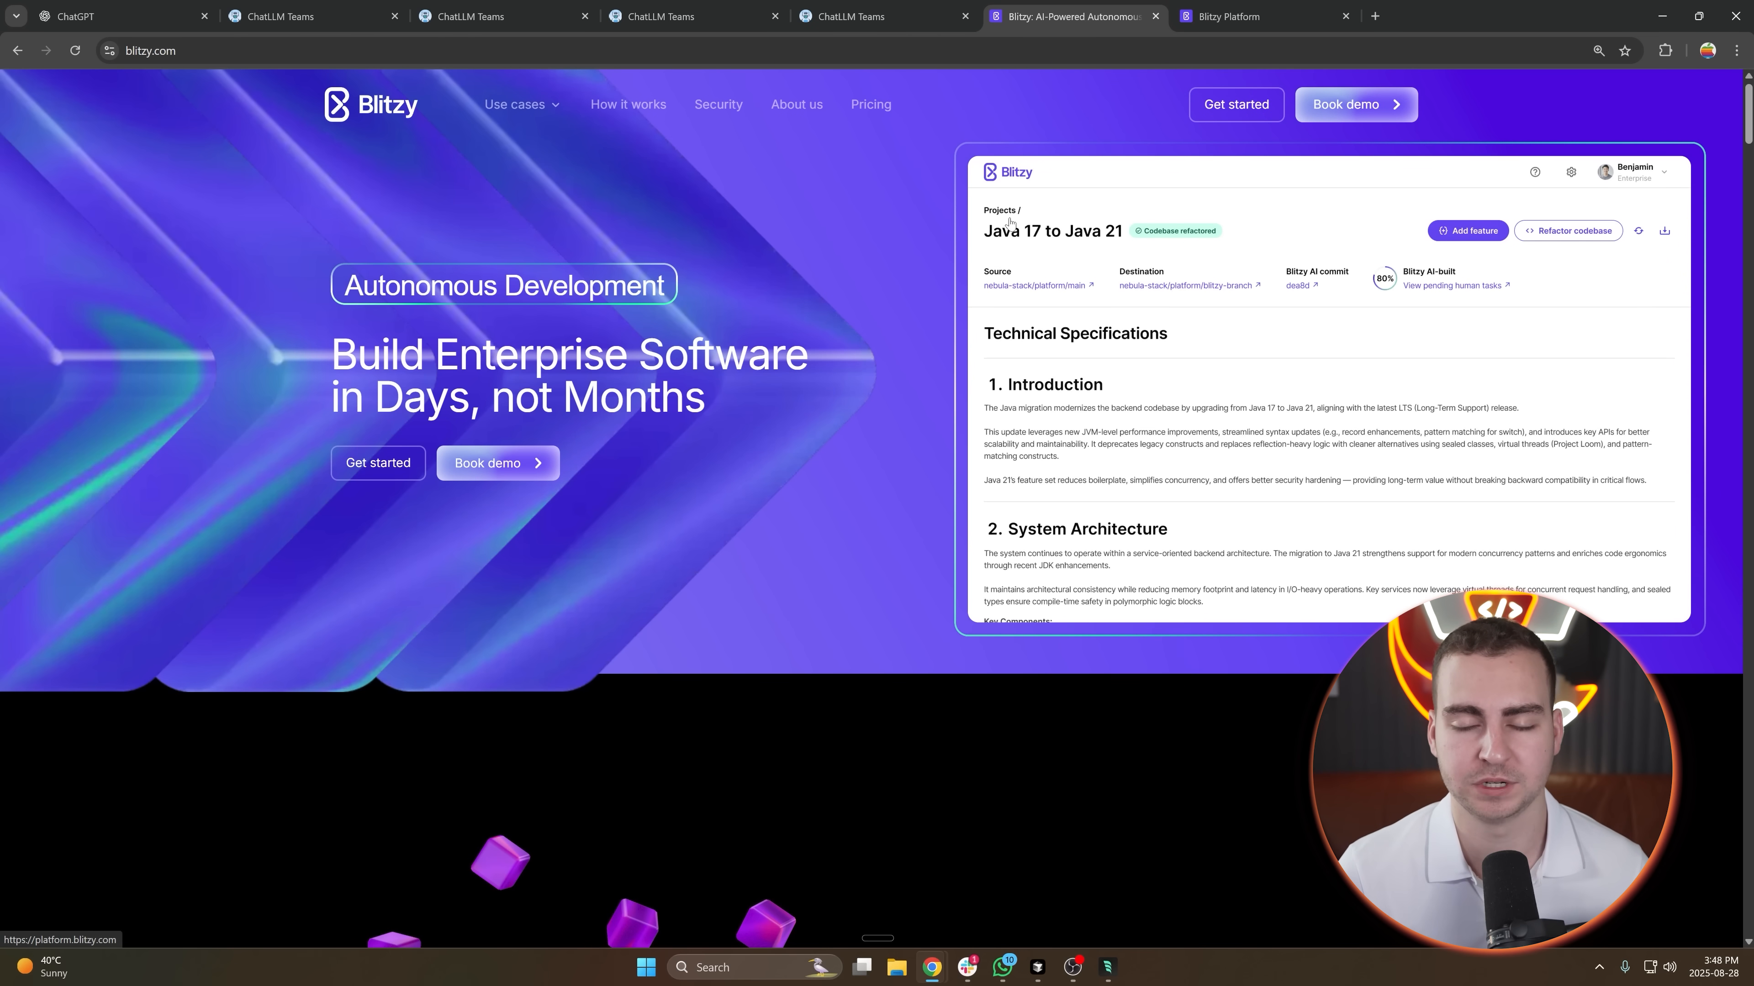
Browse the Velocity Mobile App tech spec from Key Stakeholders down to the authentication flow diagram.
left_click(1225, 16)
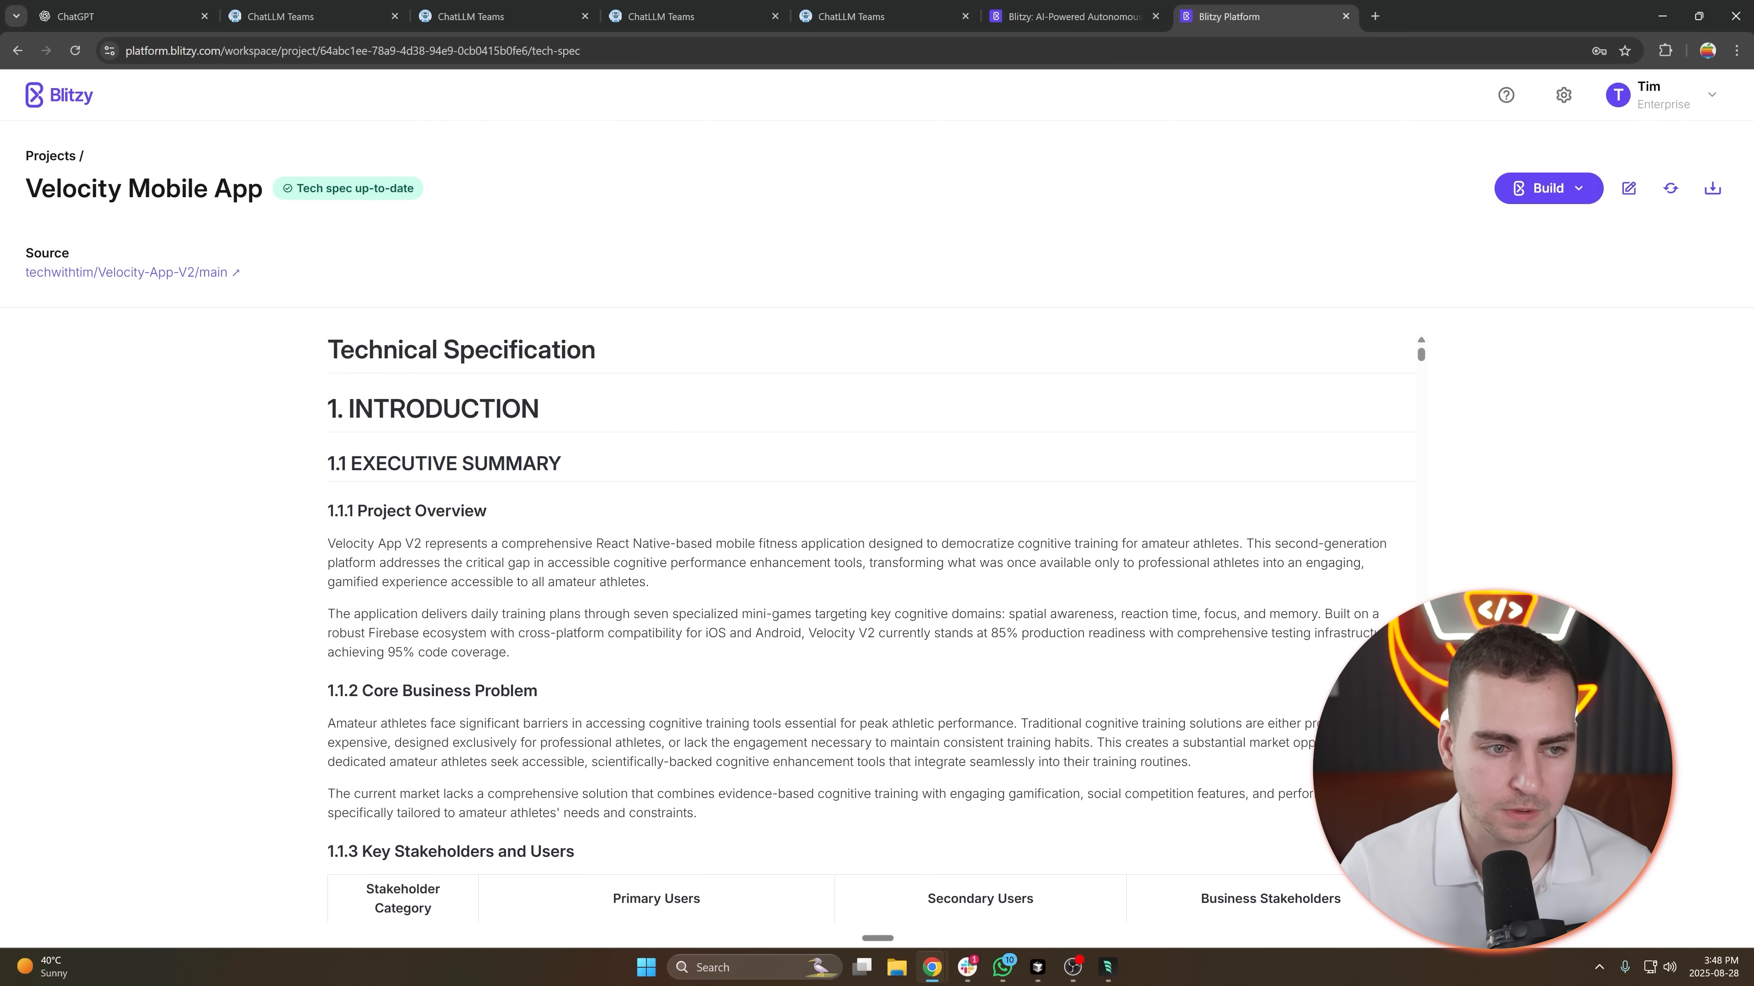
scroll("down", 3)
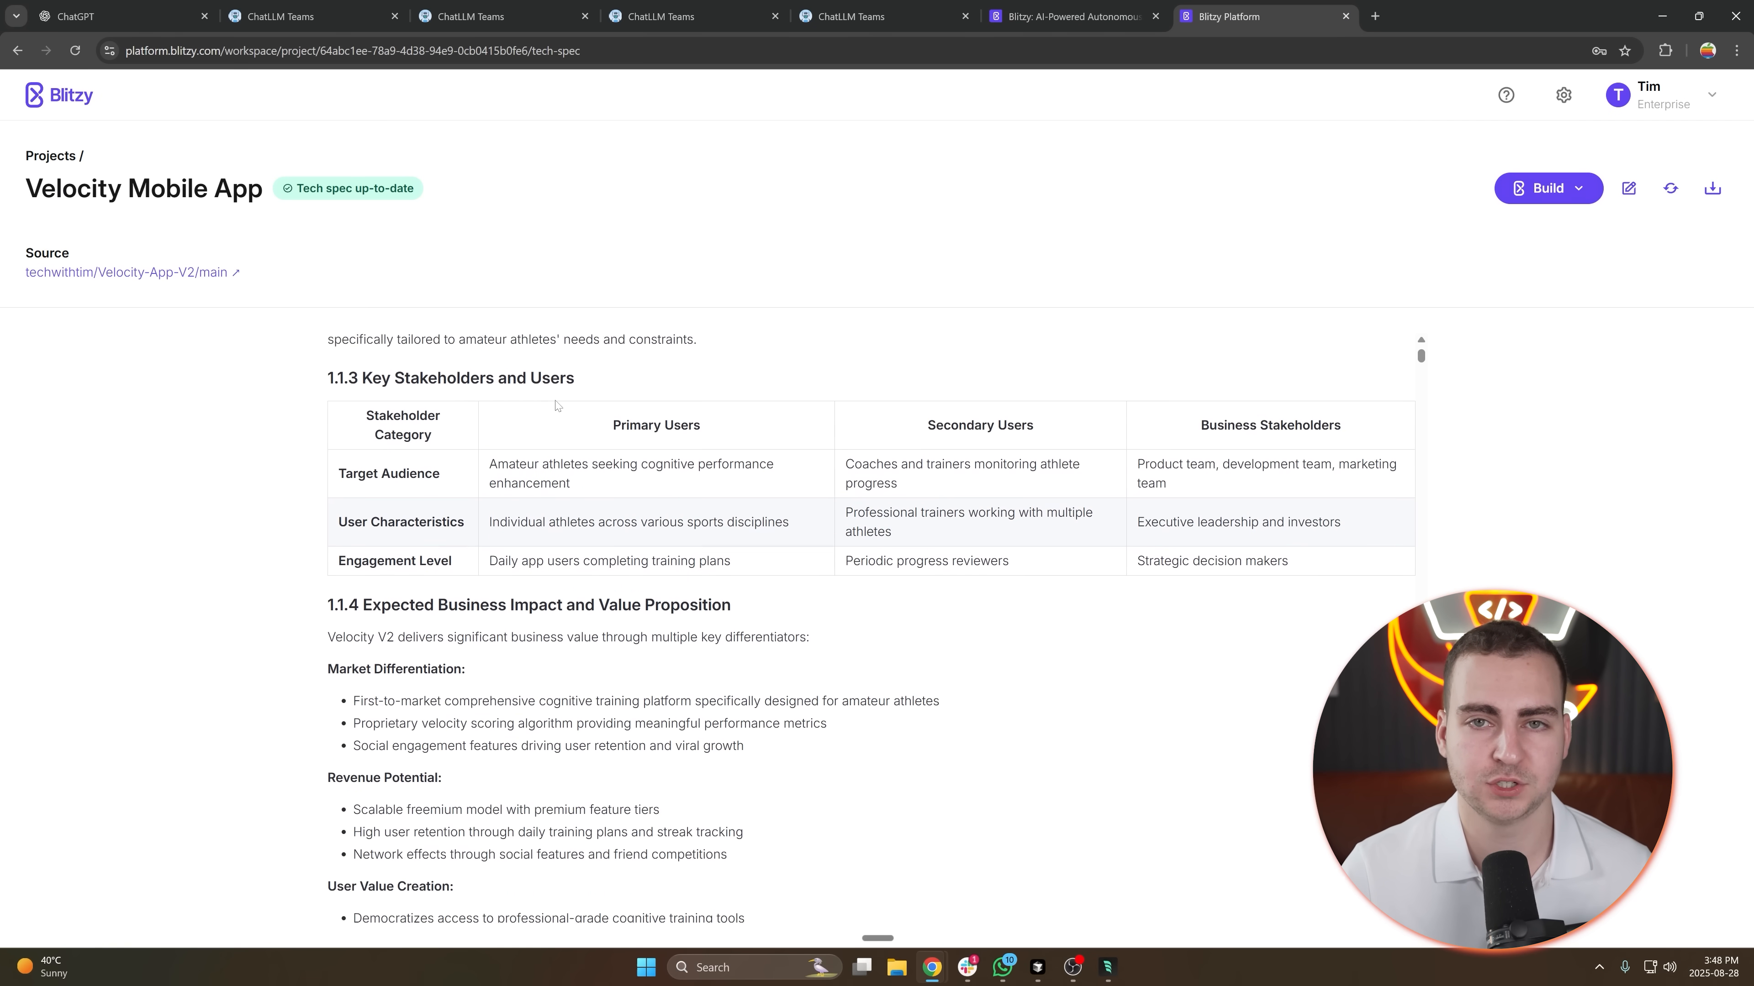
scroll("down", 3)
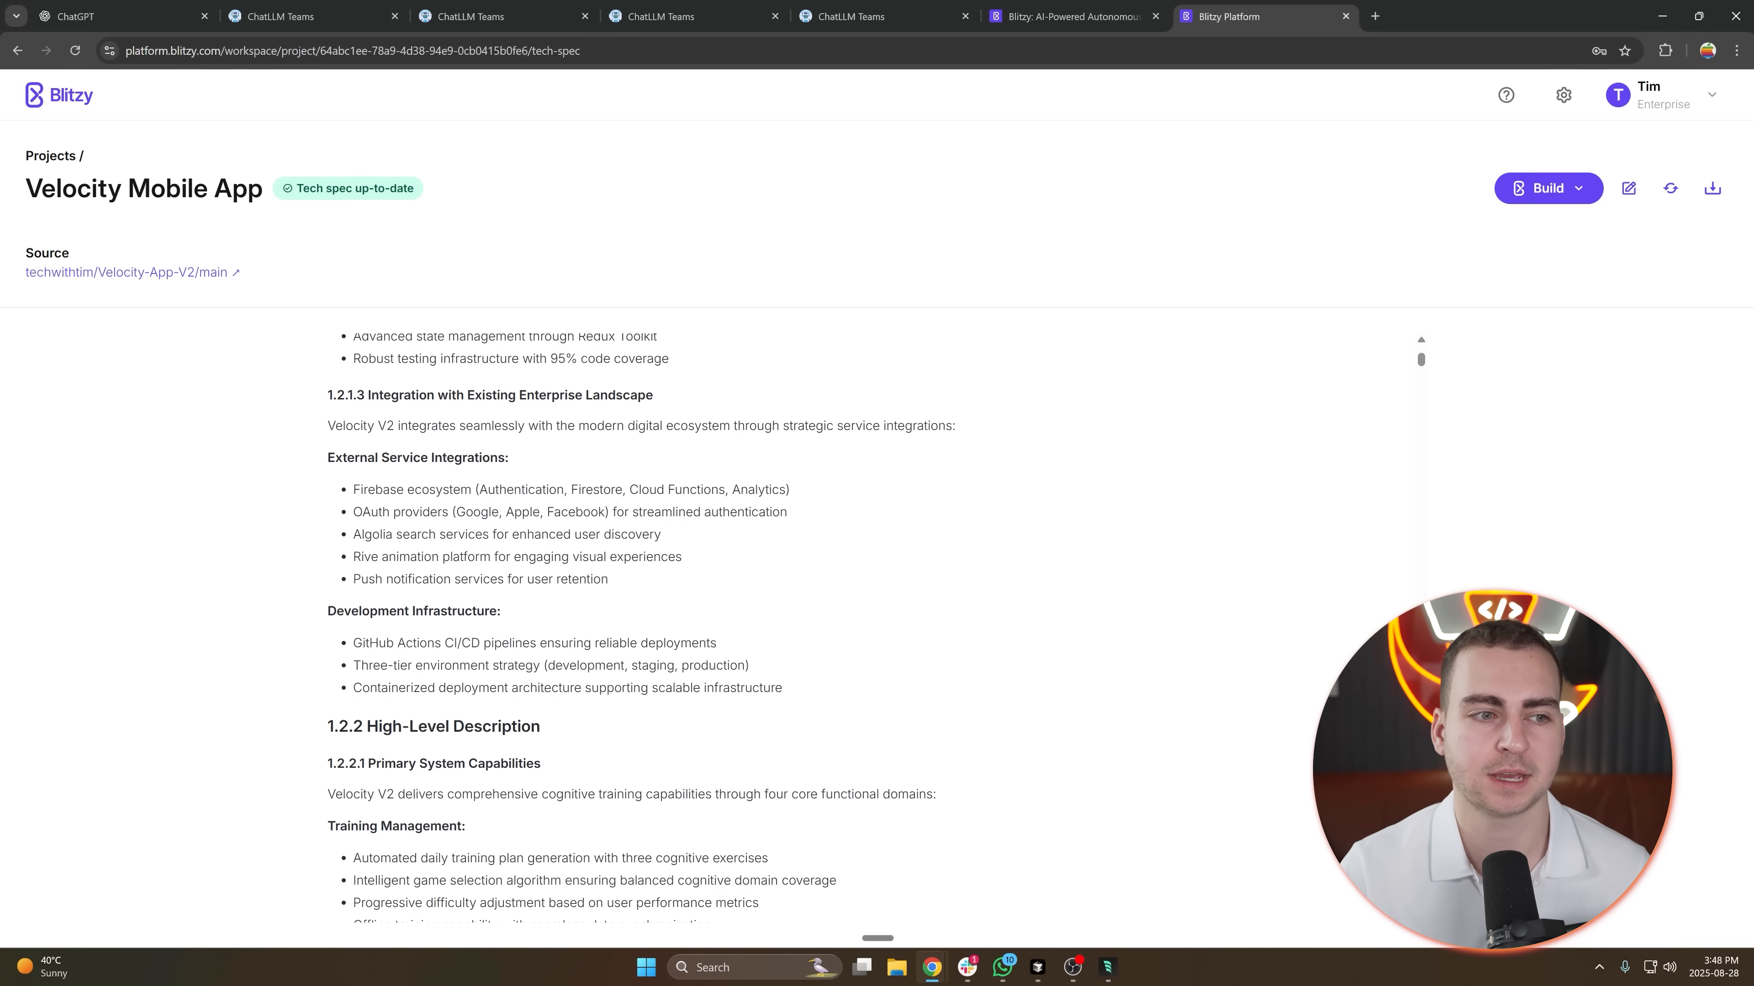
scroll("down", 3)
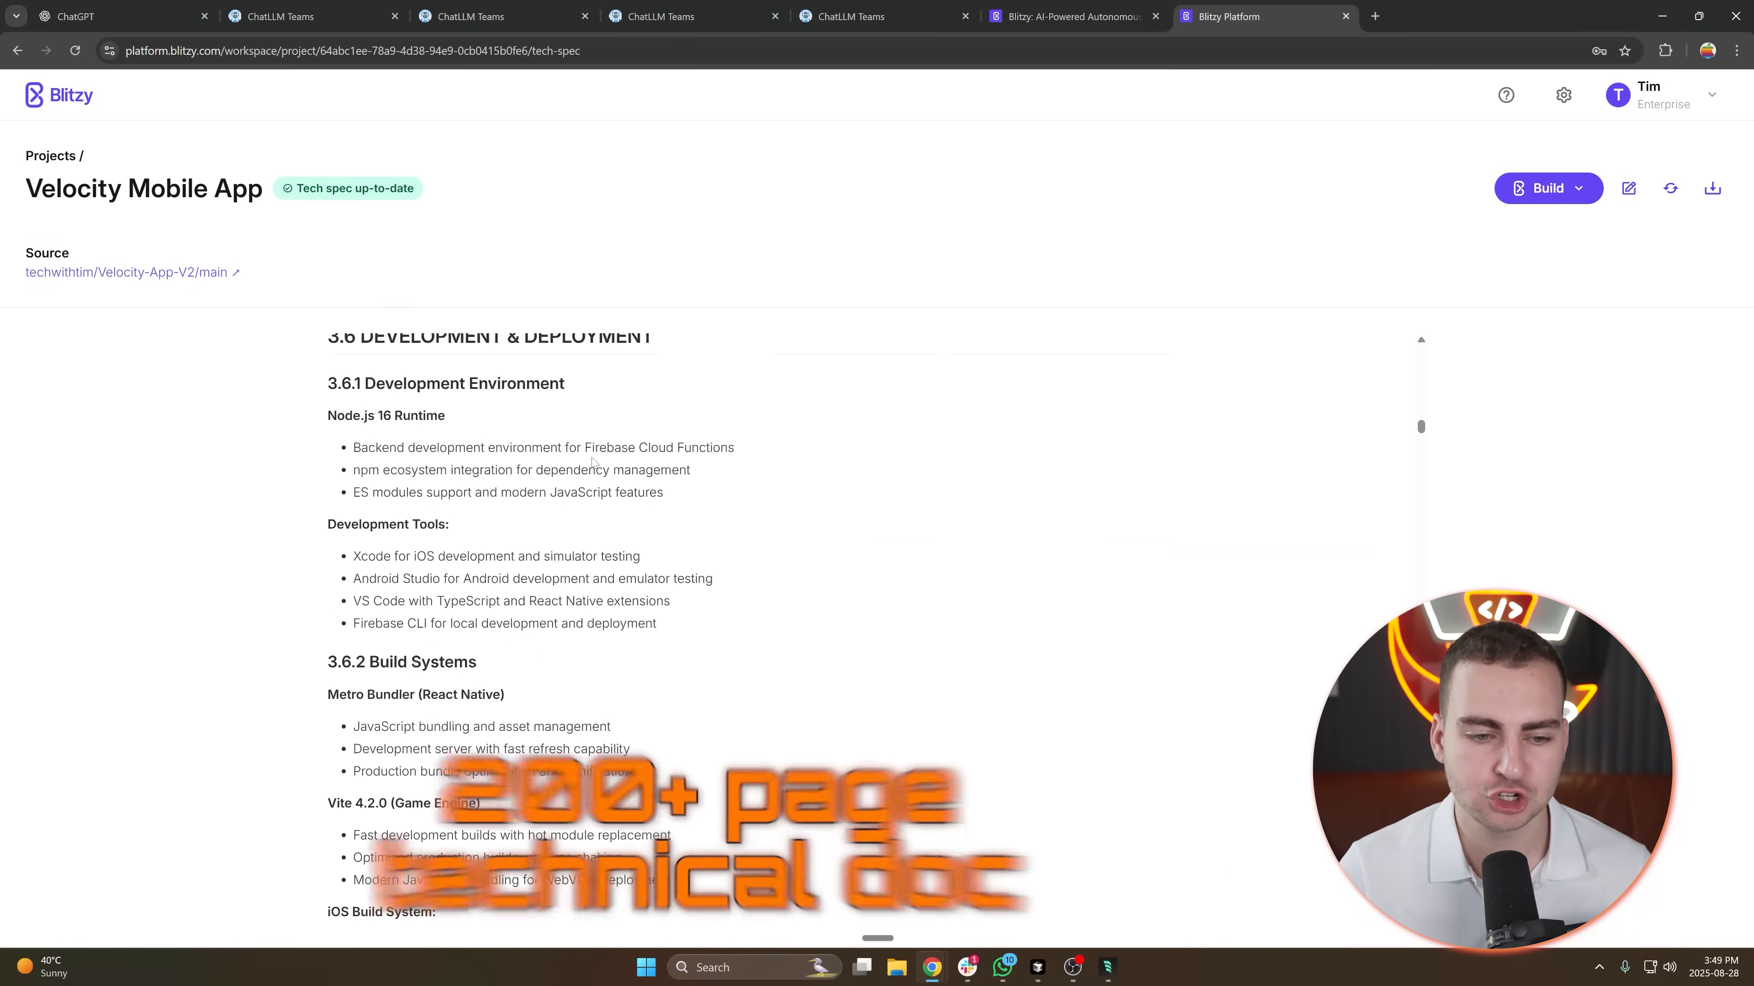
scroll("down", 3)
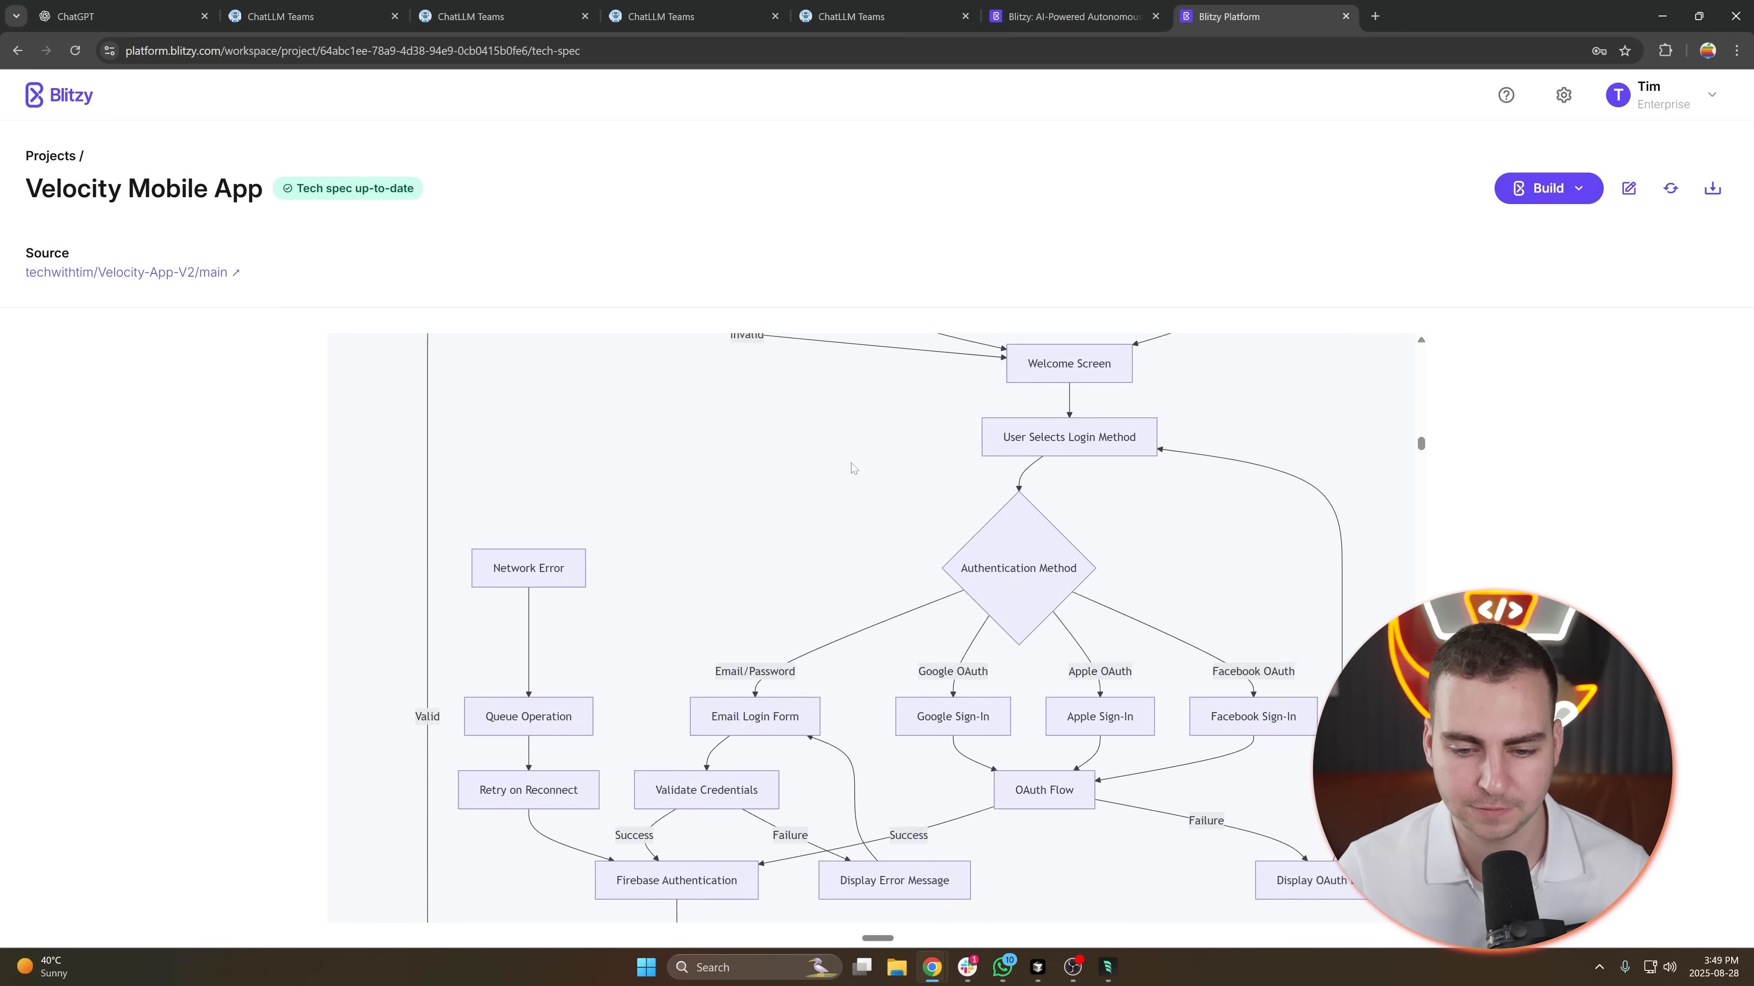
scroll("down", 3)
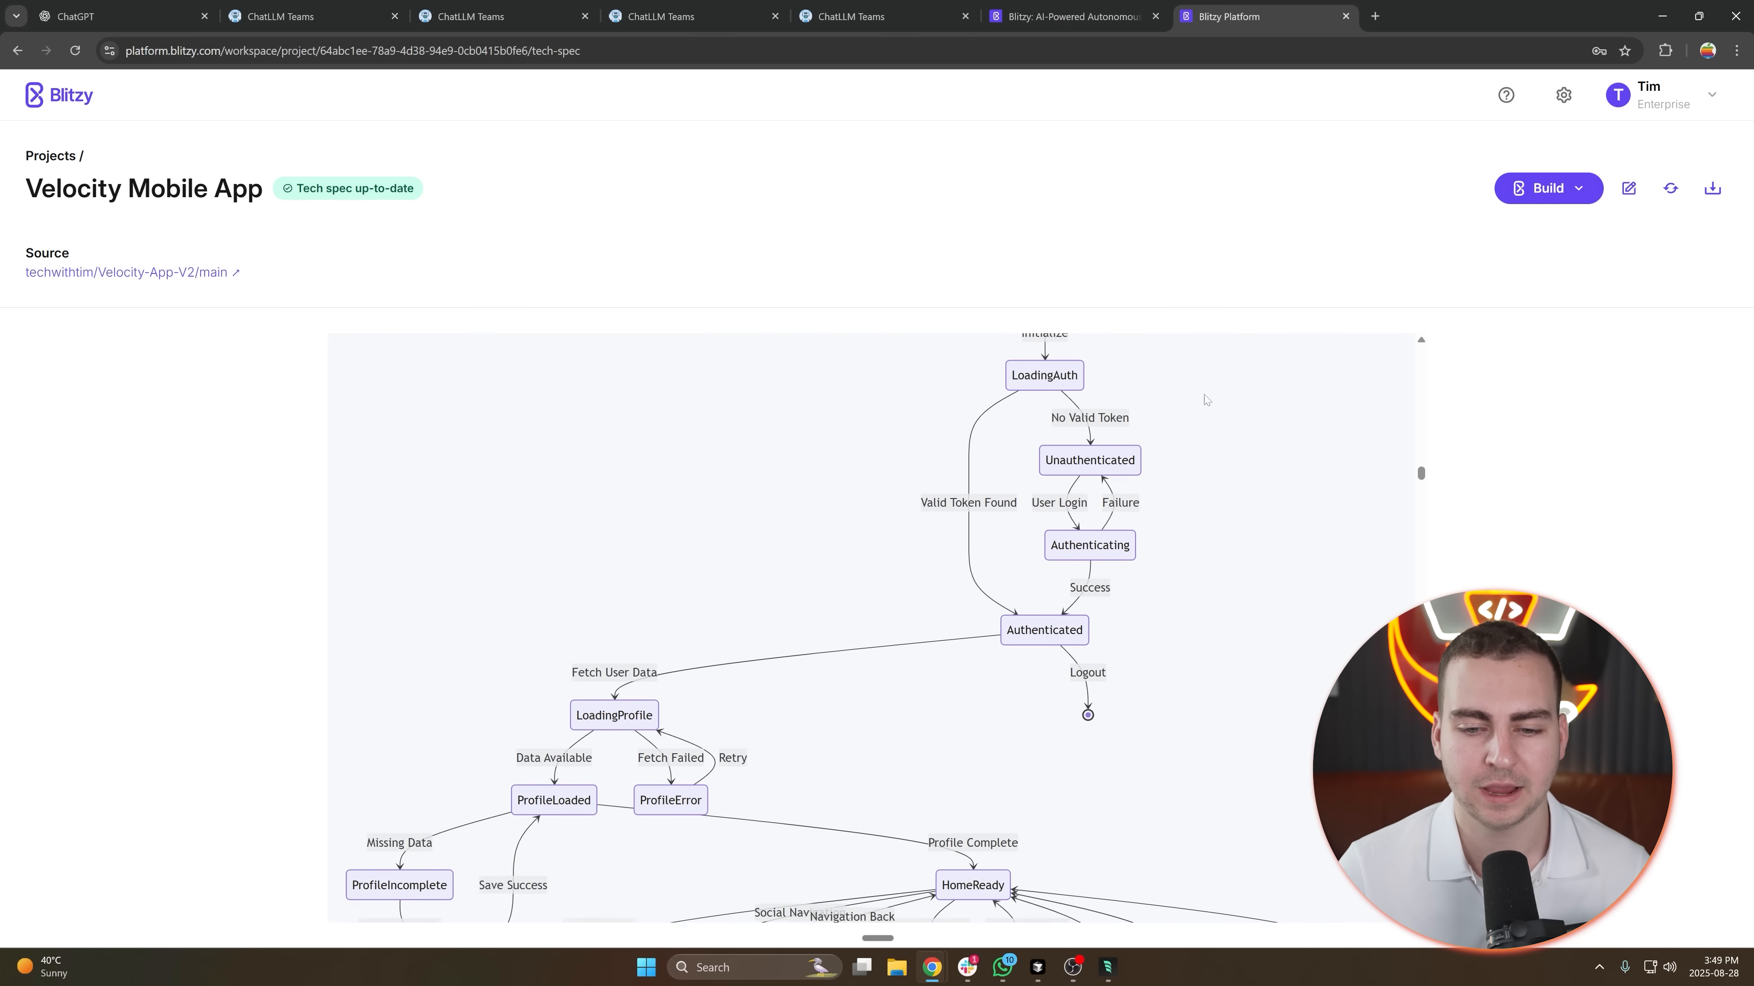
left_click(1546, 189)
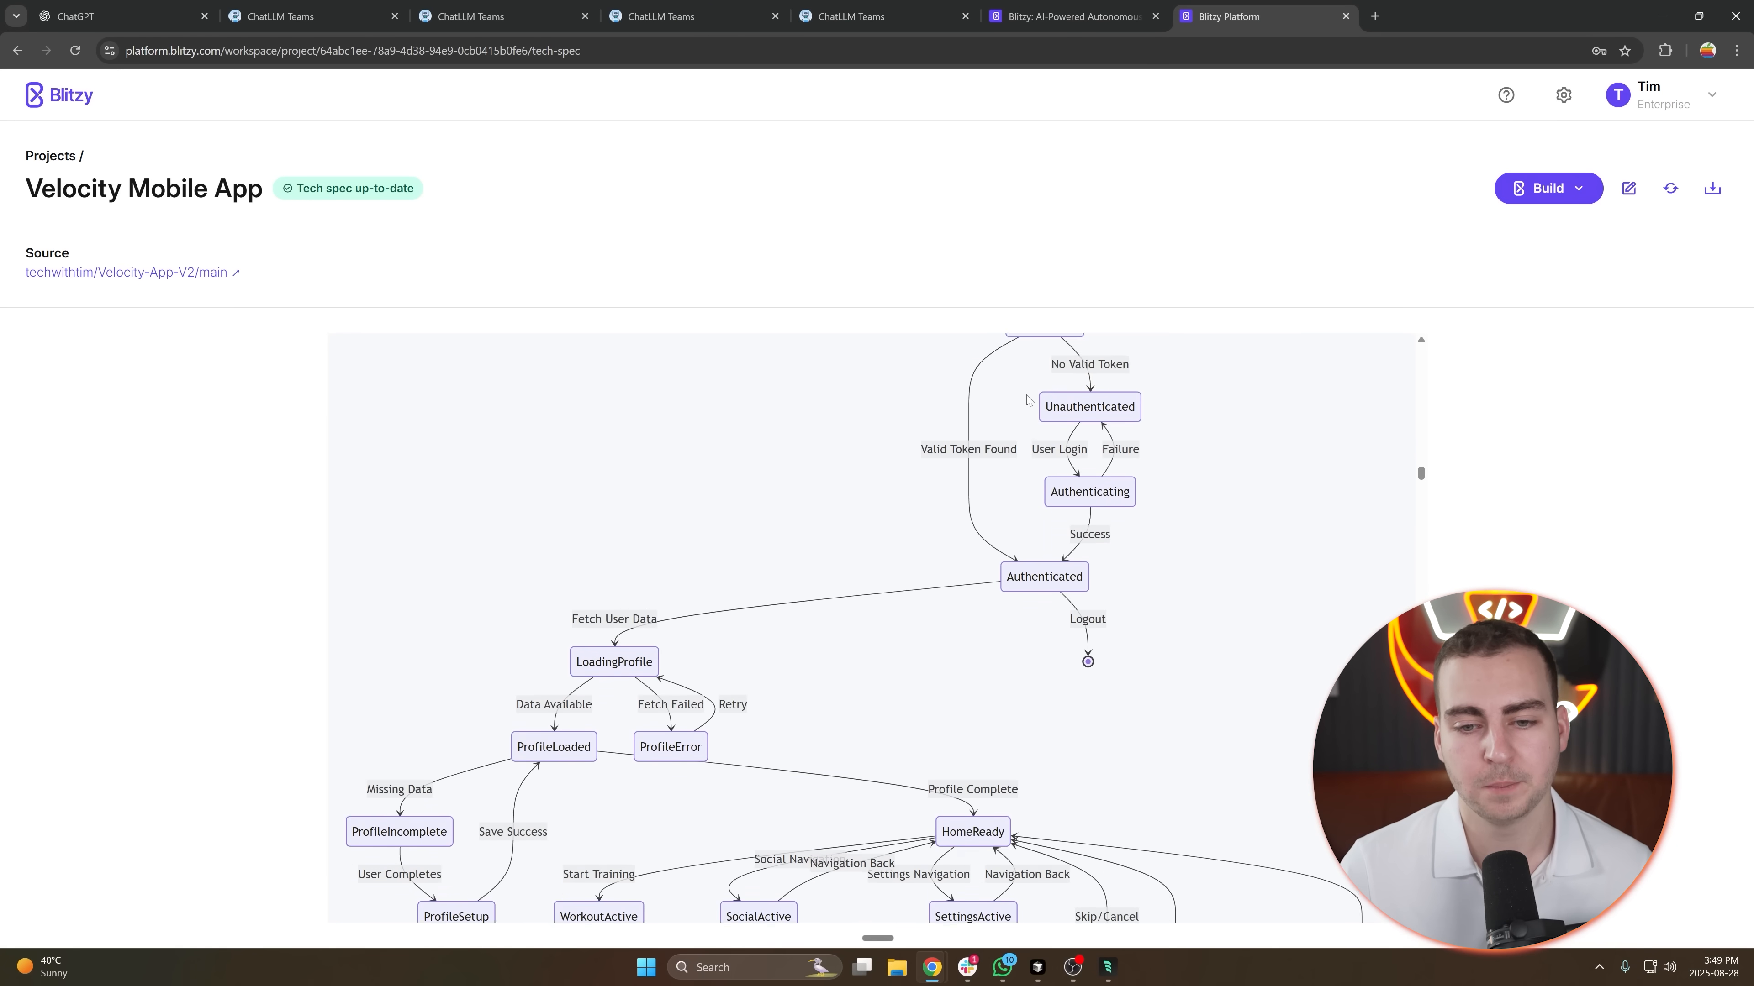
scroll("down", 3)
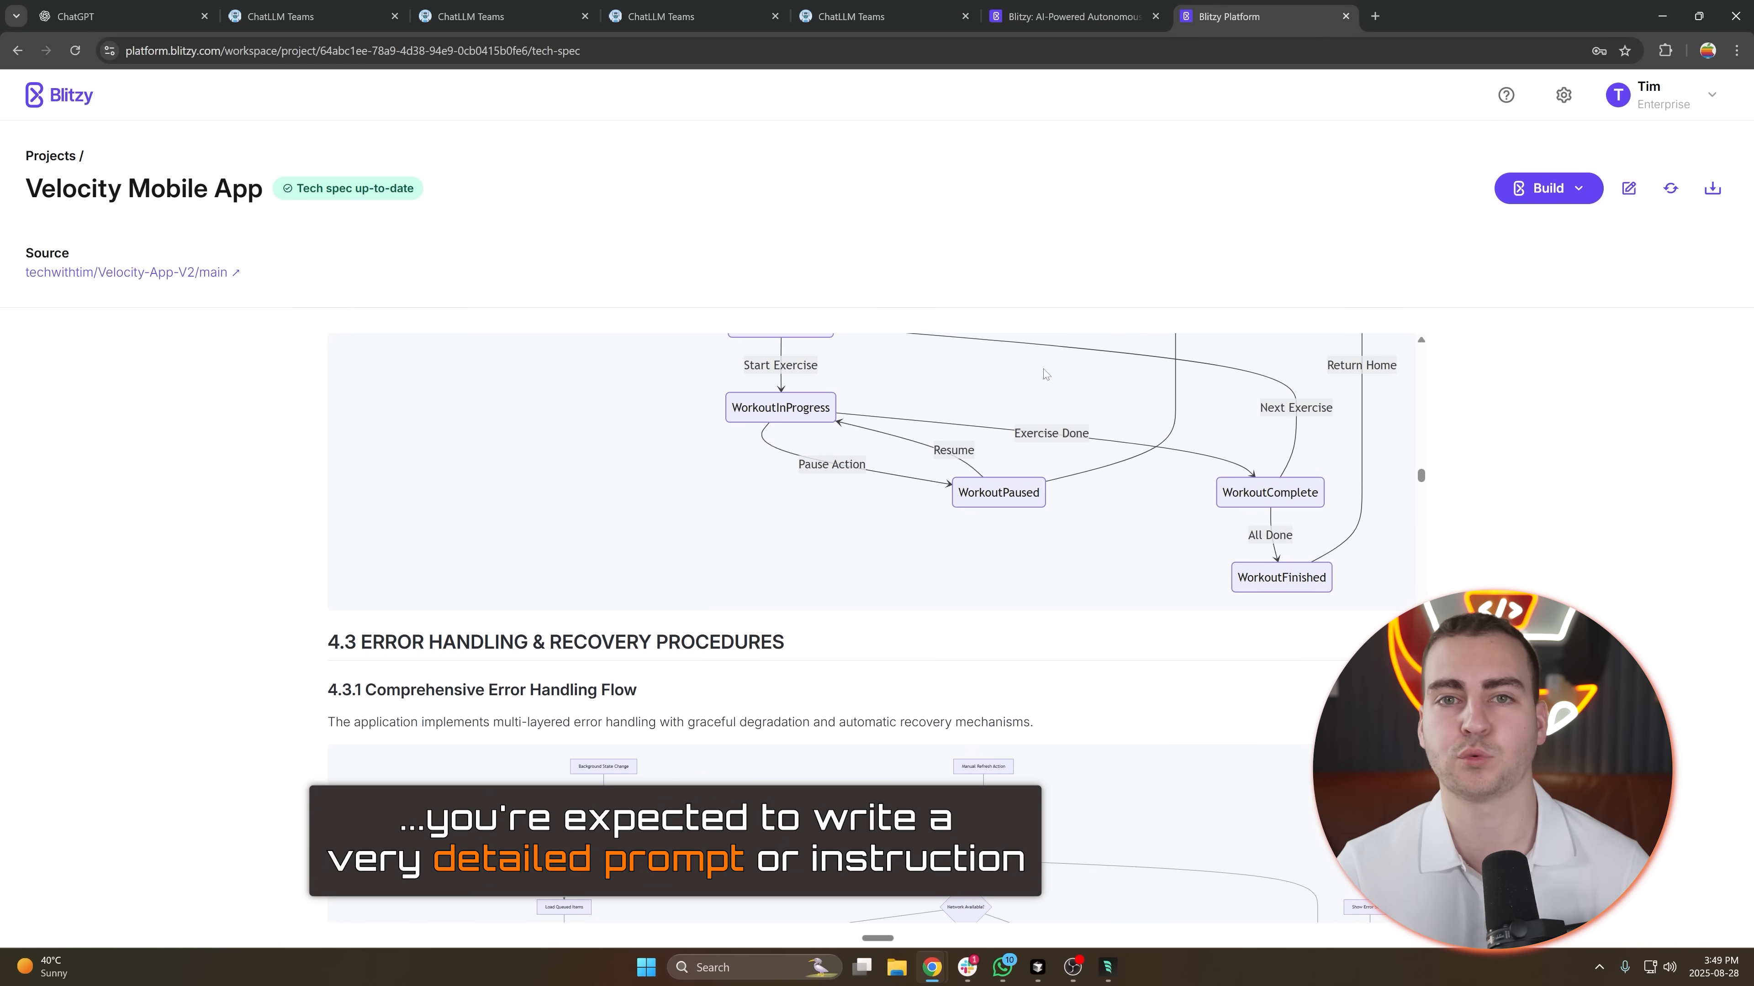
scroll("down", 3)
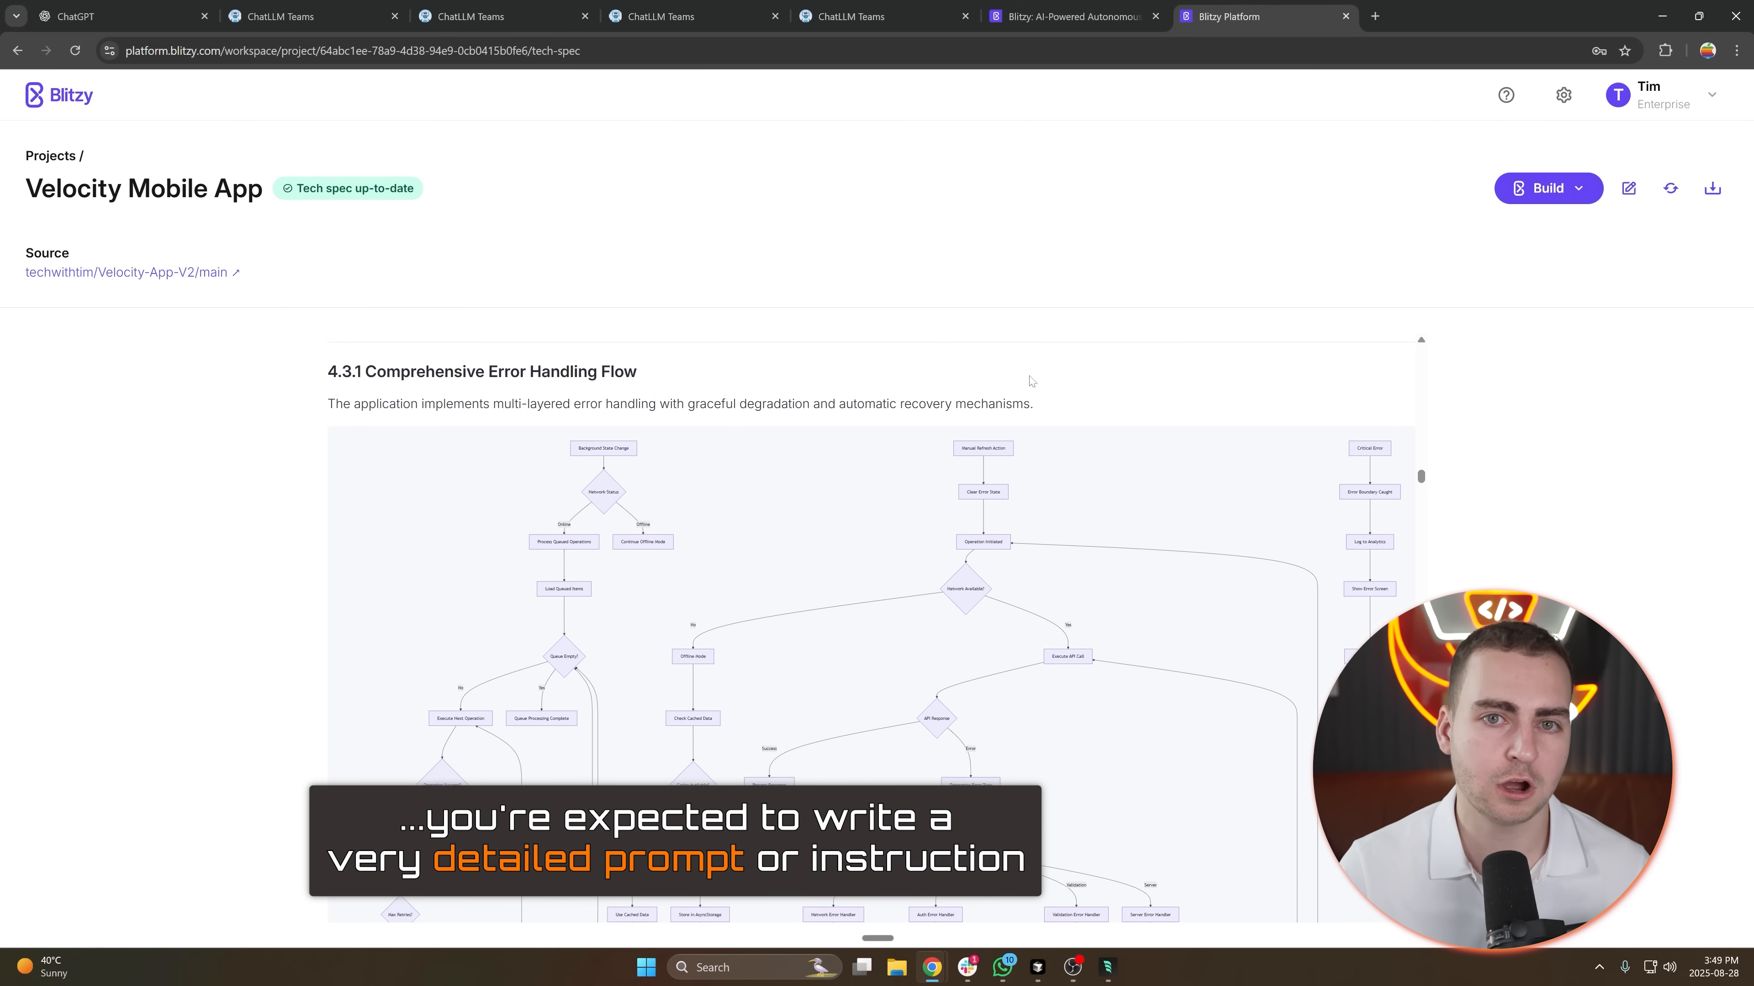
scroll("down", 3)
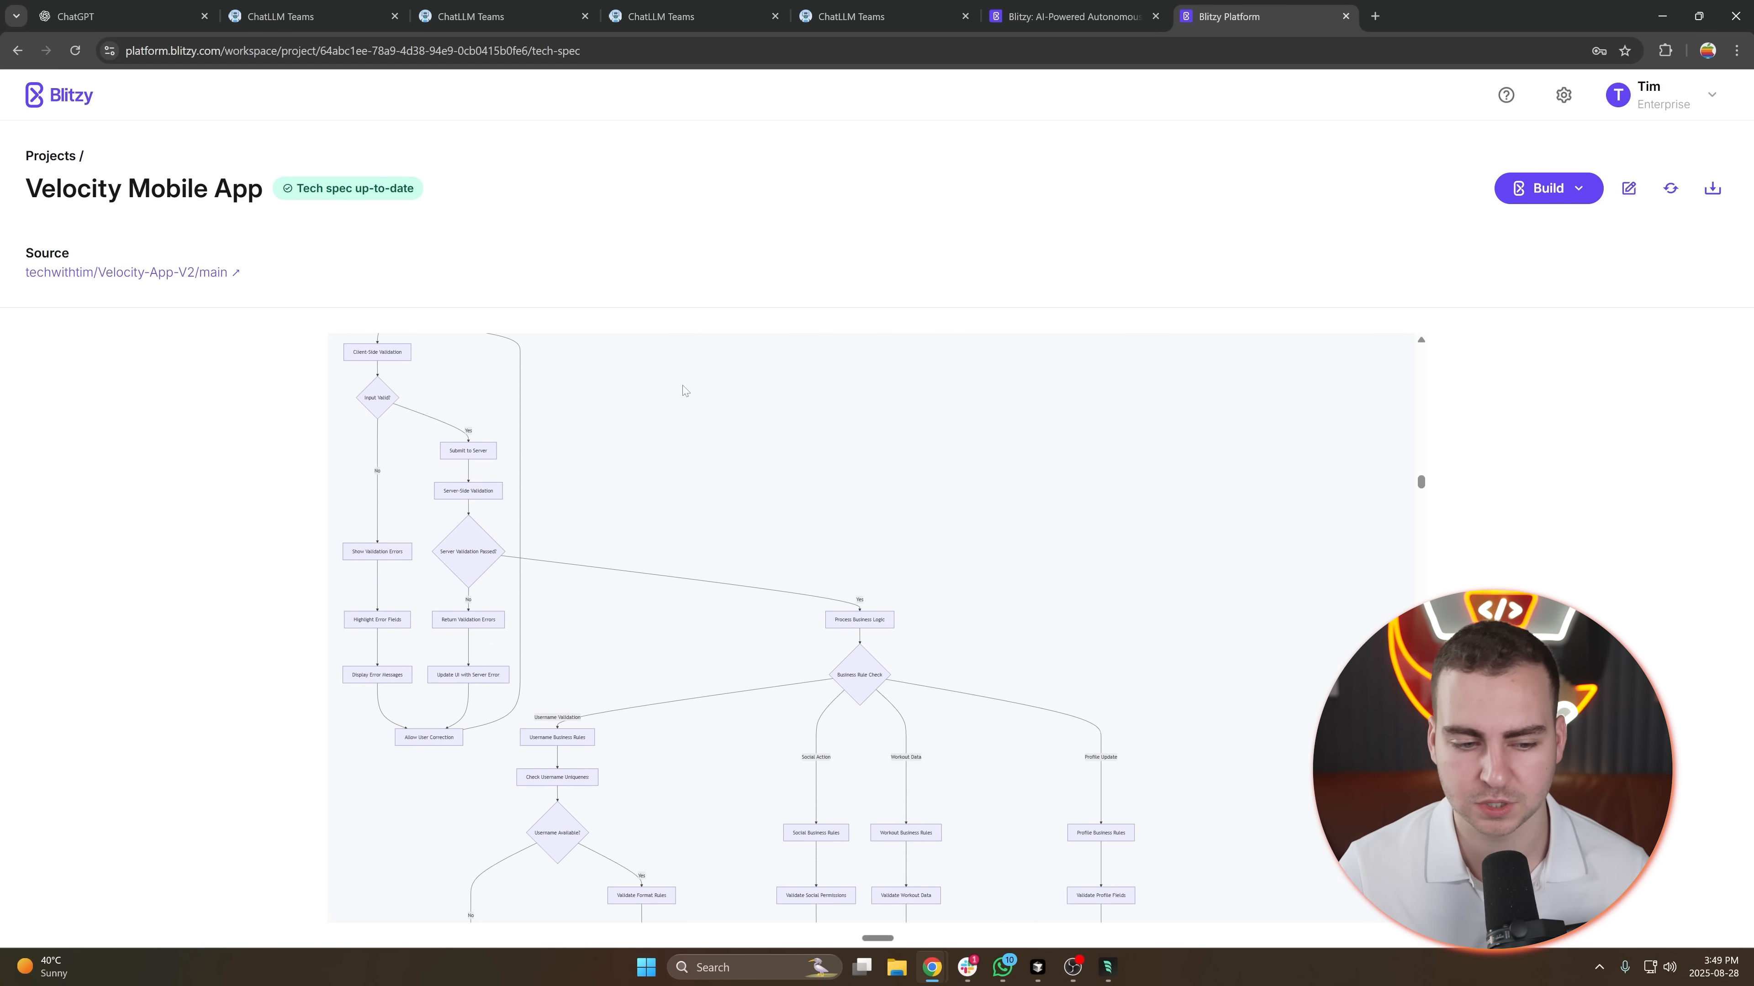
scroll("down", 3)
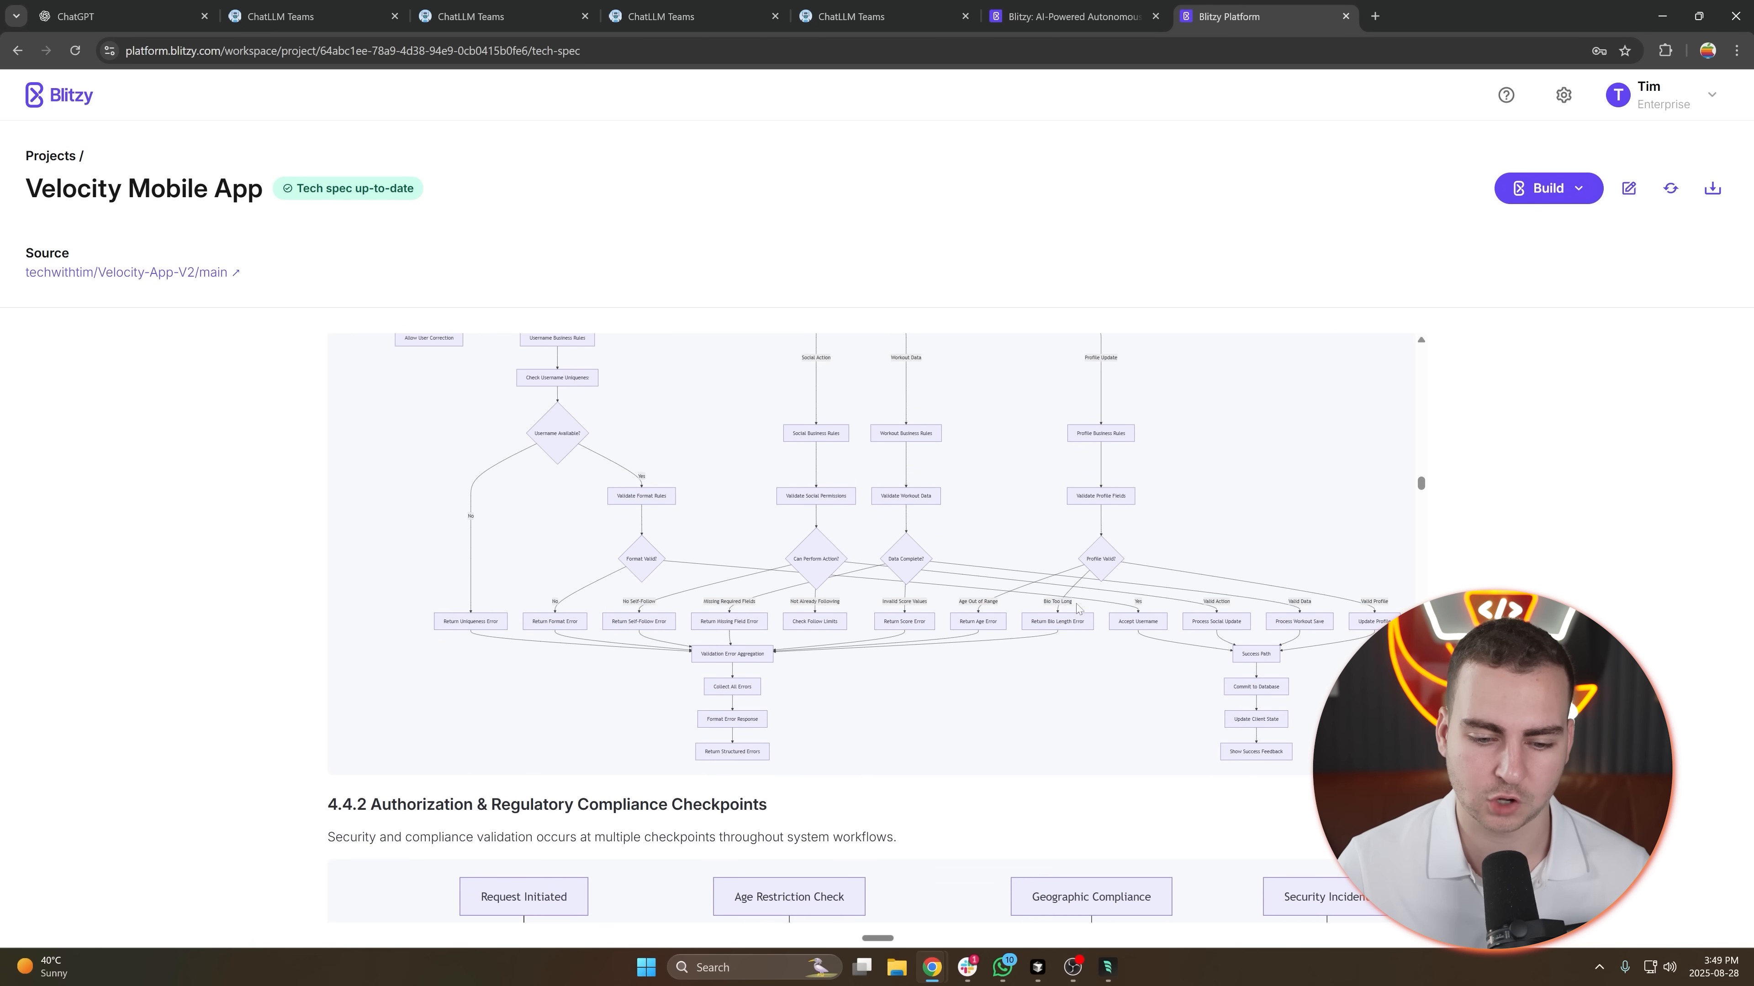
scroll("down", 3)
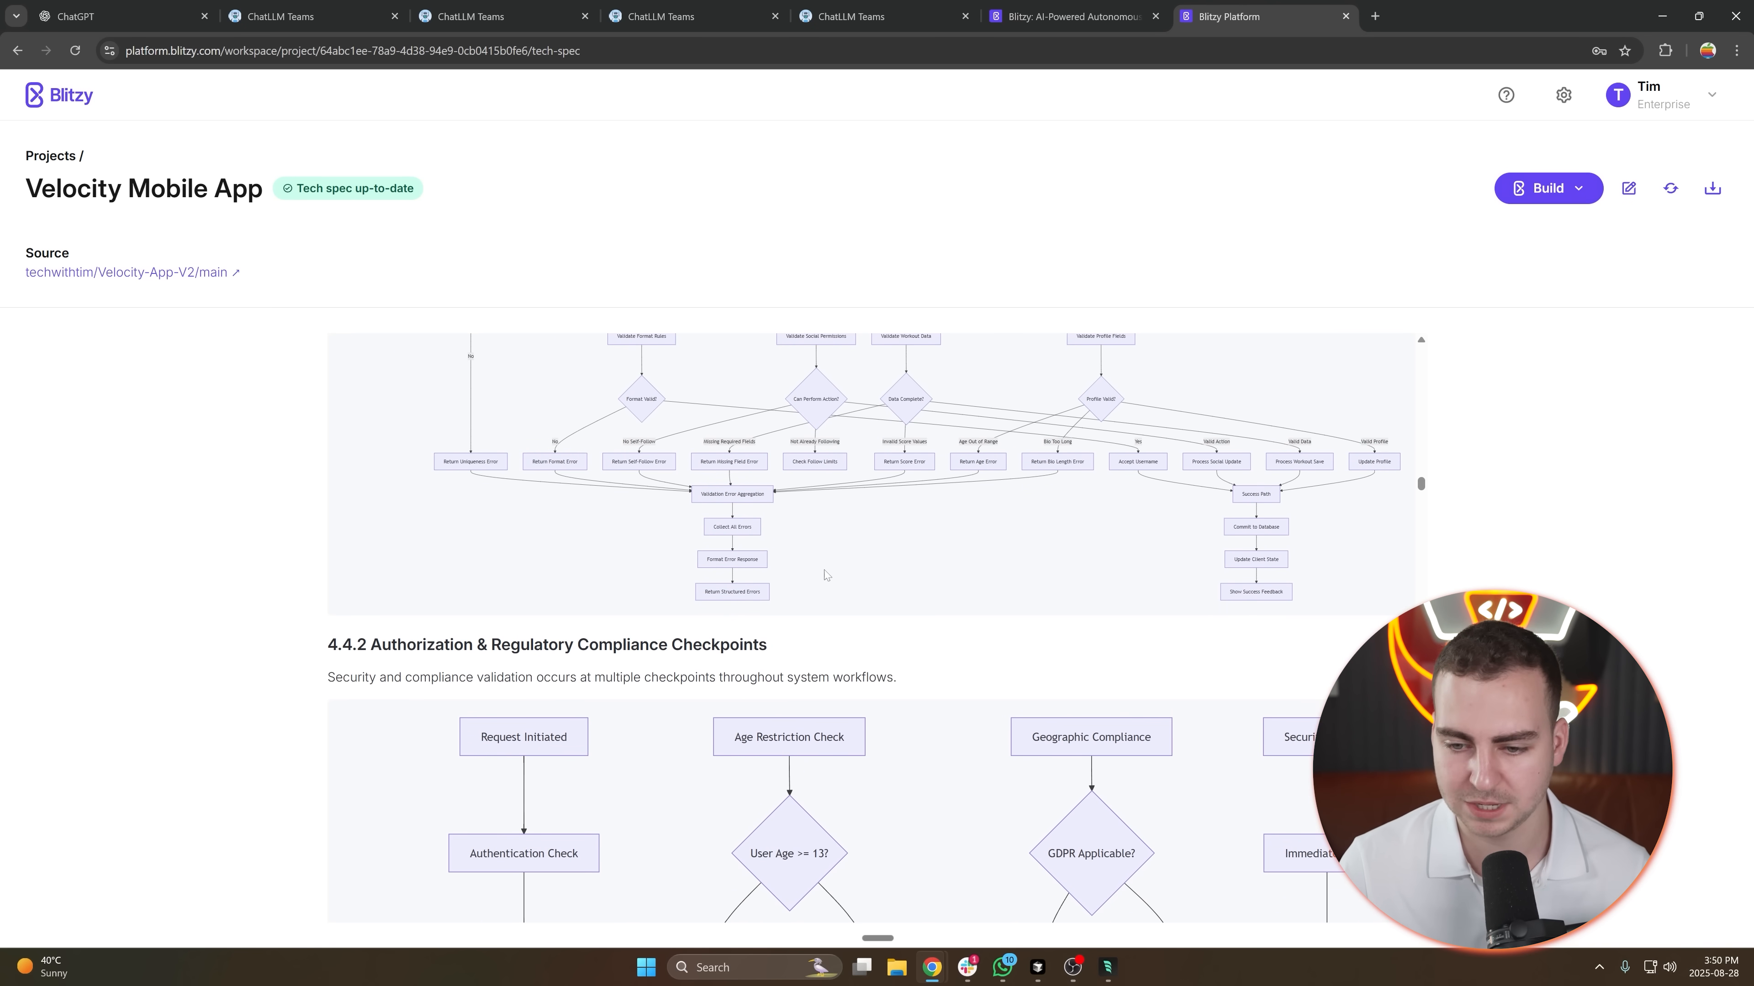
left_click(1451, 16)
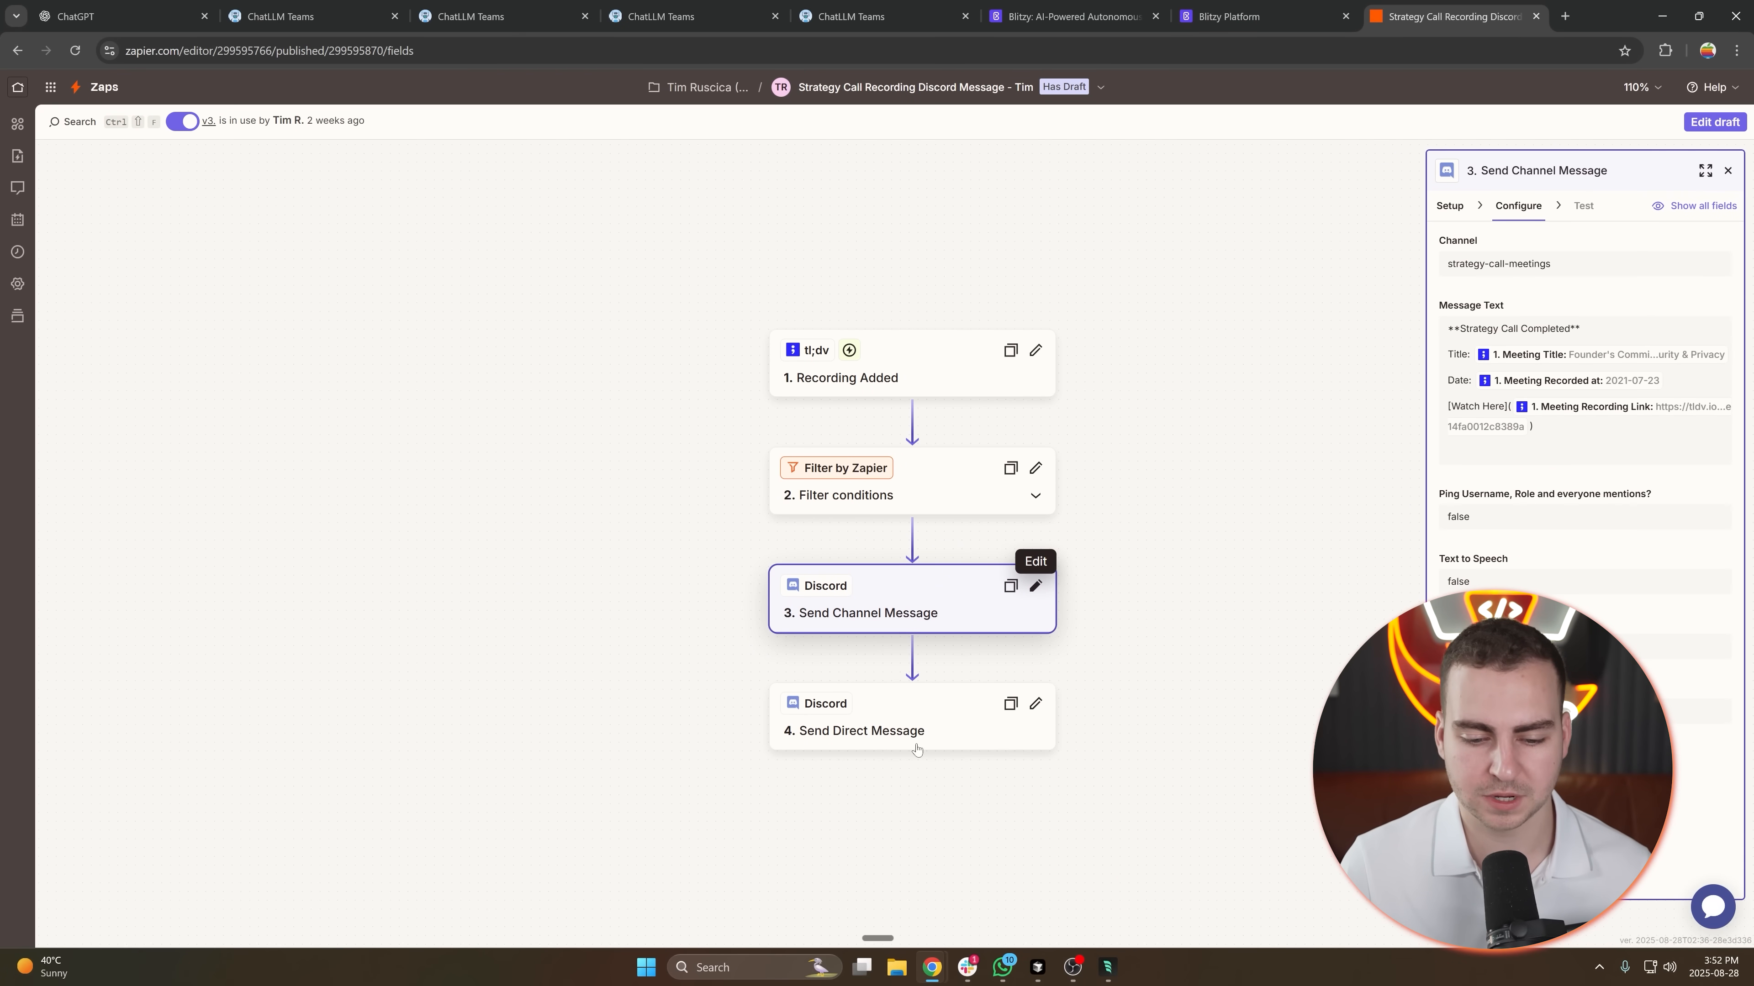
mouse_move(1135, 407)
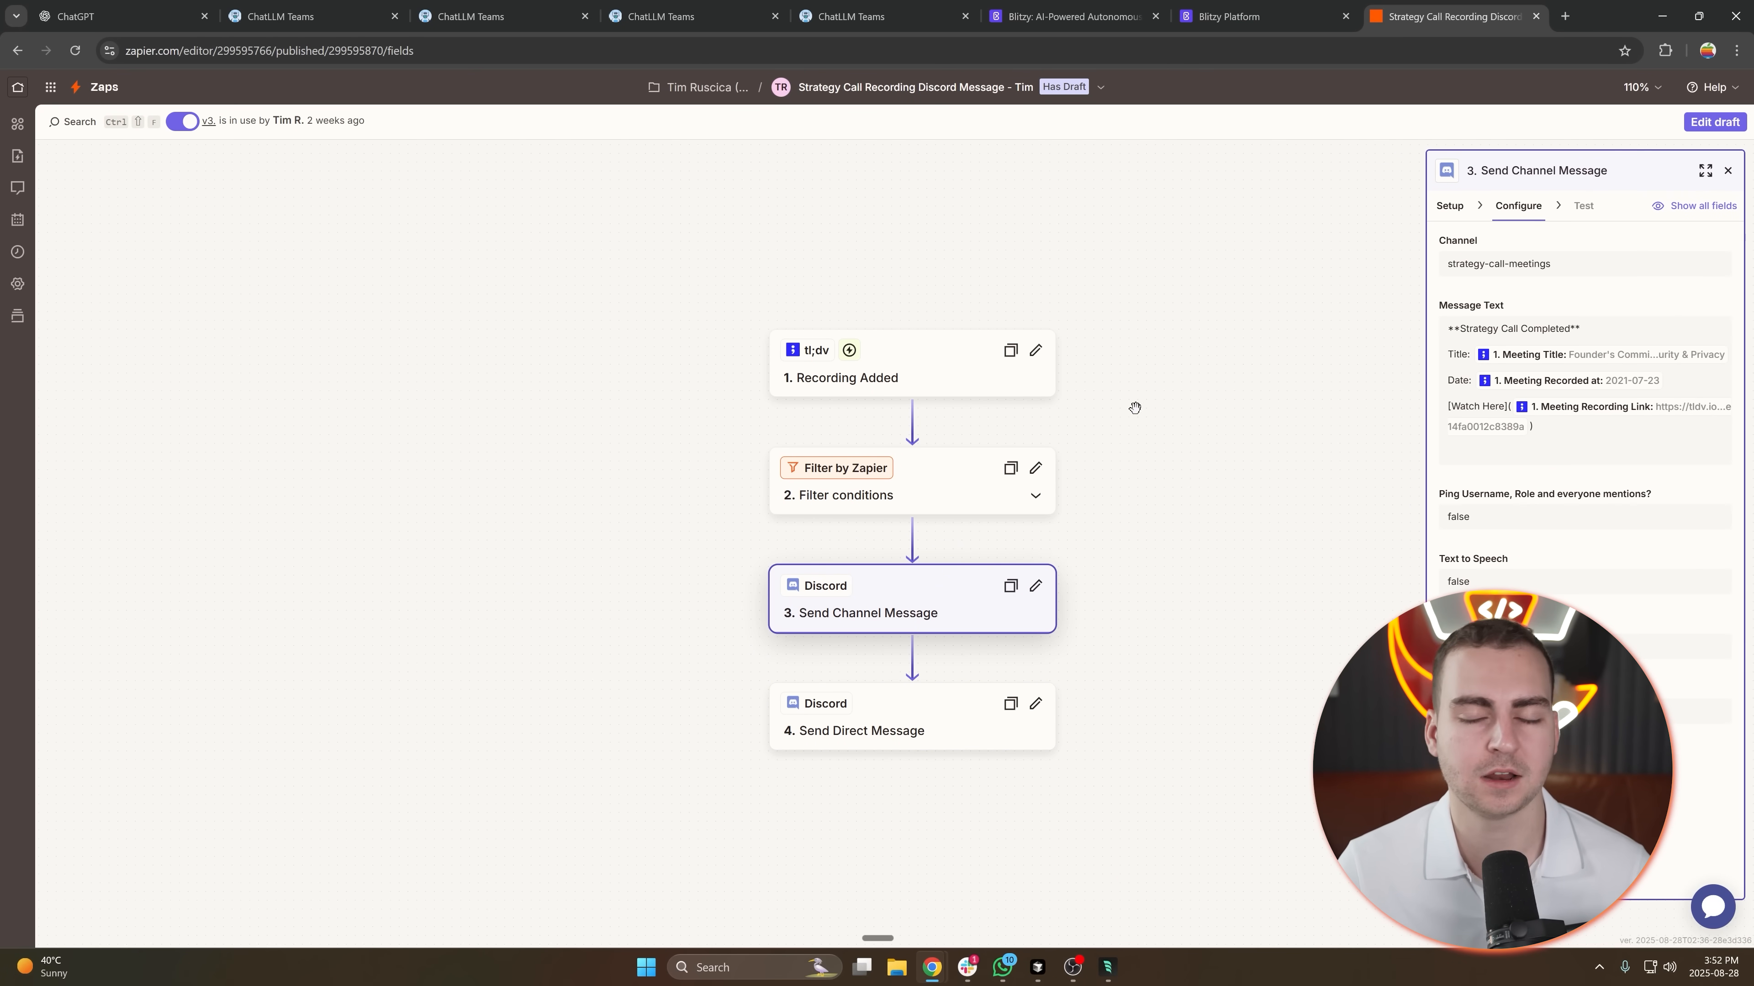